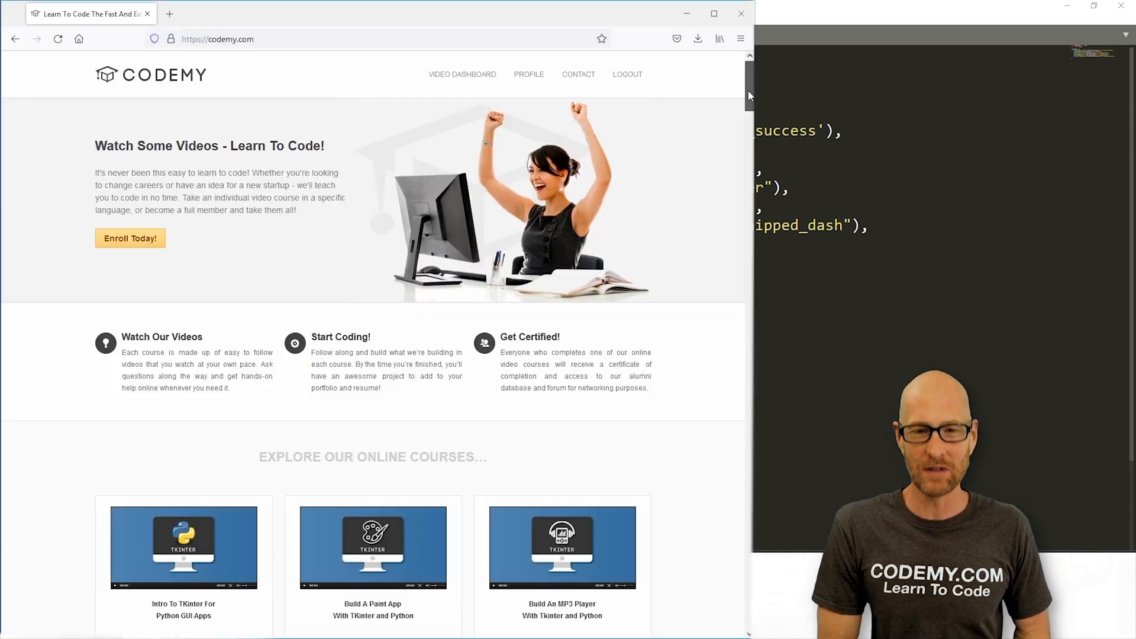
# Return to the un-shipped orders dashboard in the browser.
pyautogui.scroll(-3)
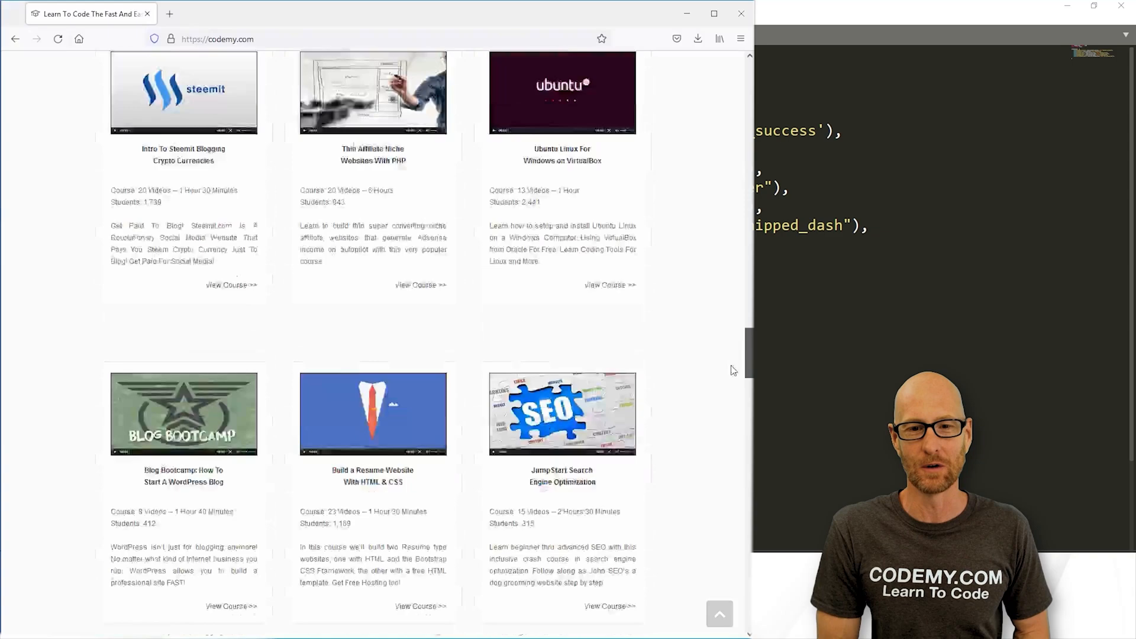
pyautogui.scroll(-3)
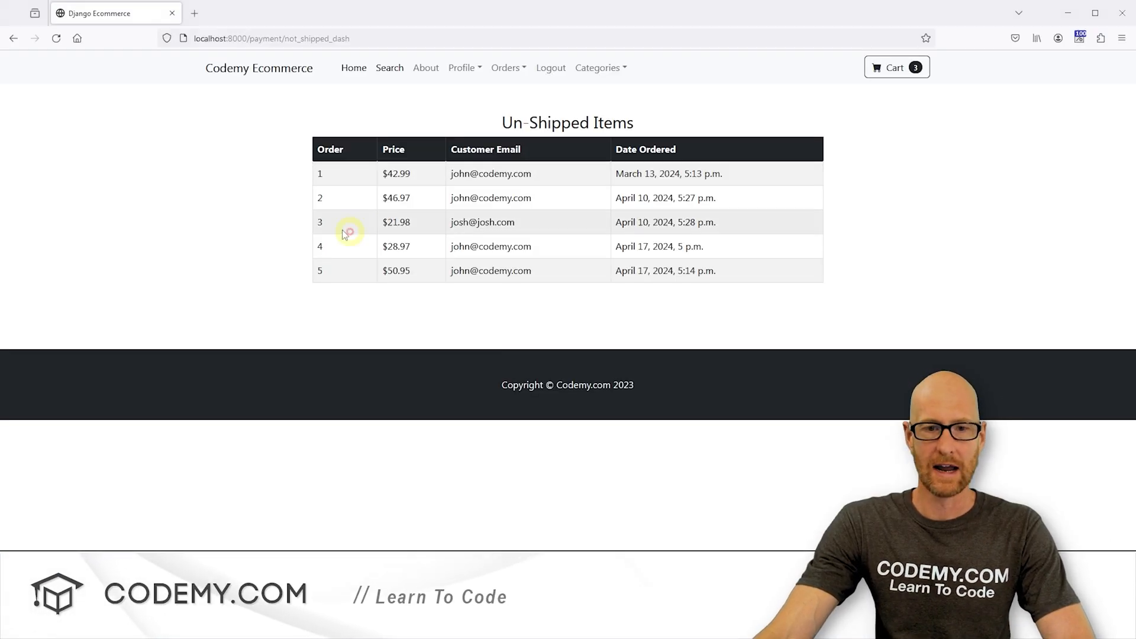
pyautogui.moveTo(500, 122)
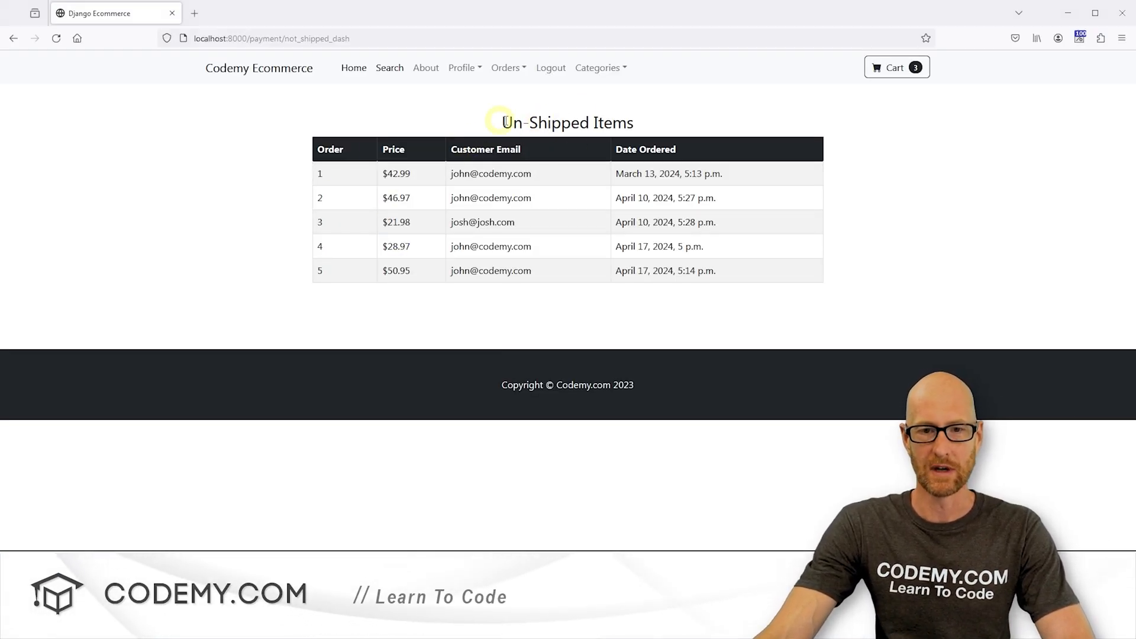
pyautogui.click(505, 67)
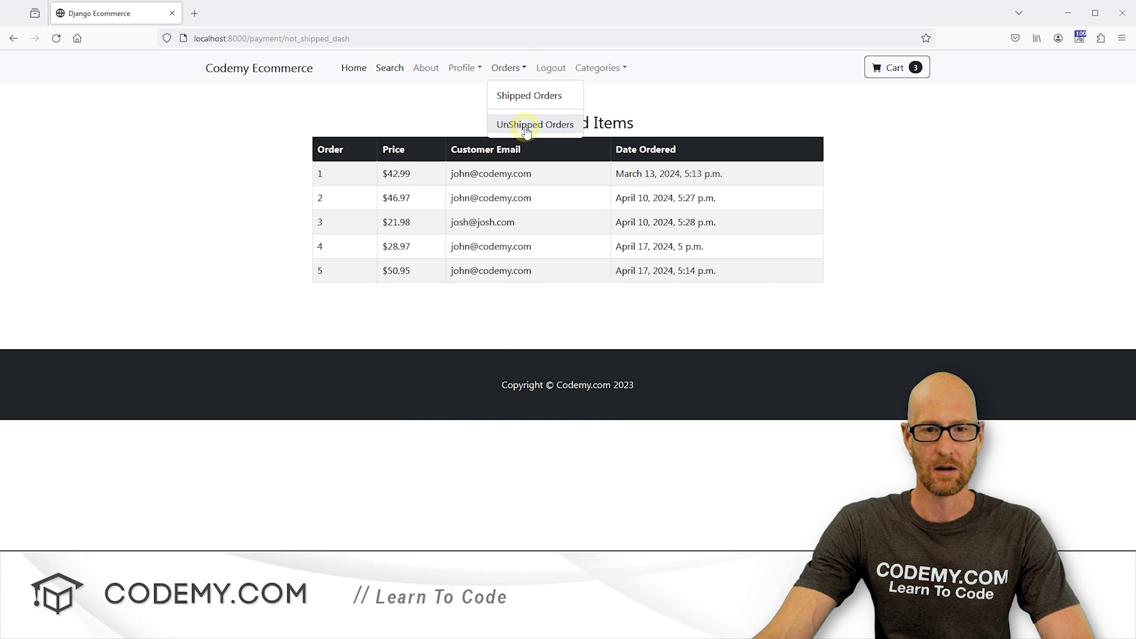
pyautogui.click(536, 124)
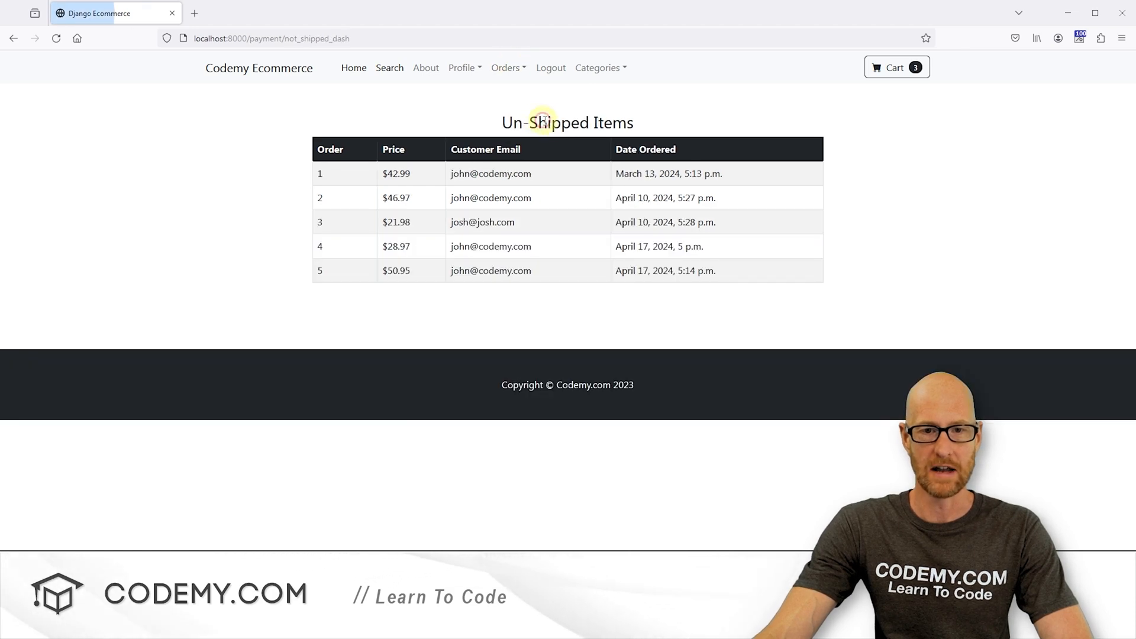
pyautogui.moveTo(335, 177)
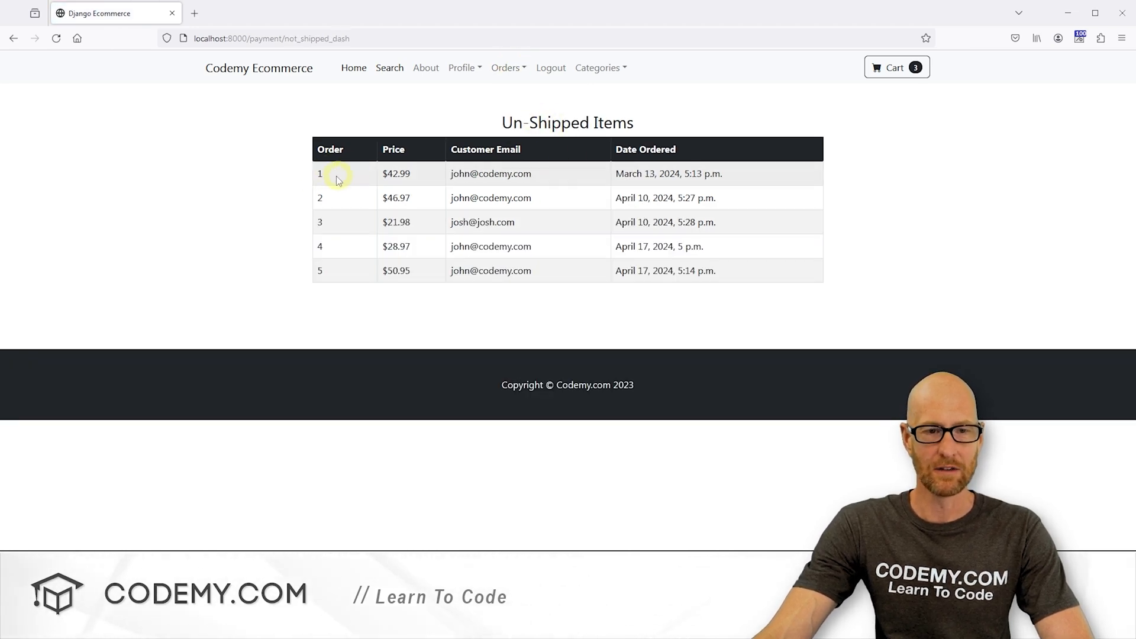
pyautogui.moveTo(442, 174)
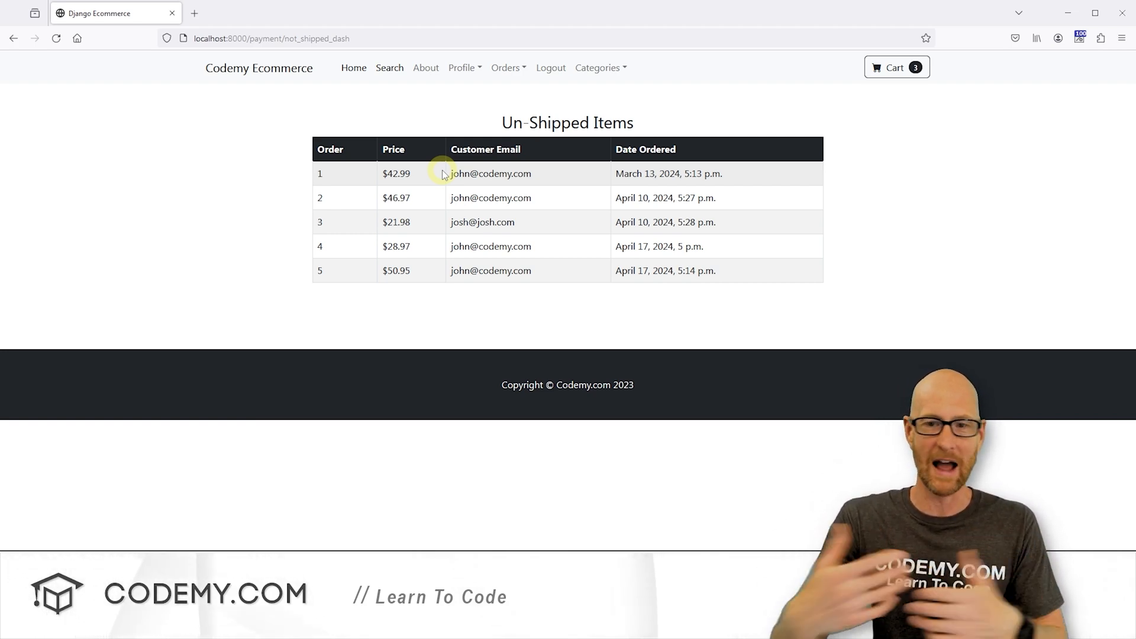
pyautogui.moveTo(563, 159)
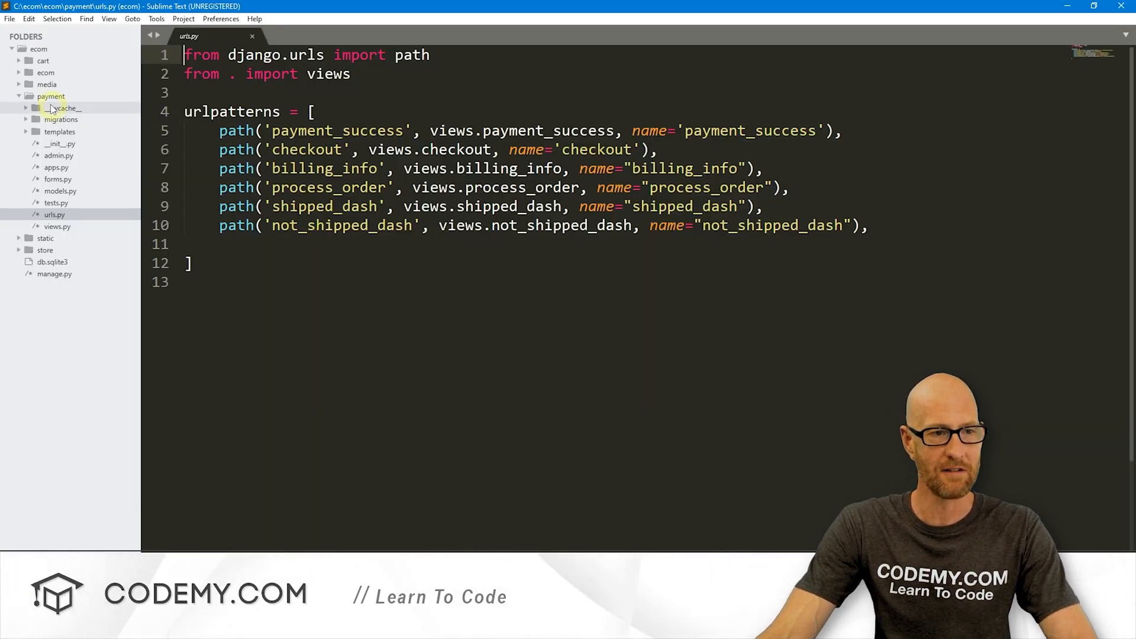
pyautogui.moveTo(395, 232)
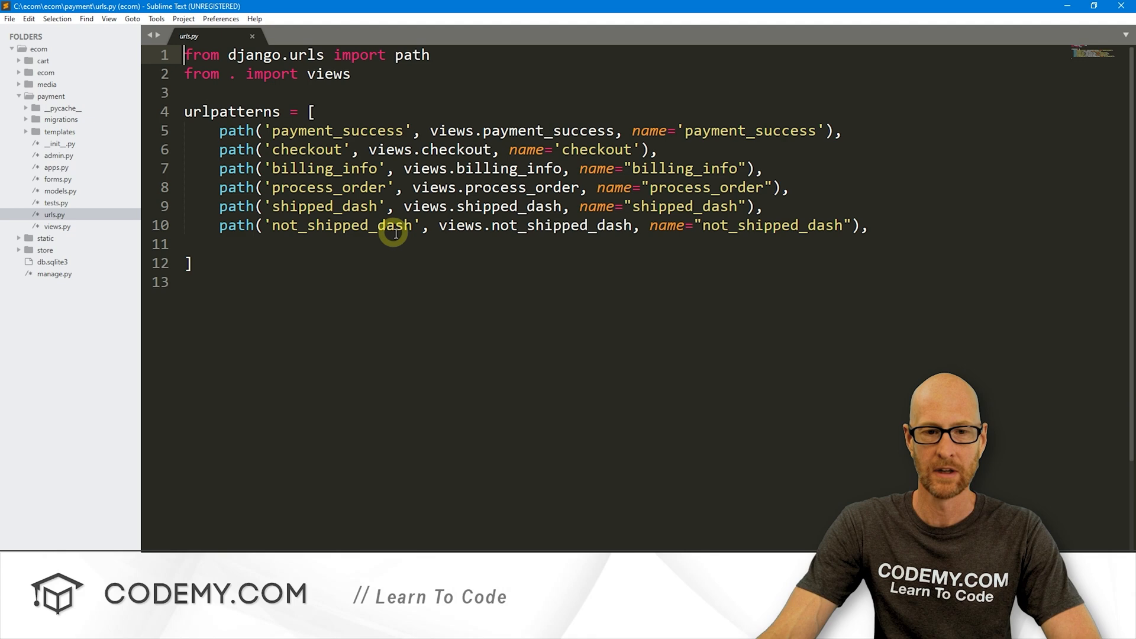
# Add path('orders/<int:pk>', views.orders, name='orders') to urlpatterns and save urls.py.
pyautogui.write('path()')
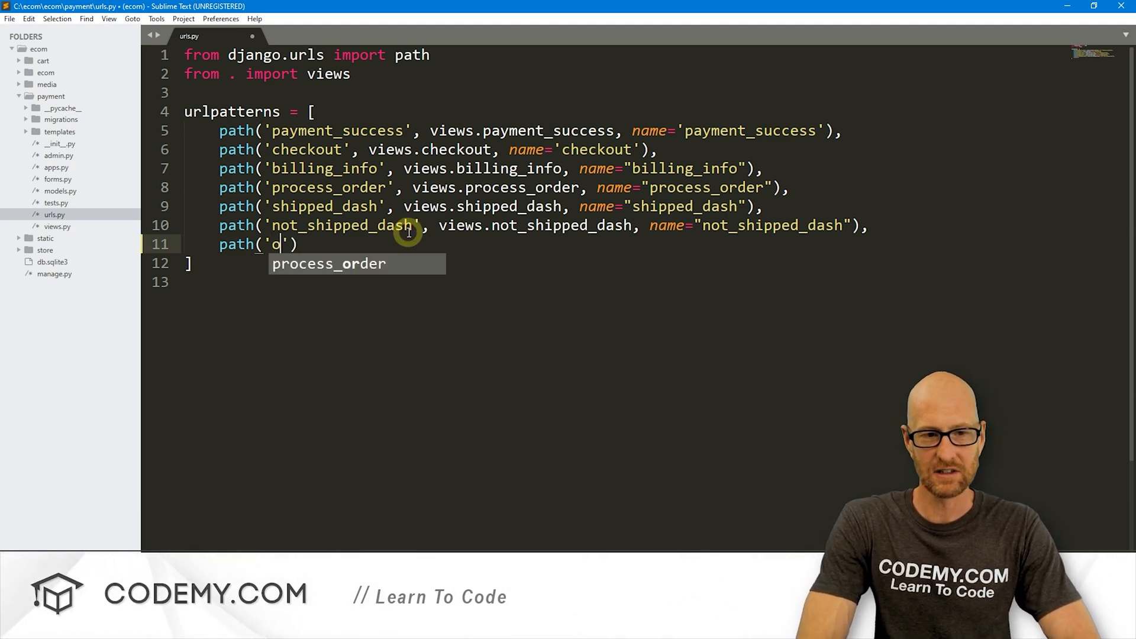
pyautogui.write('rders/')
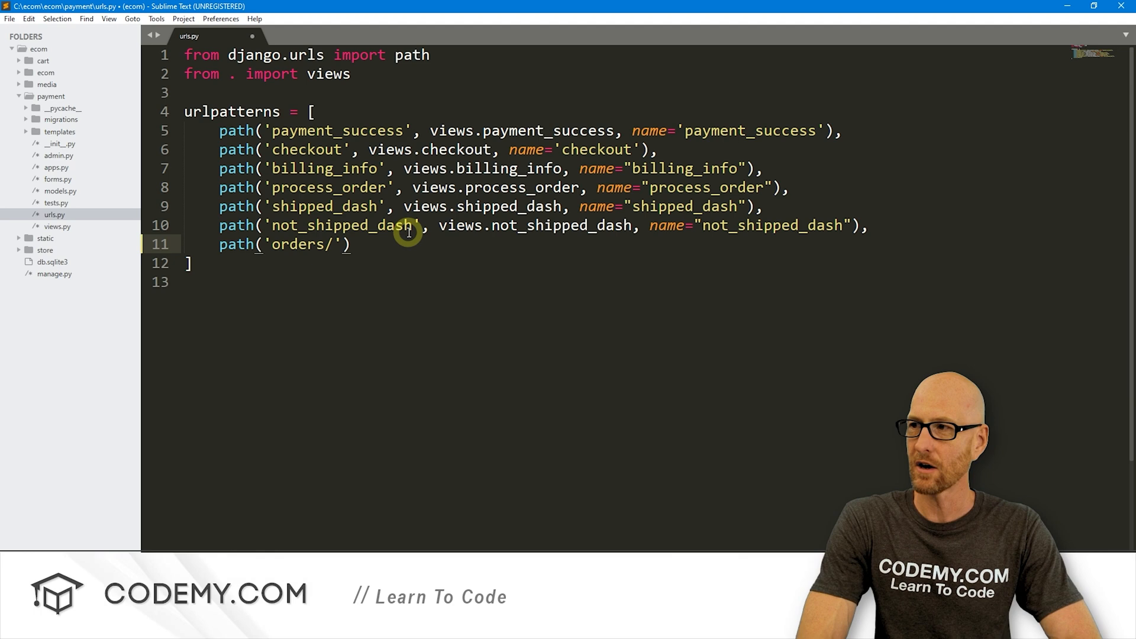
pyautogui.write('<int')
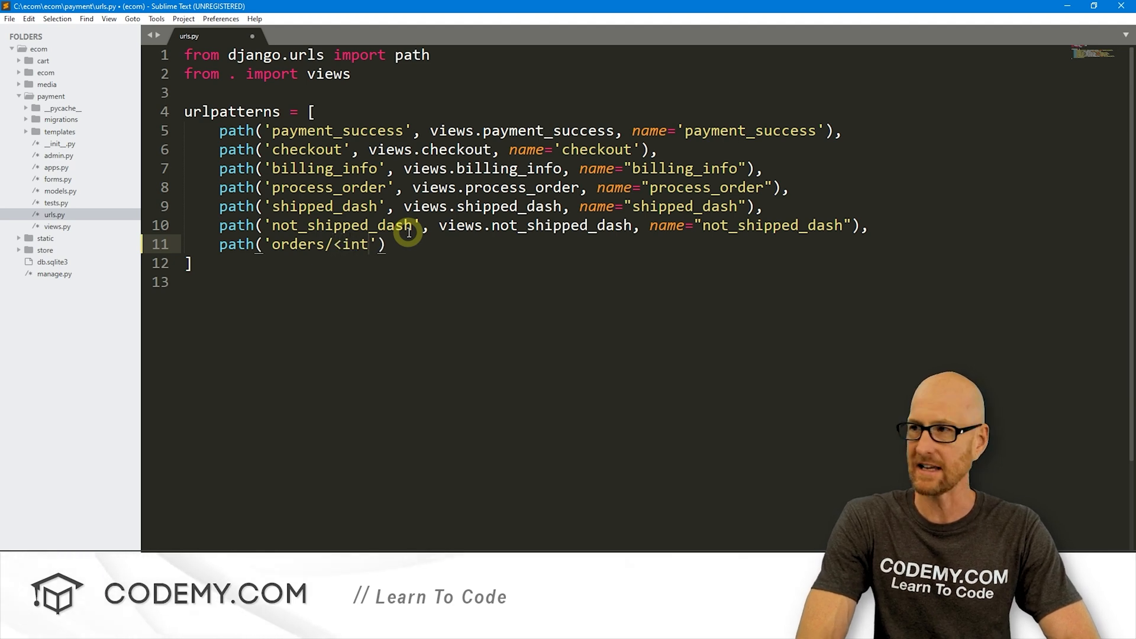
pyautogui.write(':')
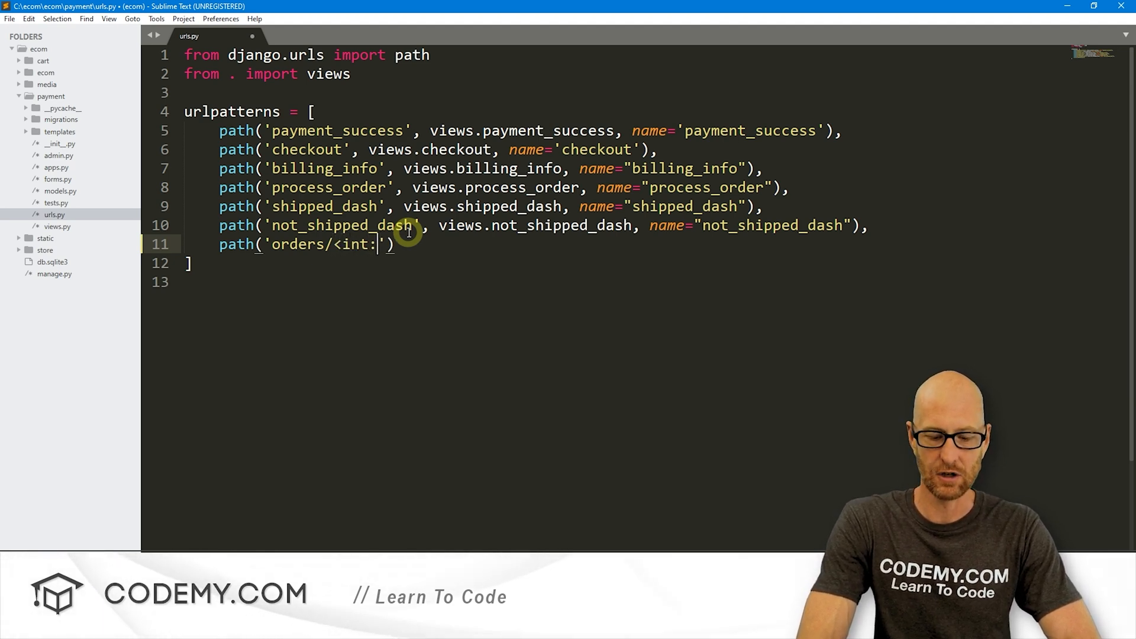
pyautogui.write('pk>')
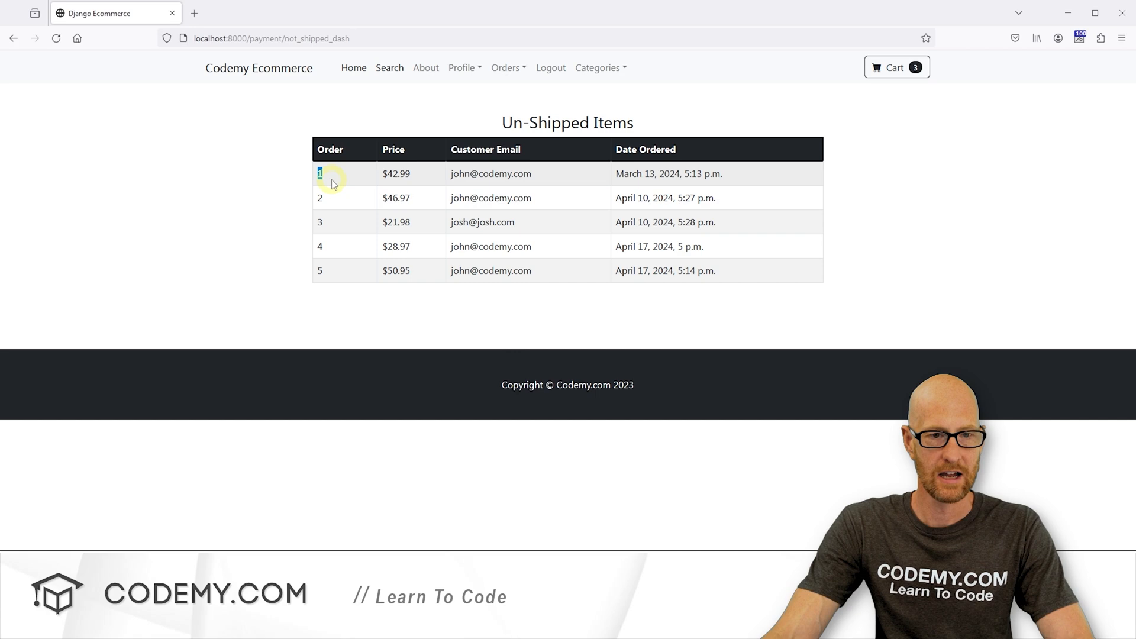
pyautogui.moveTo(517, 76)
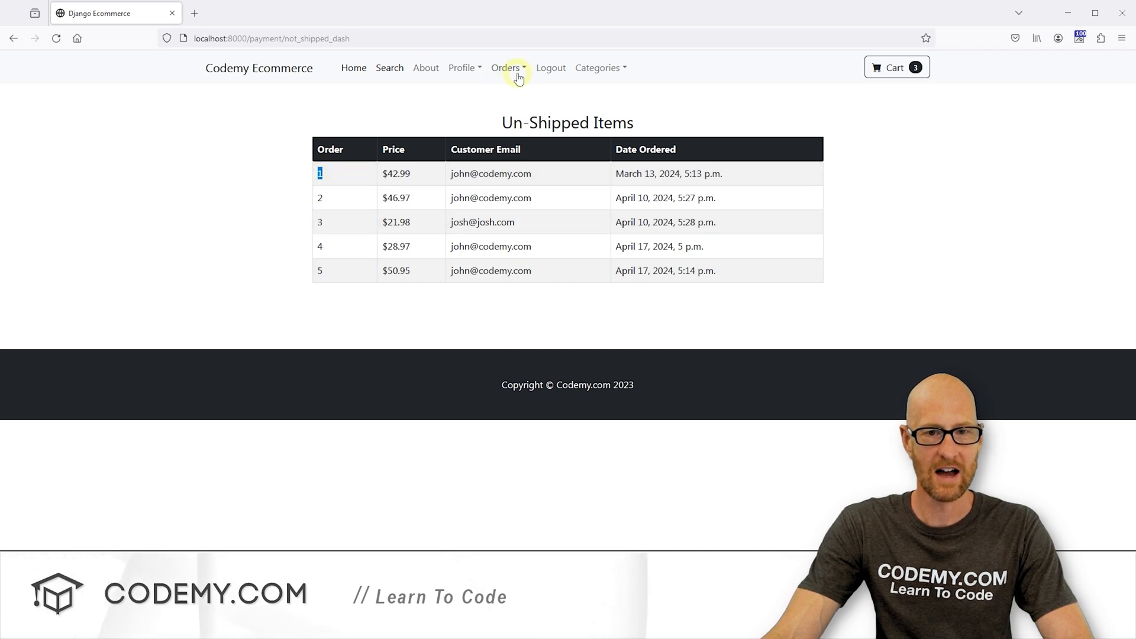
pyautogui.click(504, 67)
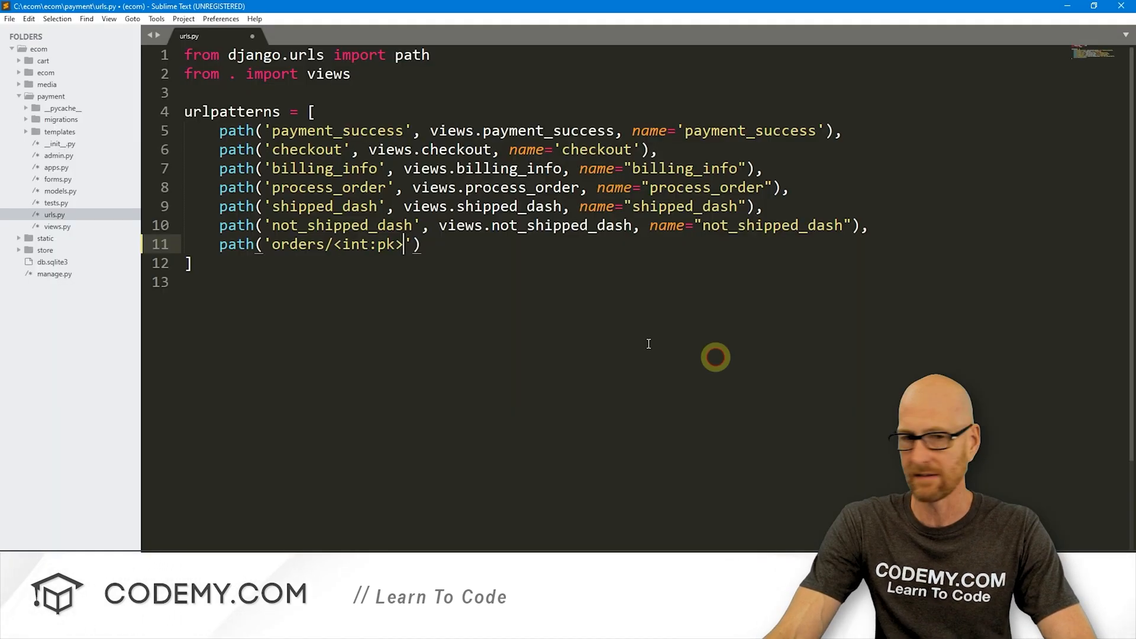
pyautogui.moveTo(541, 130)
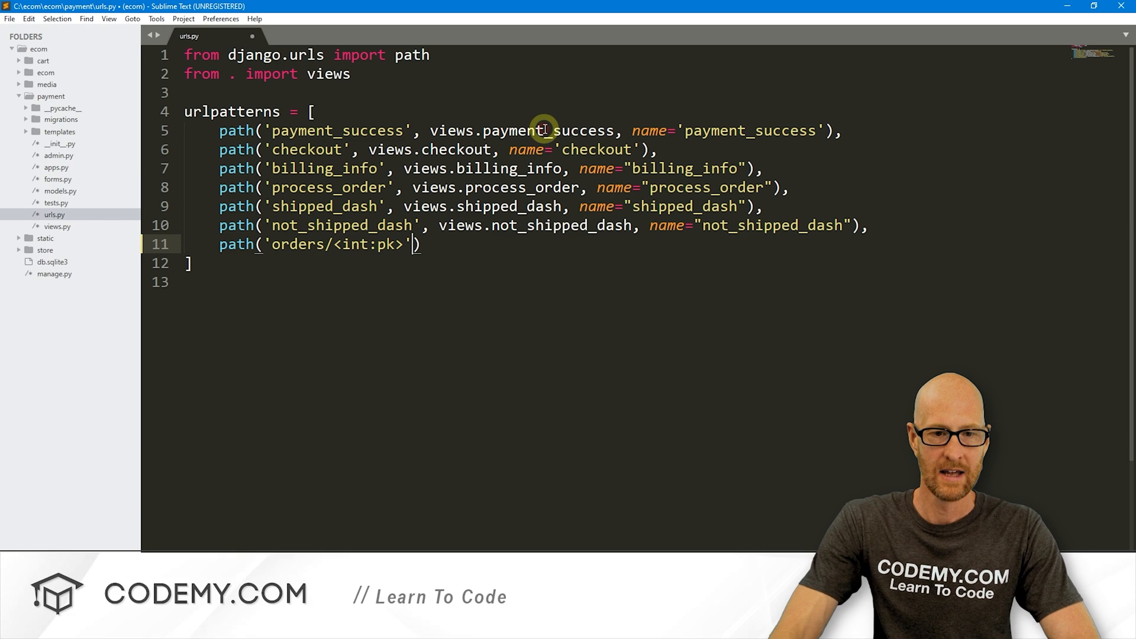
pyautogui.write(', views)')
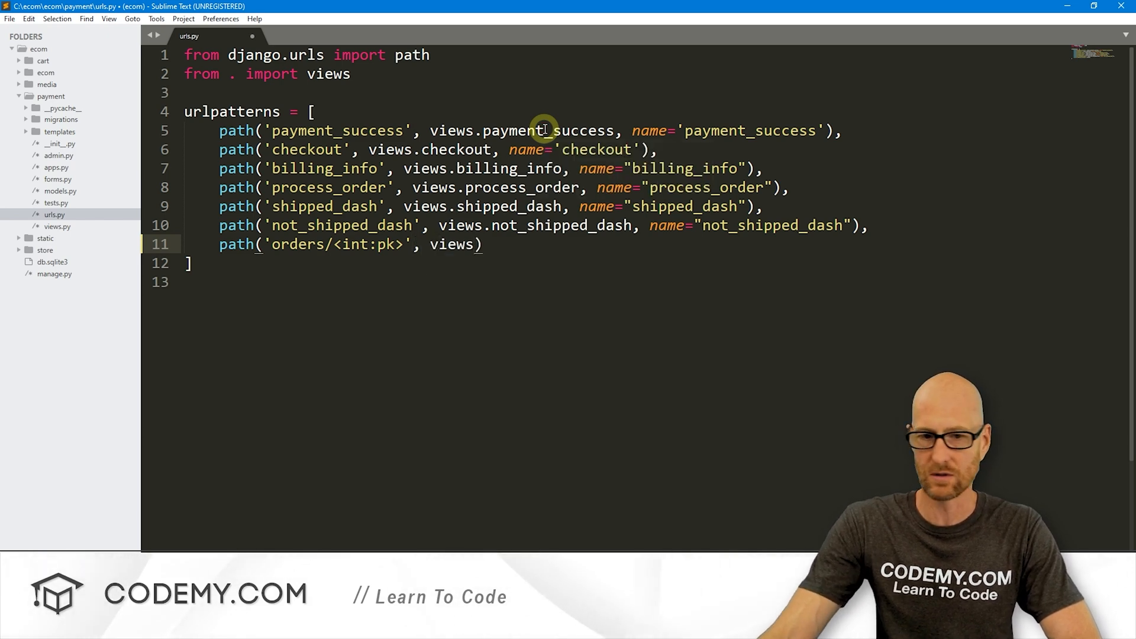
pyautogui.write('.')
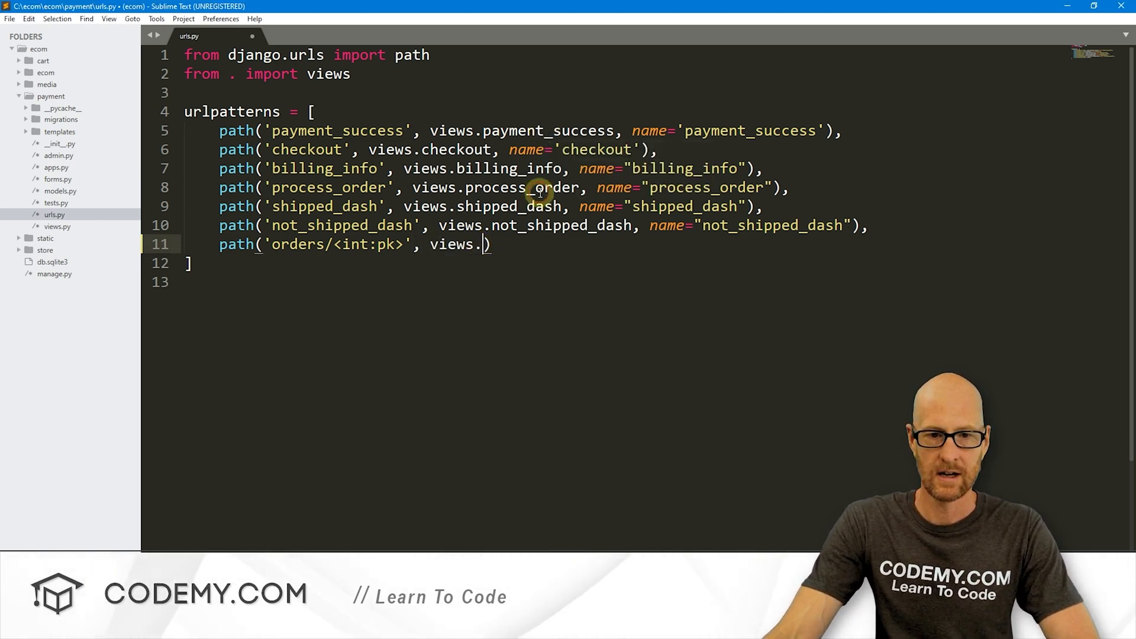
pyautogui.write('orders,')
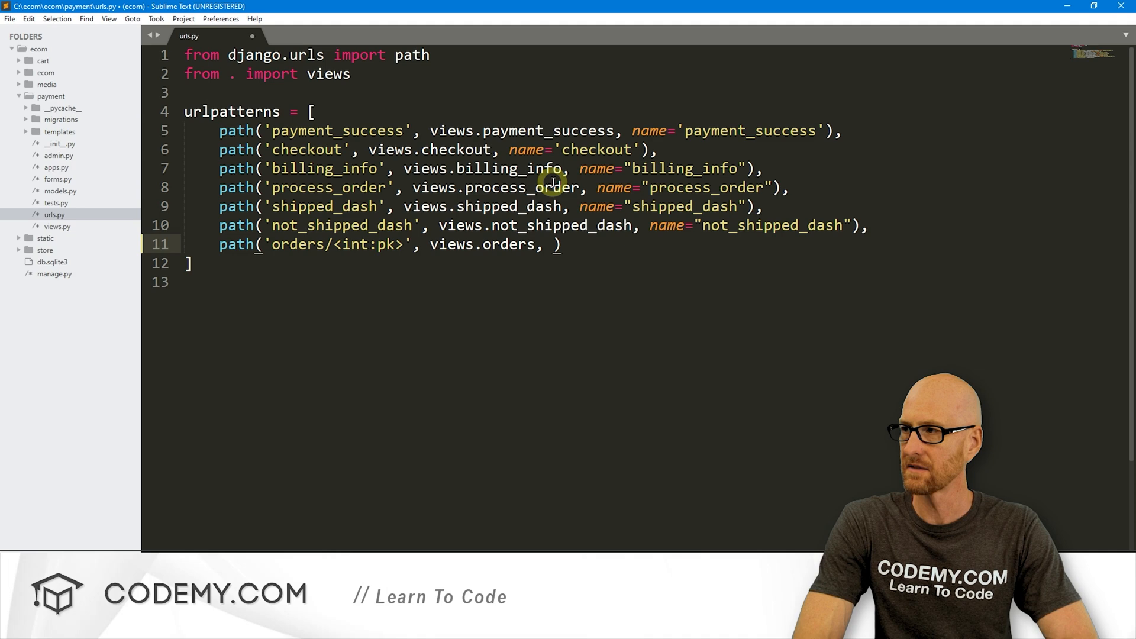
pyautogui.write("name='orders")
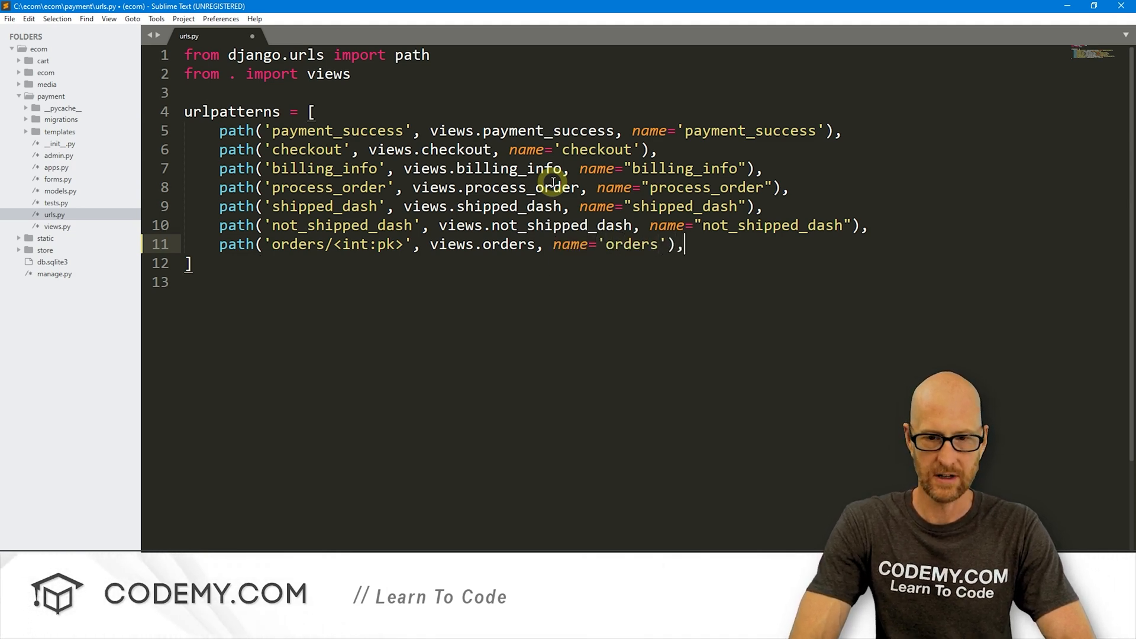
pyautogui.press('ctrl+s')
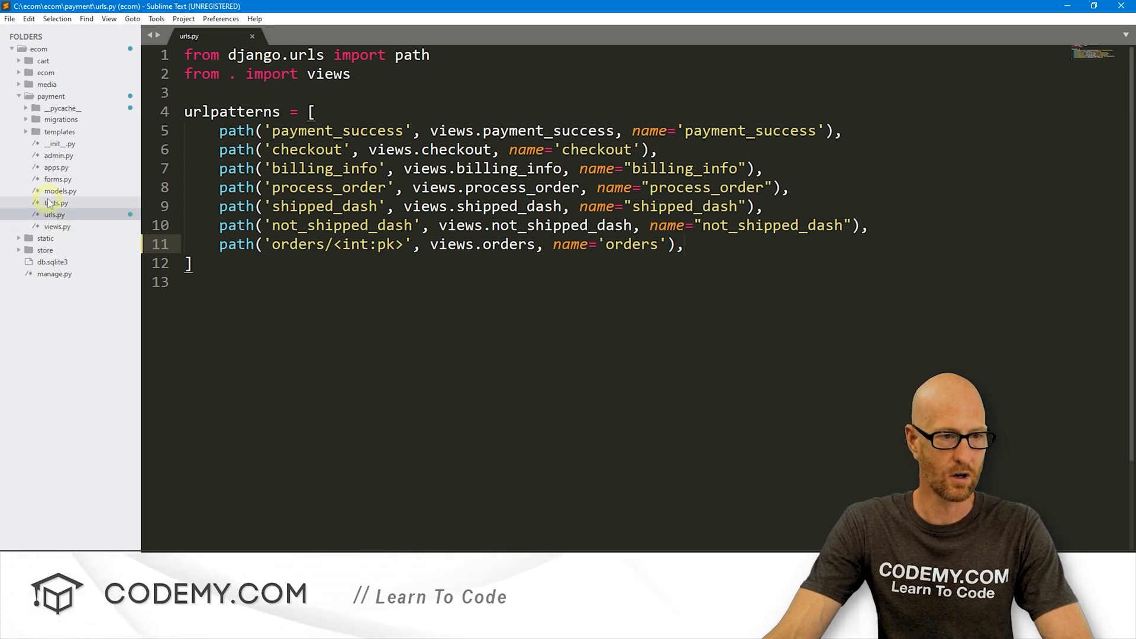
# Wrap item.id in an <a href="{% url 'orders' item.id %}"> link in both dashboard templates.
pyautogui.click(59, 131)
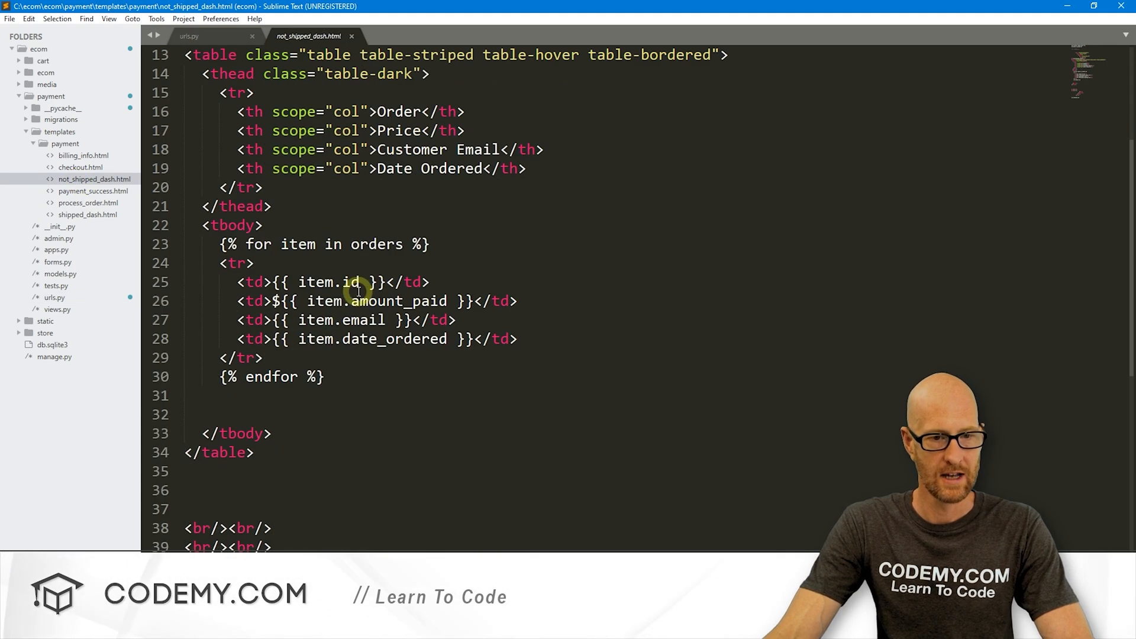
pyautogui.write('<a')
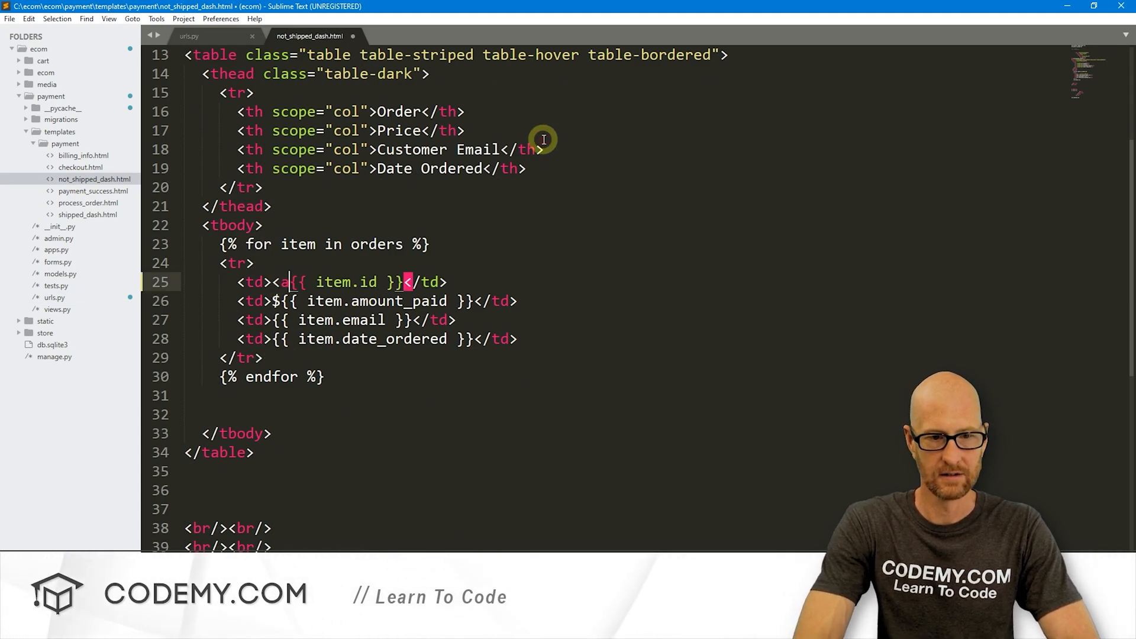
pyautogui.write('href=')
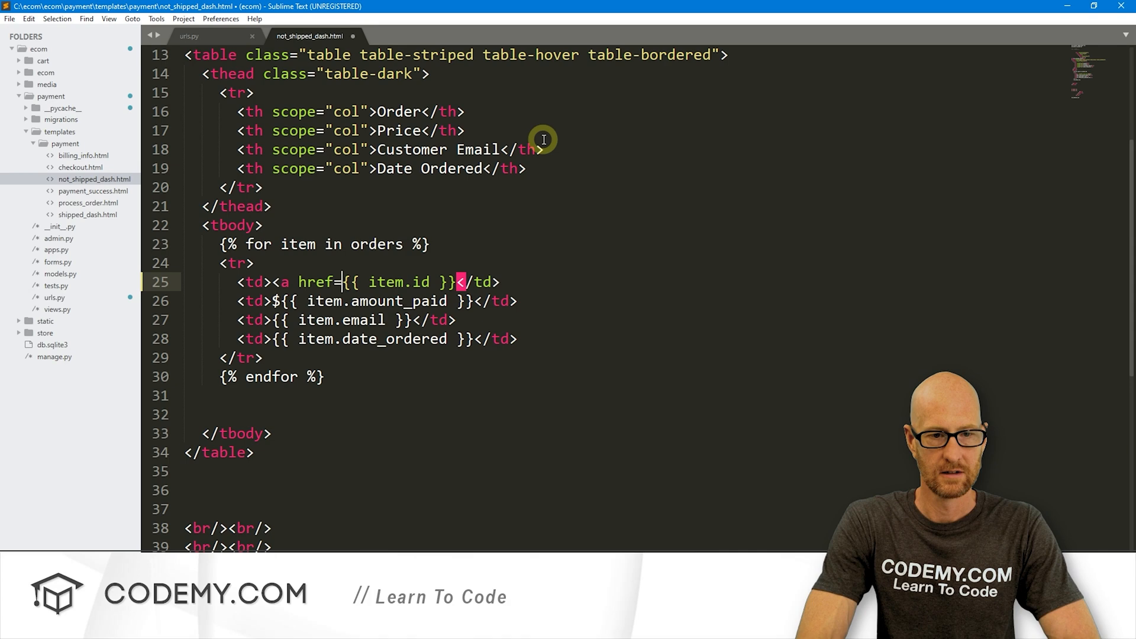
pyautogui.write('"">')
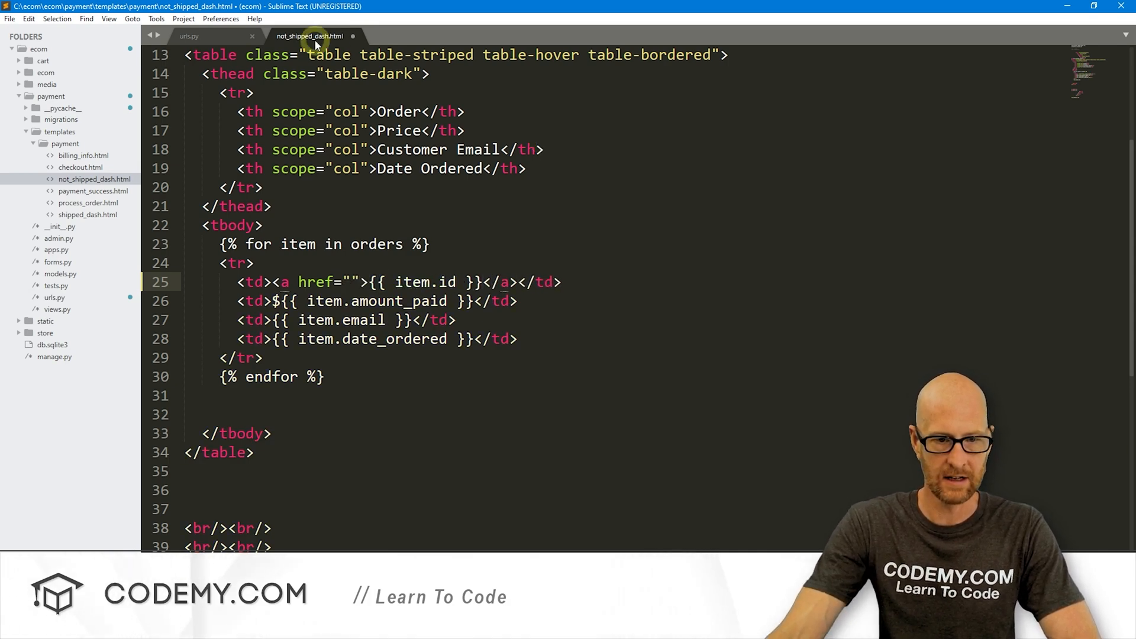
pyautogui.write('{}')
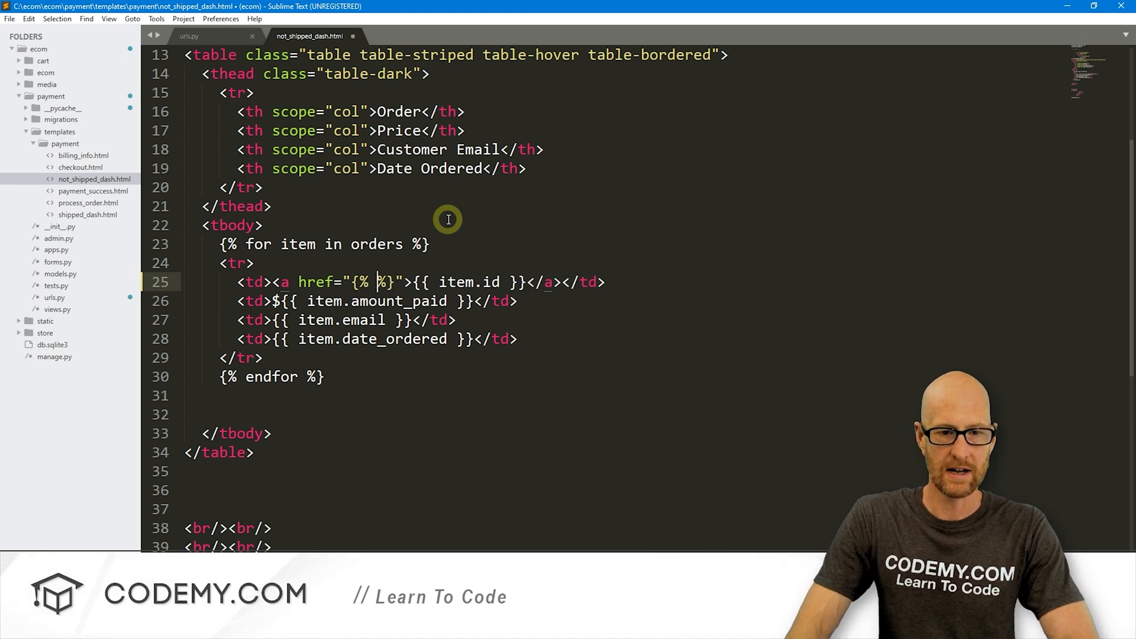
pyautogui.write("url '")
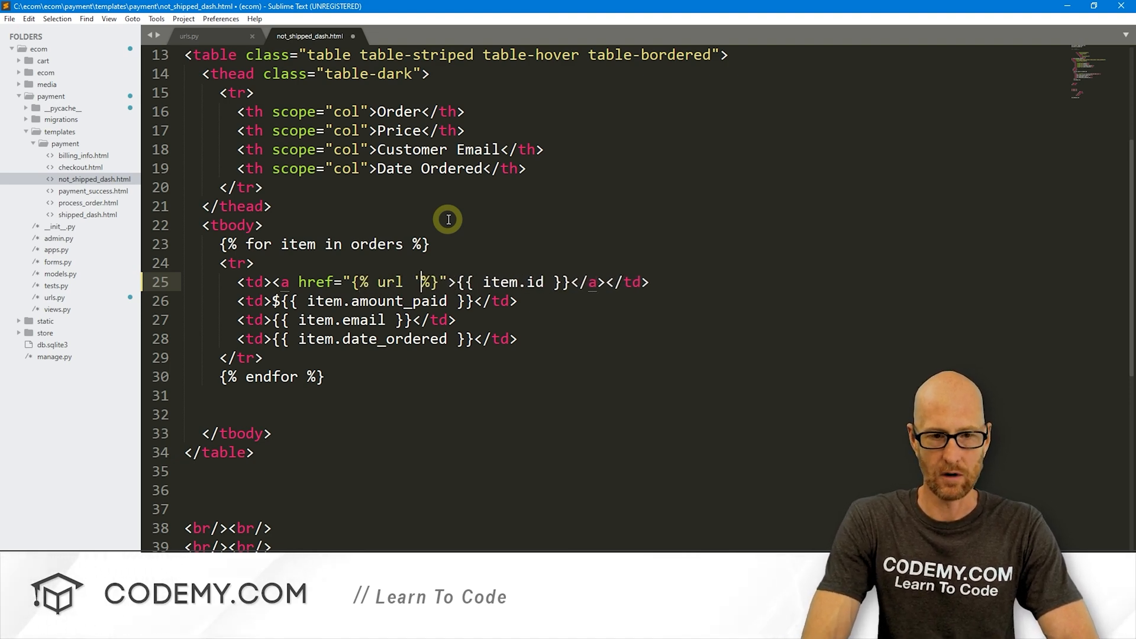
pyautogui.write('orders')
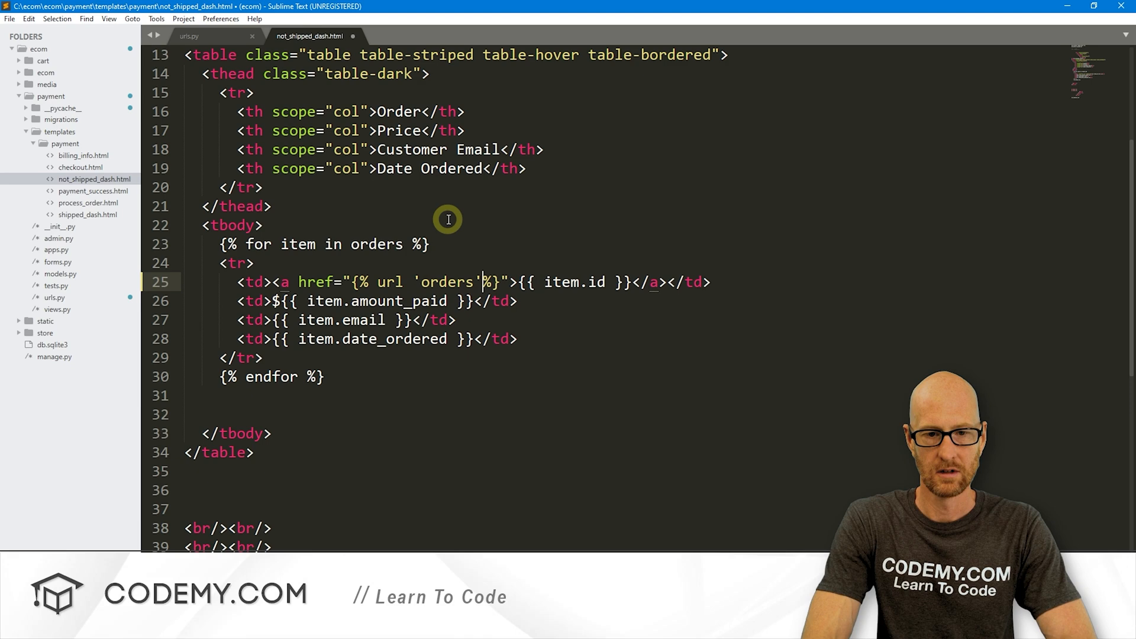
pyautogui.write('item.')
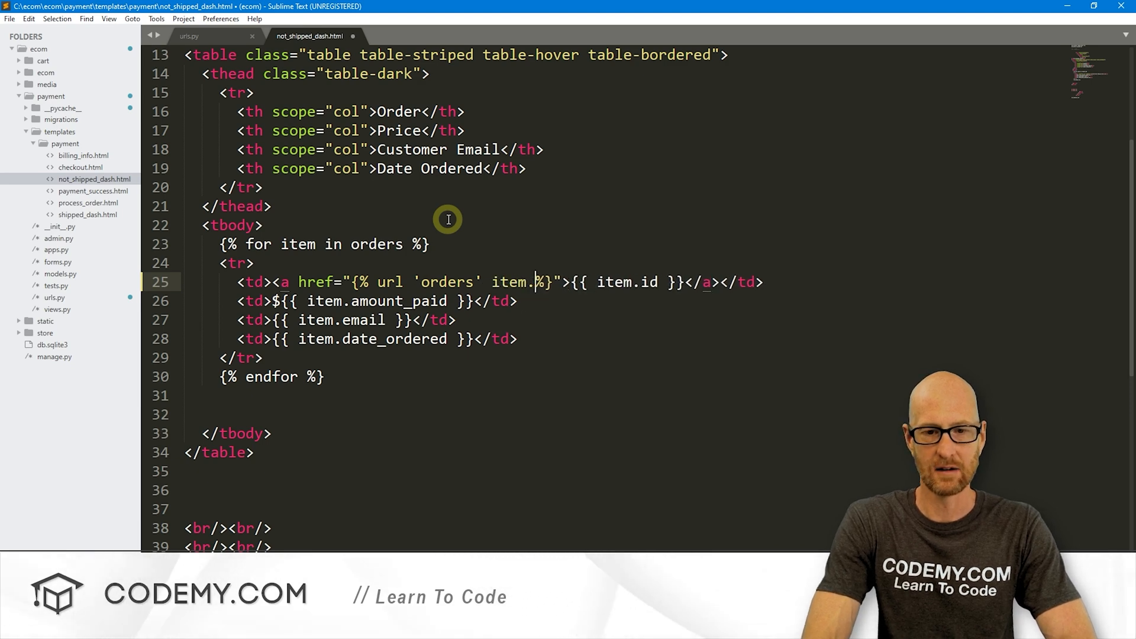
pyautogui.write('id')
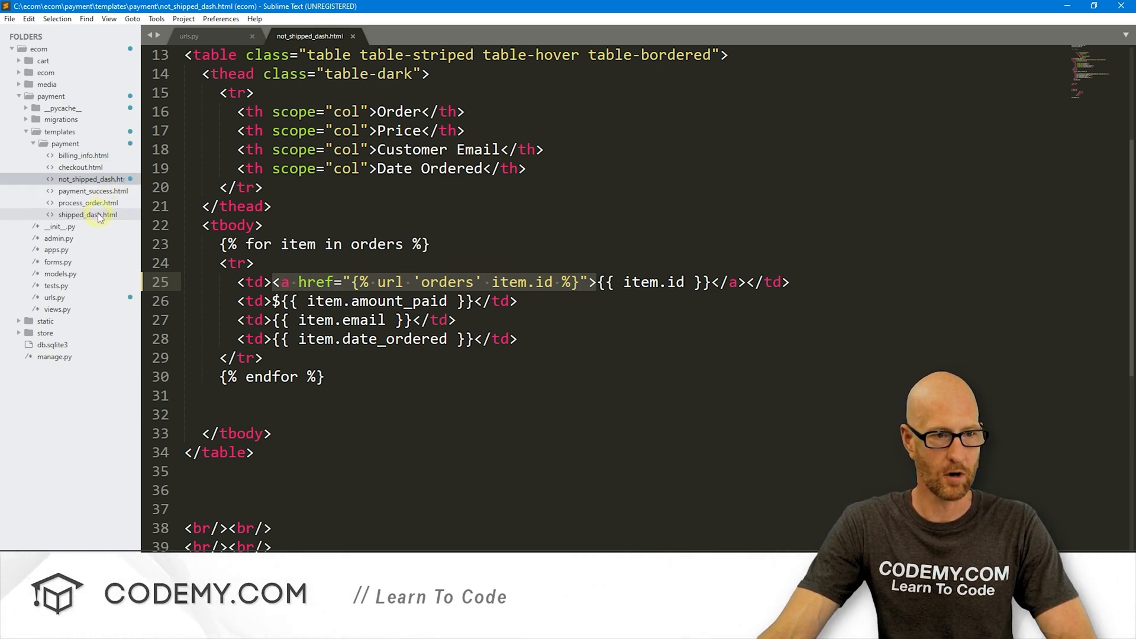
pyautogui.click(87, 214)
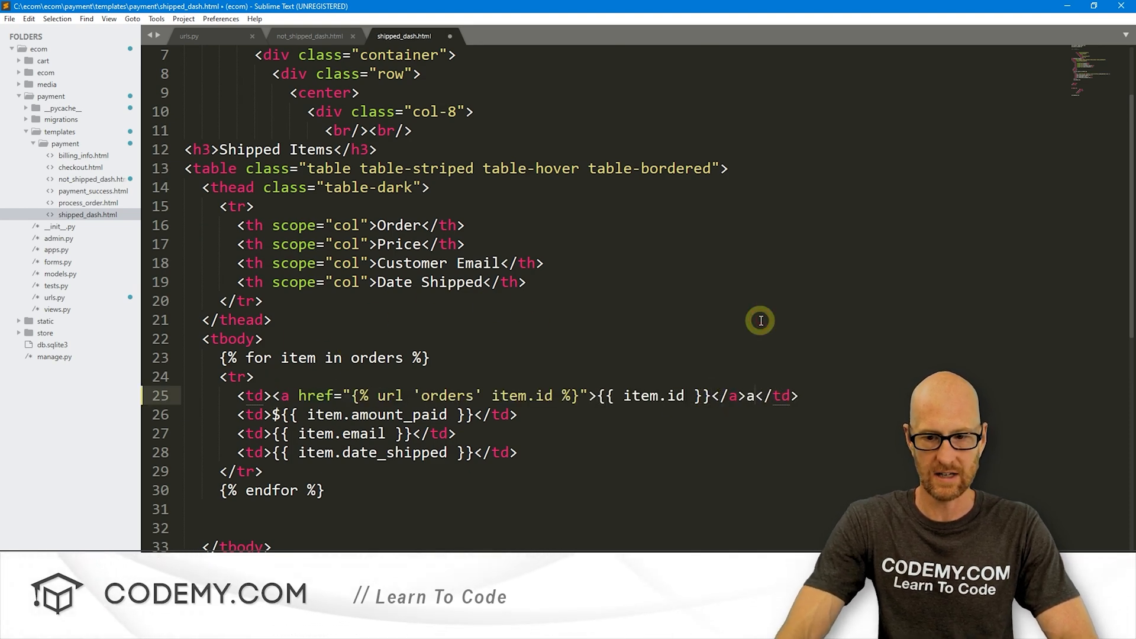
pyautogui.click(309, 36)
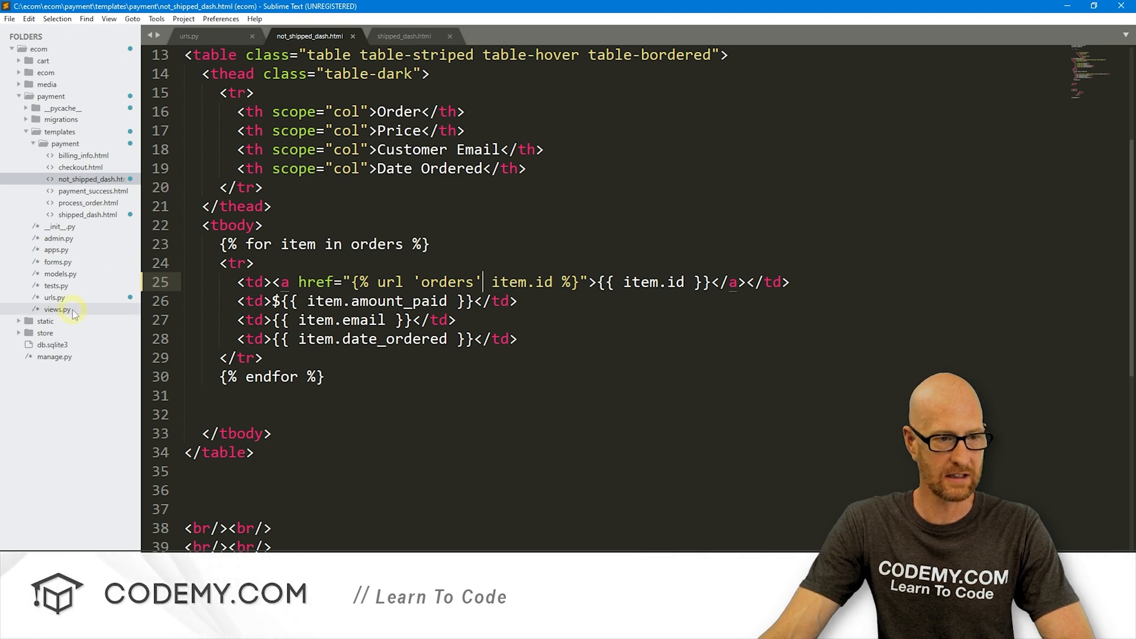
# Open views.py and begin typing def orders(re above not_shipped_dash.
pyautogui.click(57, 309)
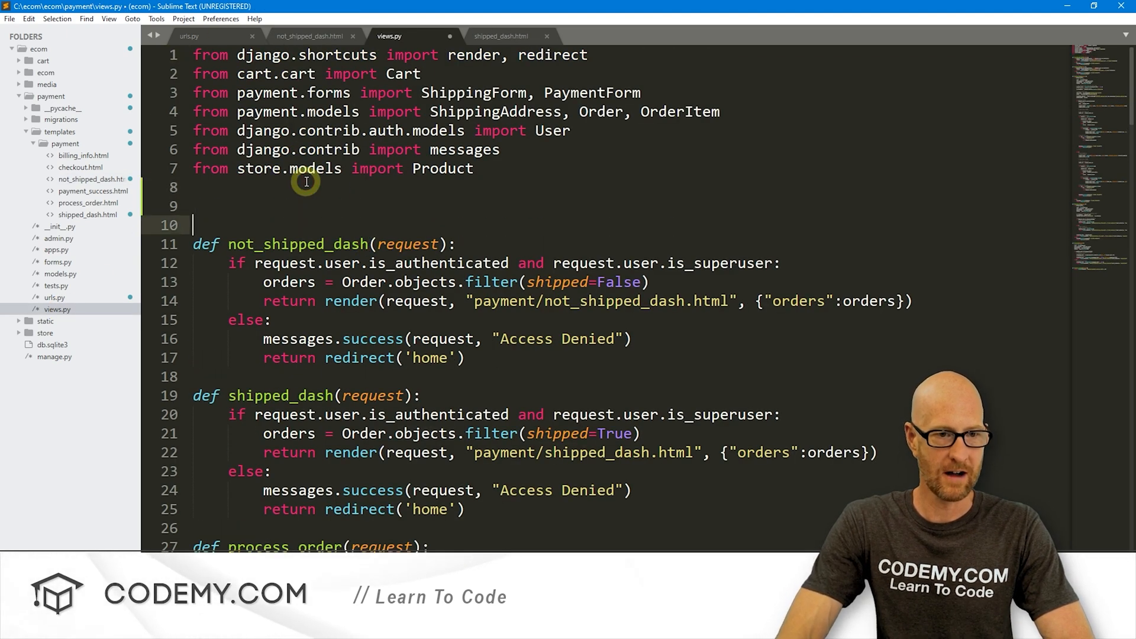
pyautogui.write('def orders')
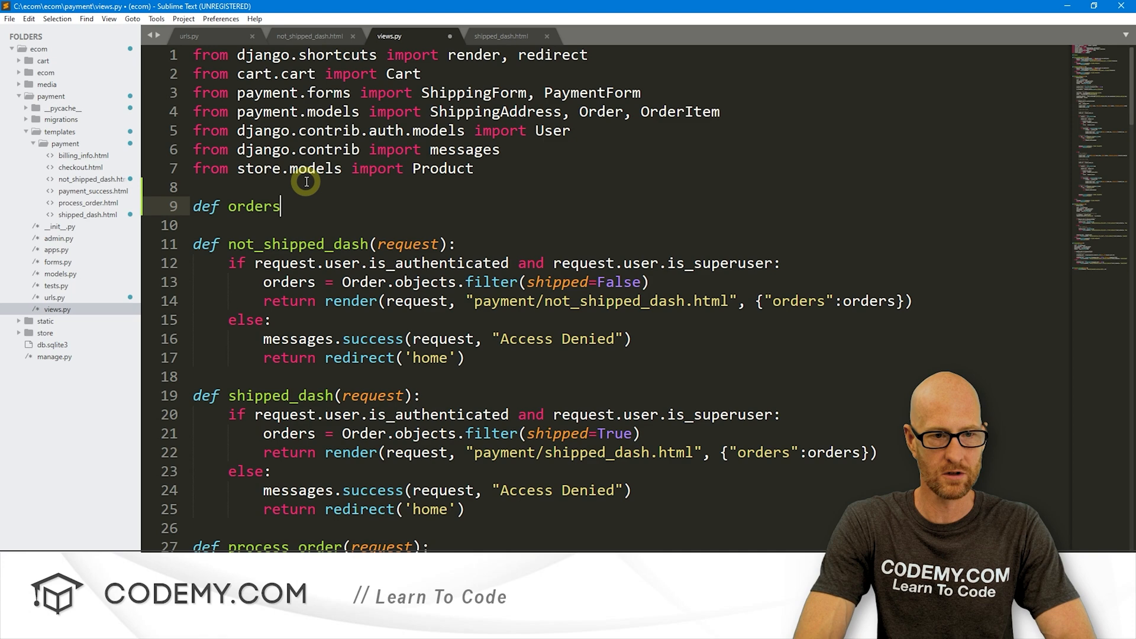
pyautogui.write('(re')
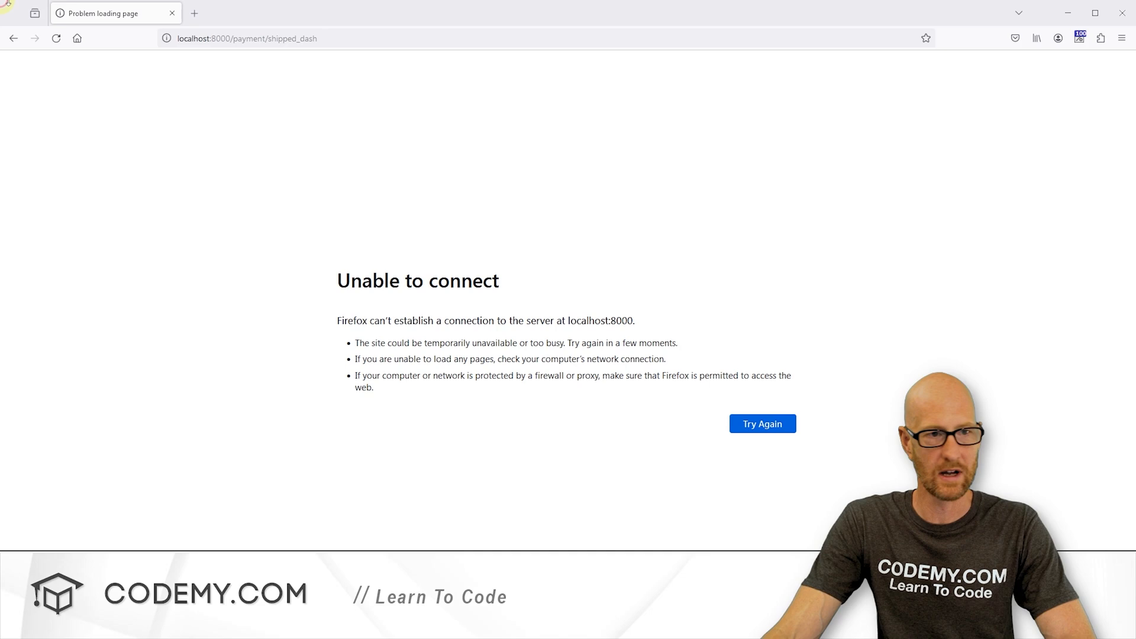
# Retry loading localhost:8000/payment/shipped_dash in Firefox.
pyautogui.click(761, 423)
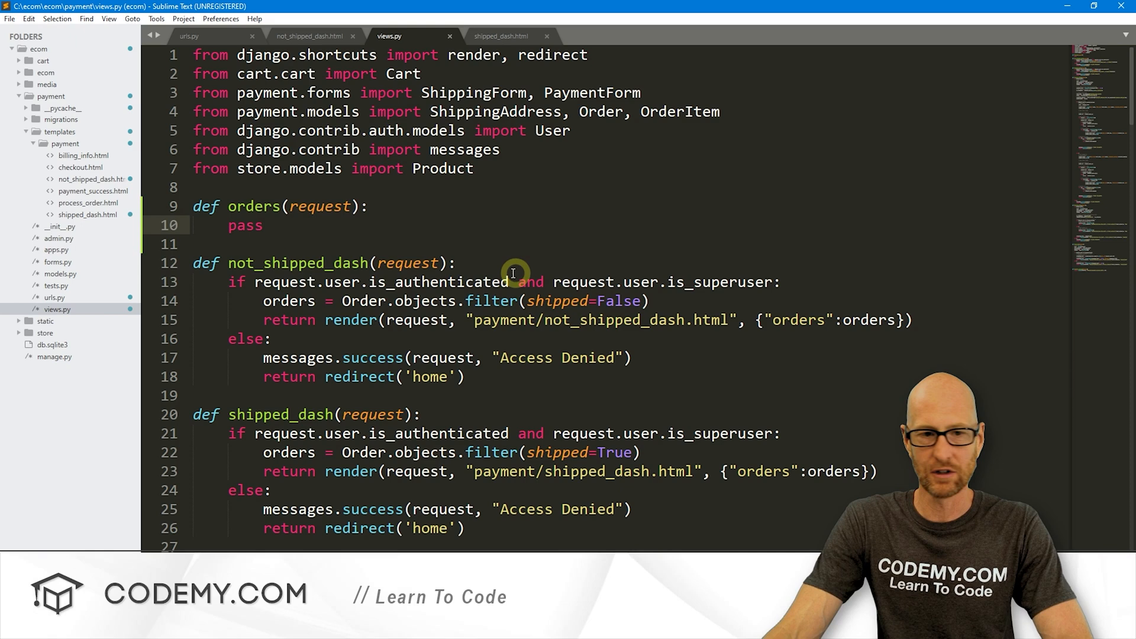
# Replace pass with the superuser check and copy in the Access Denied else block.
pyautogui.doubleClick(245, 226)
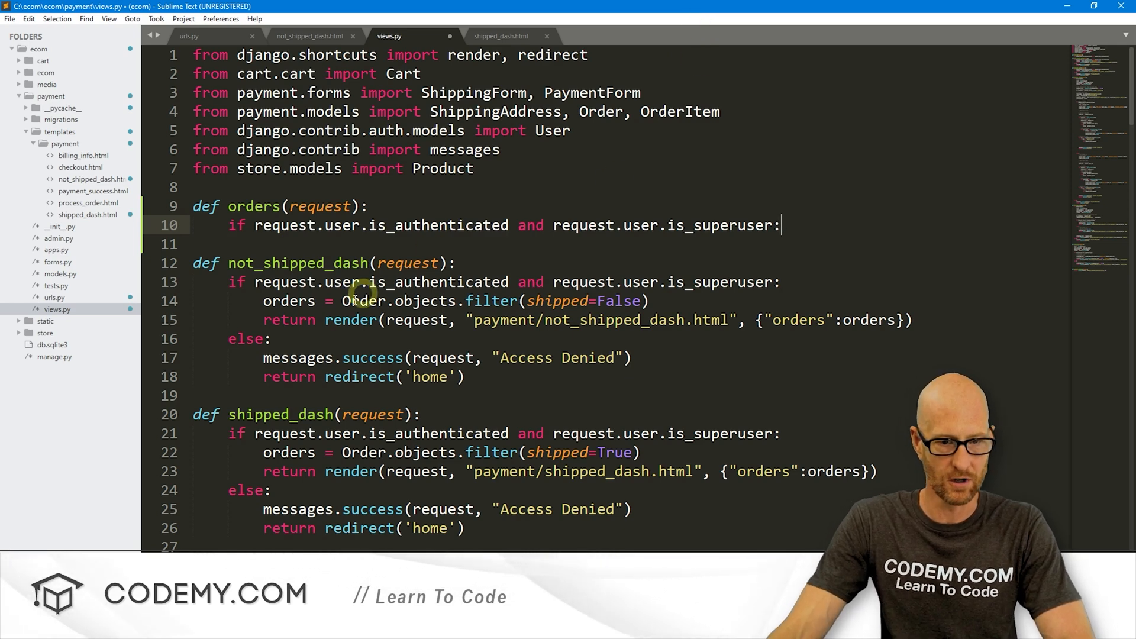
pyautogui.click(469, 376)
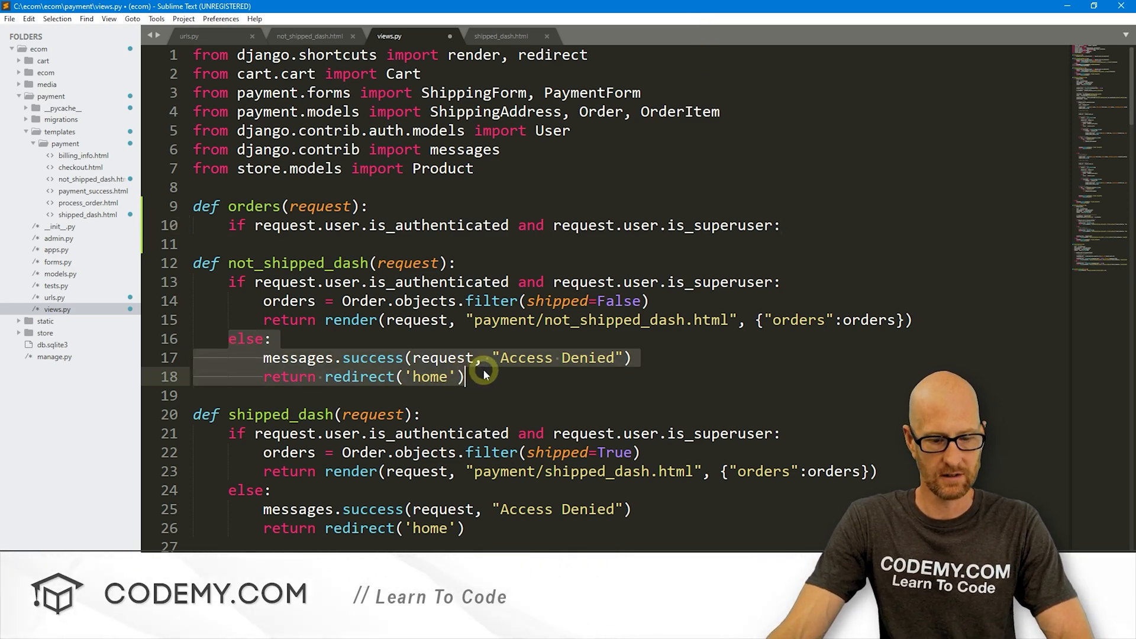
pyautogui.click(339, 225)
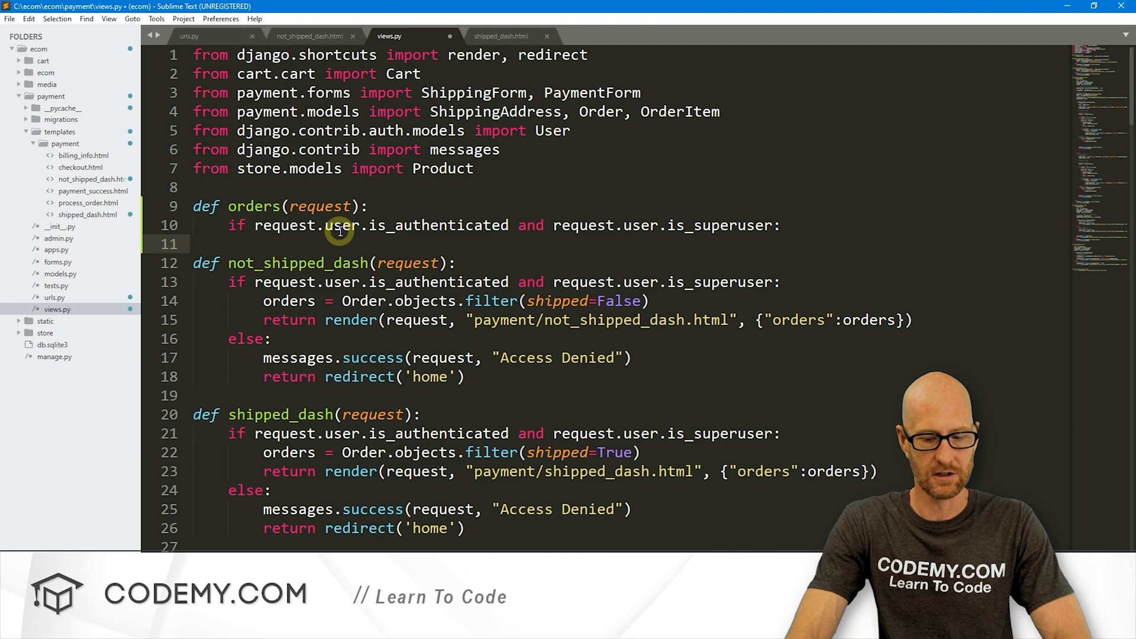
pyautogui.write('pass')
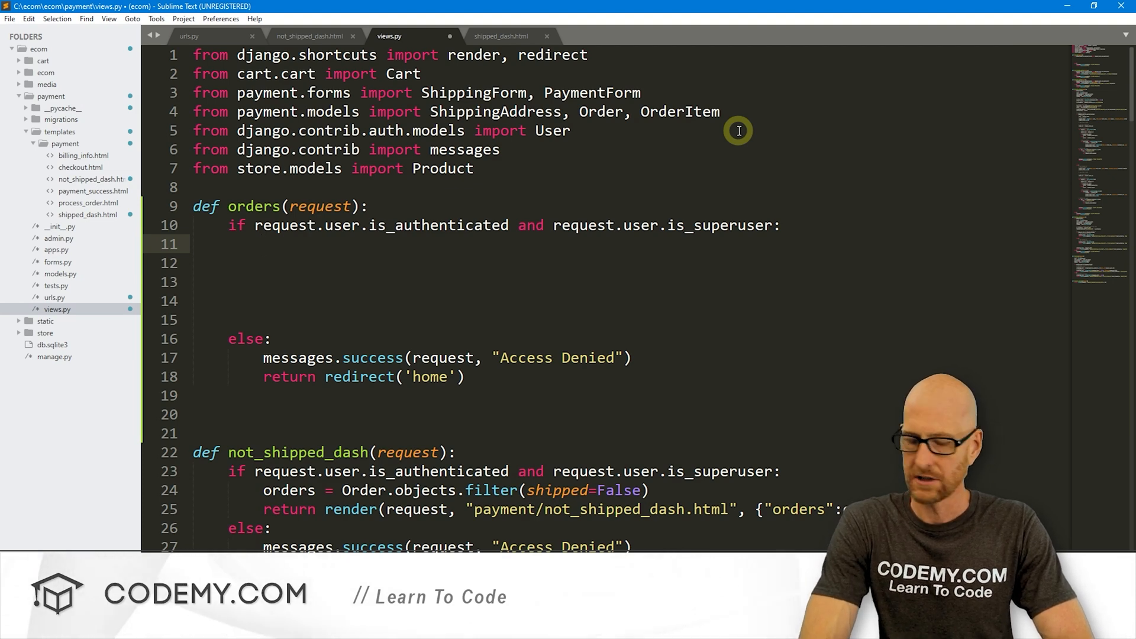
# Have the orders view return render(request, 'payment/orders.html', {}).
pyautogui.write('return render')
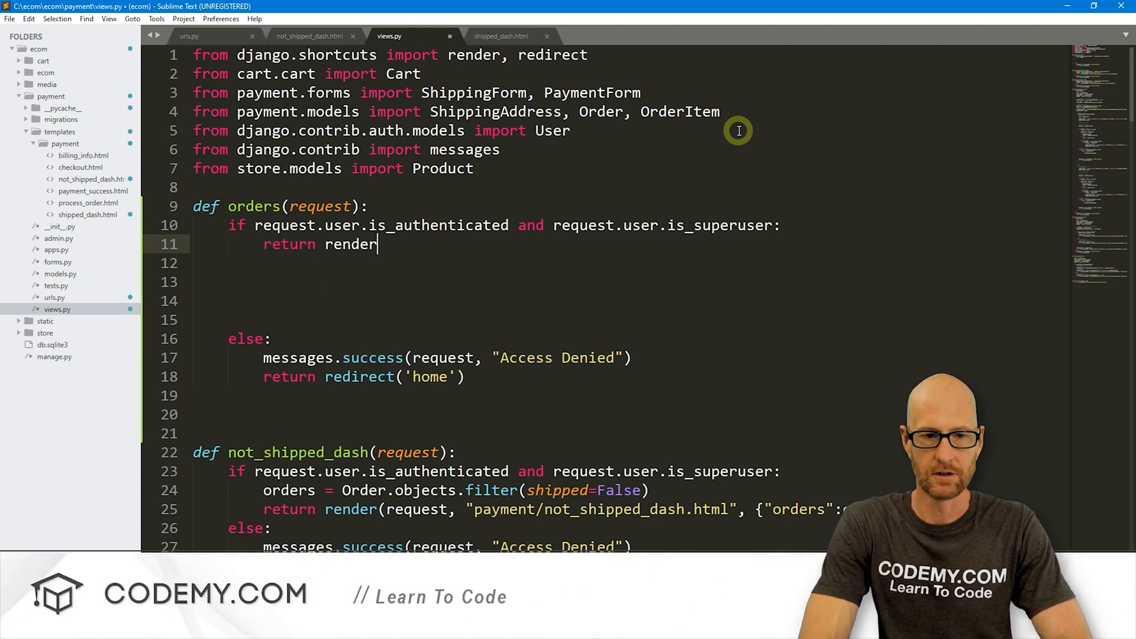
pyautogui.write("(request, '')")
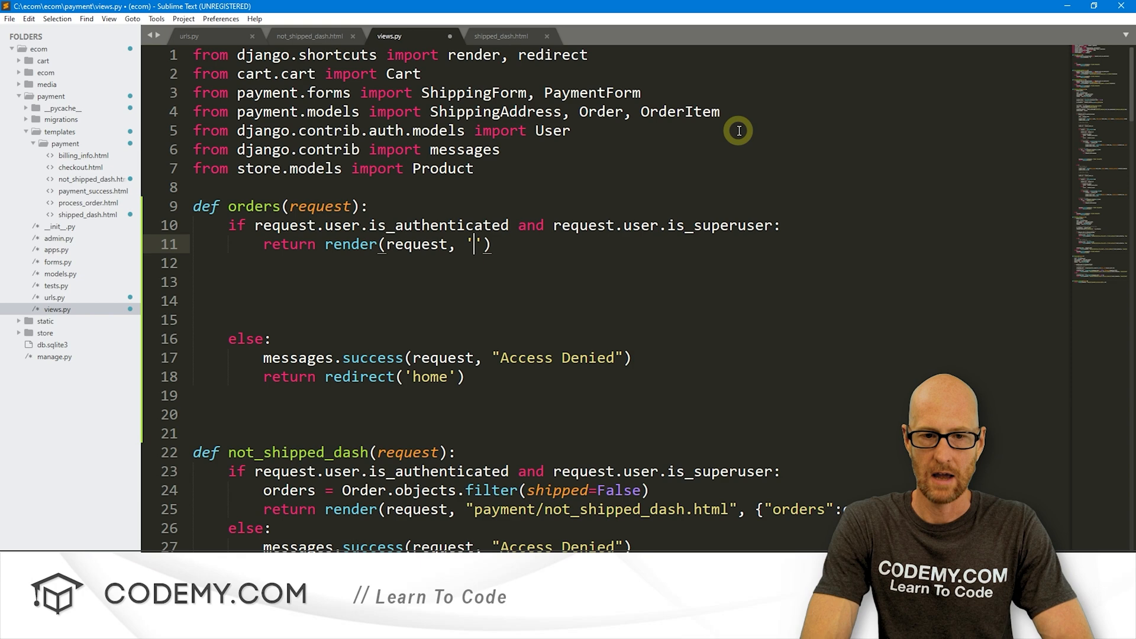
pyautogui.write('payment')
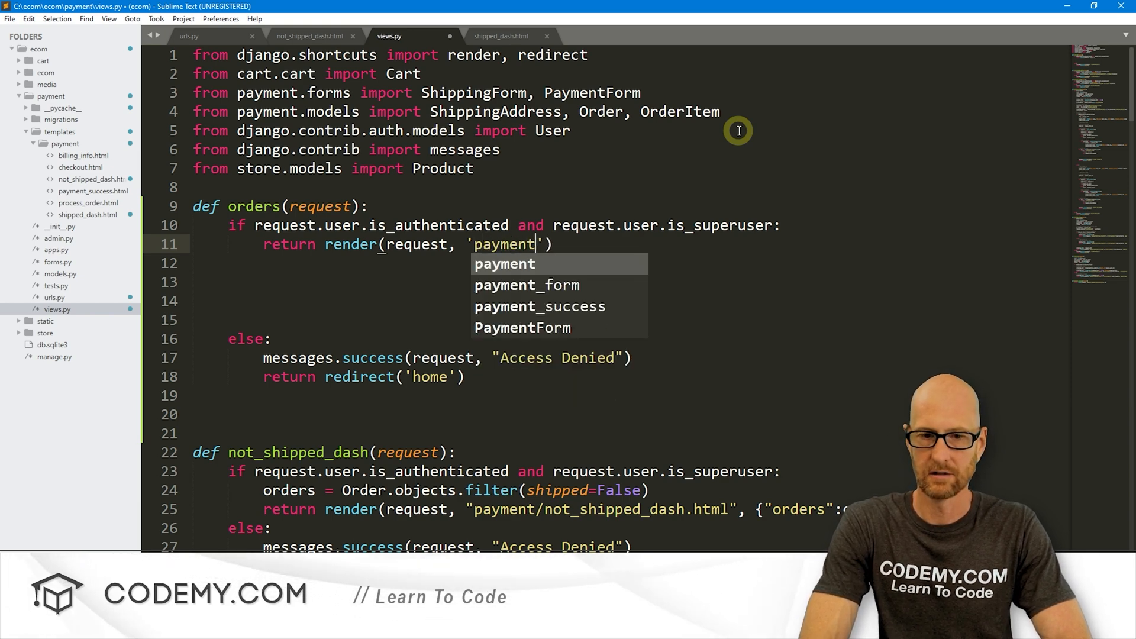
pyautogui.write('/orders.html')
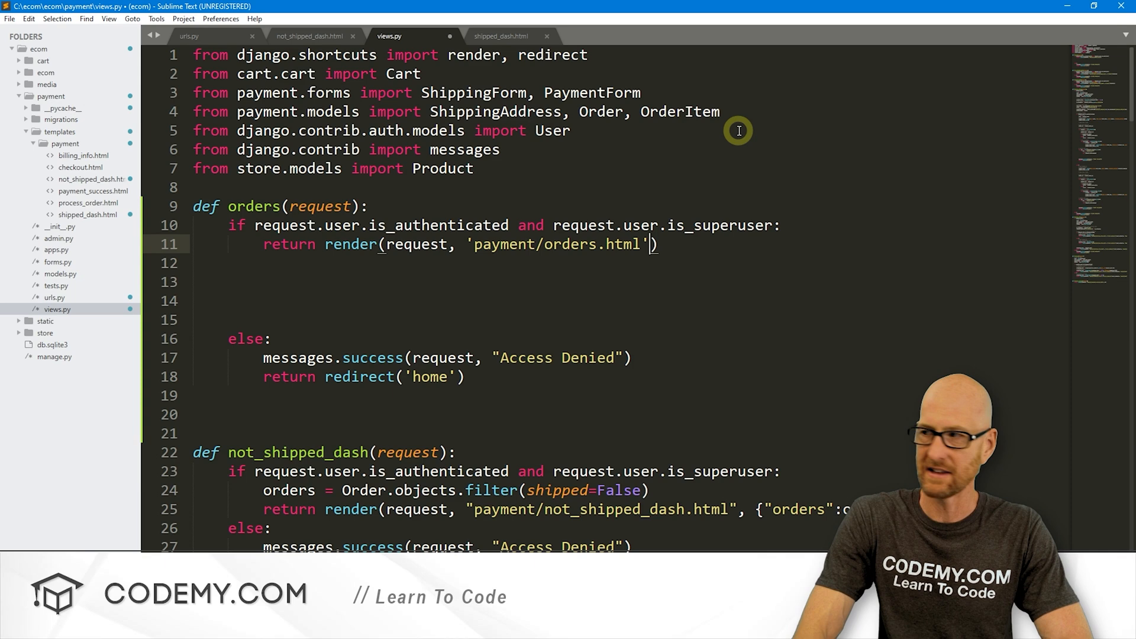
pyautogui.write(', {}')
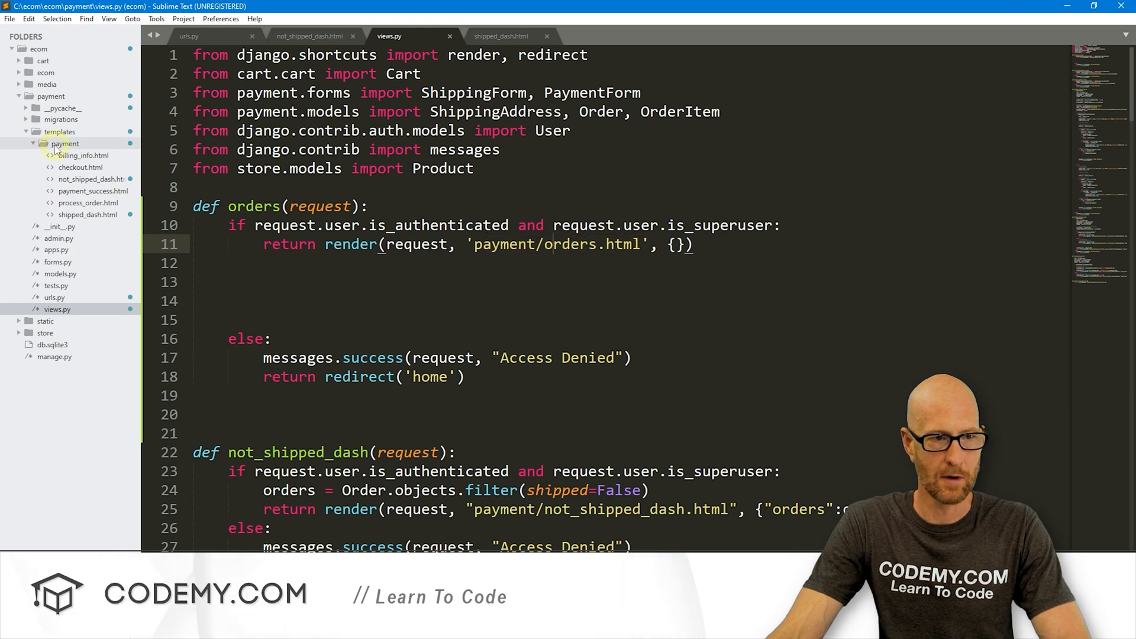
# Create and save a new orders.html file in templates/payment.
pyautogui.rightClick(63, 143)
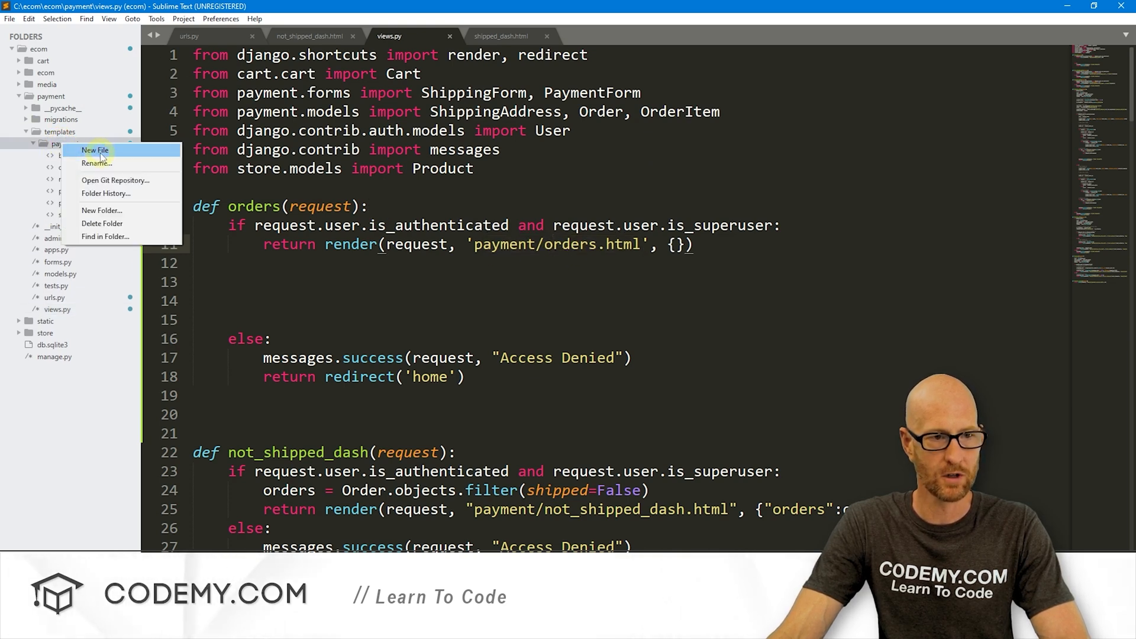
pyautogui.click(95, 149)
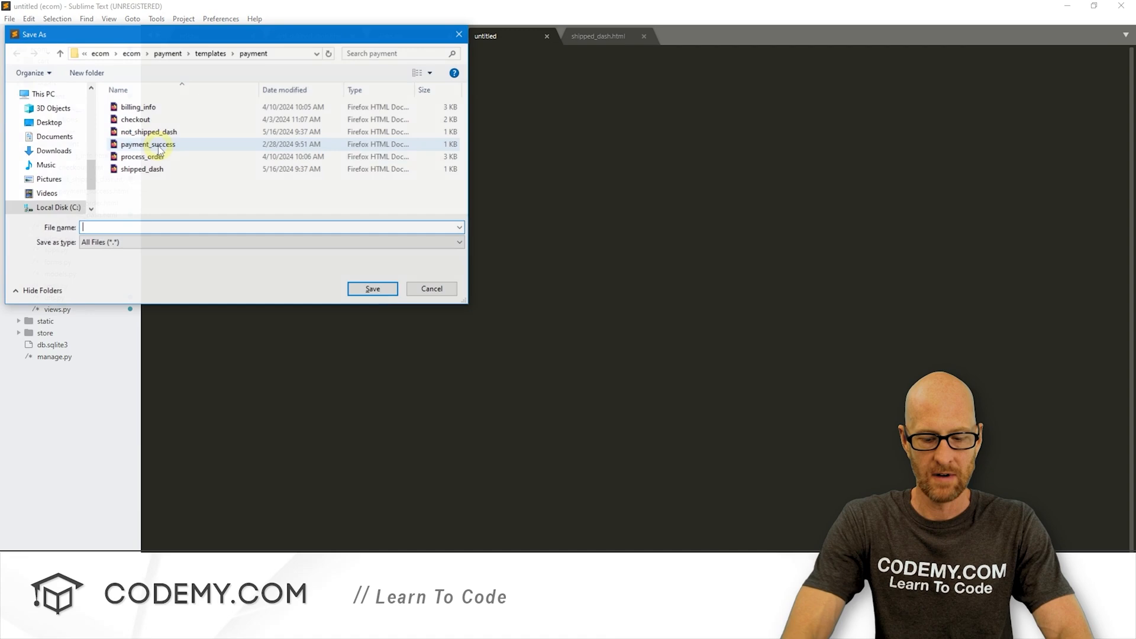
pyautogui.write('orders.')
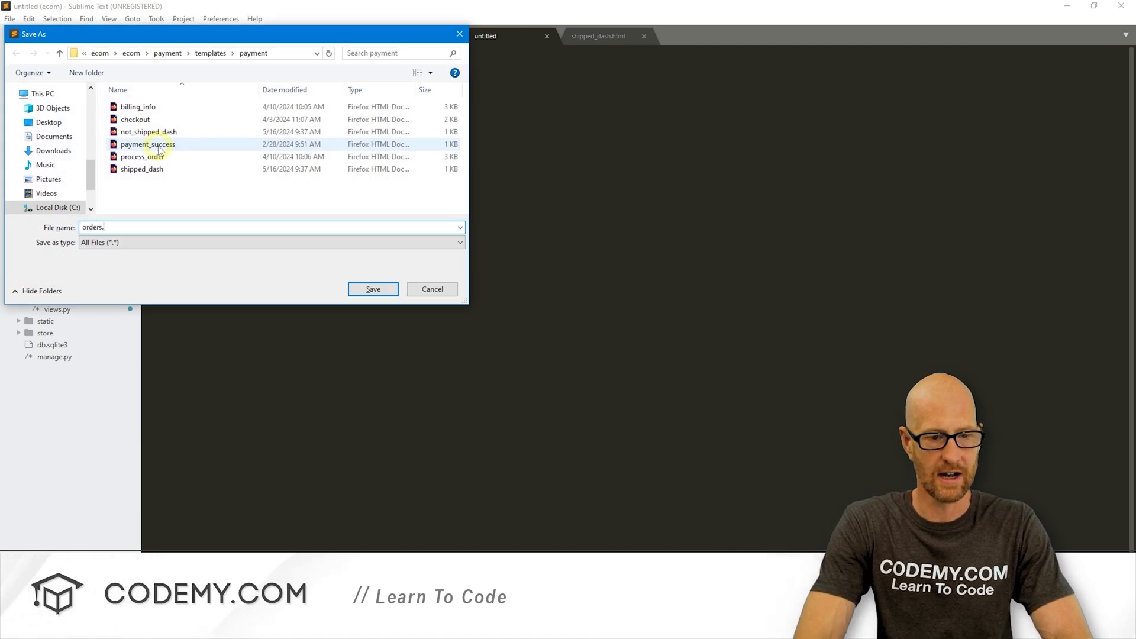
pyautogui.click(373, 288)
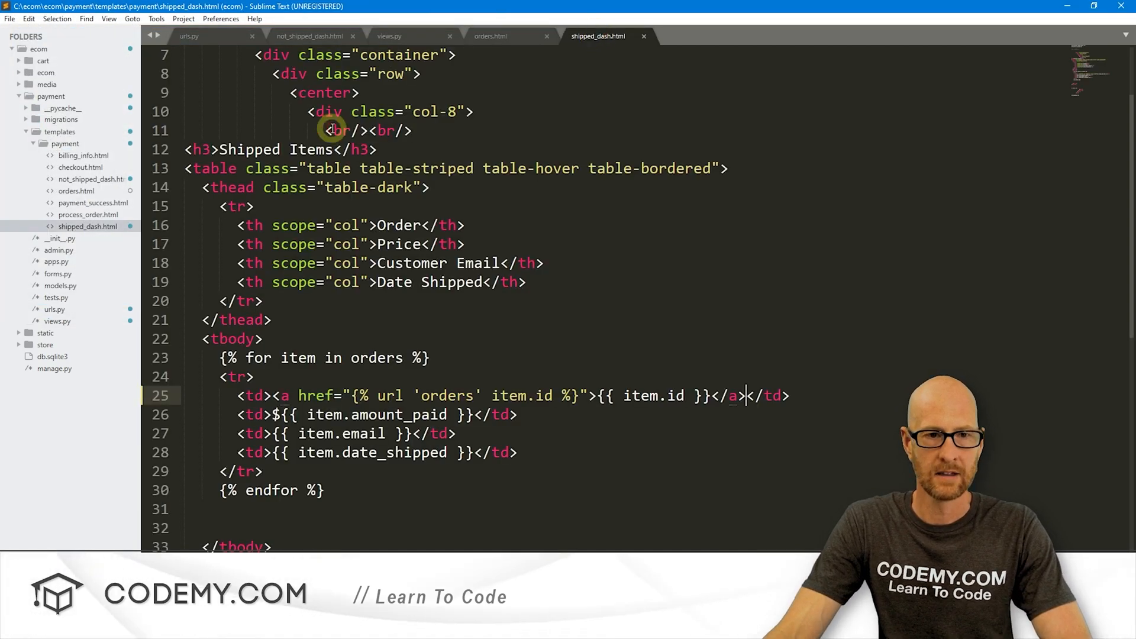
# Fill orders.html with the shipped dashboard layout, trimmed to an Order heading.
pyautogui.scroll(3)
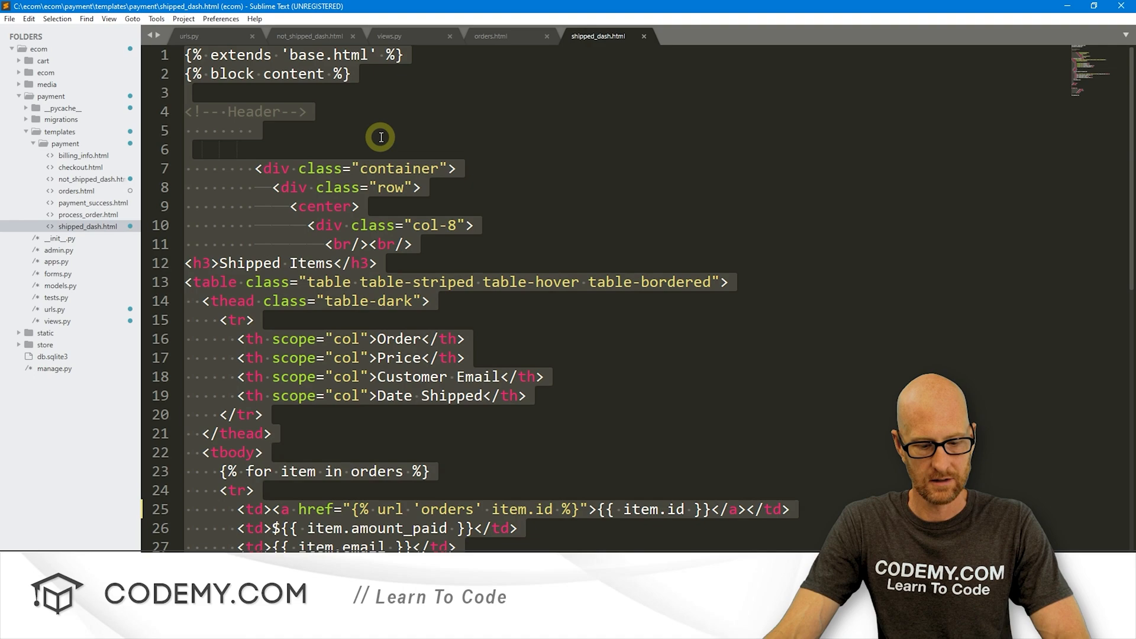
pyautogui.click(491, 36)
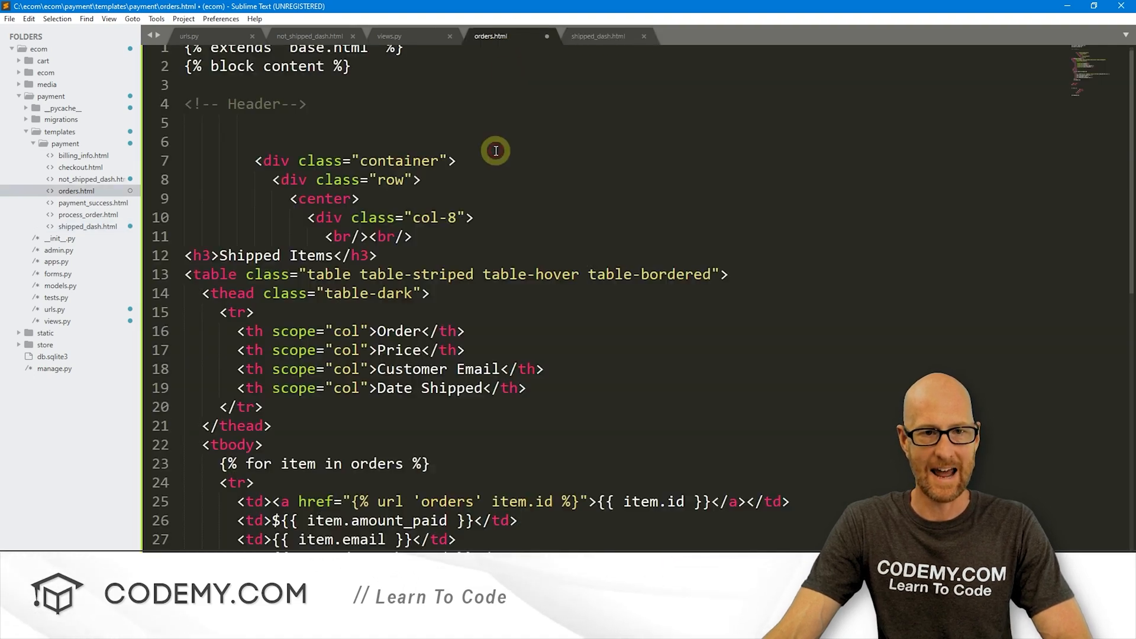
pyautogui.scroll(-3)
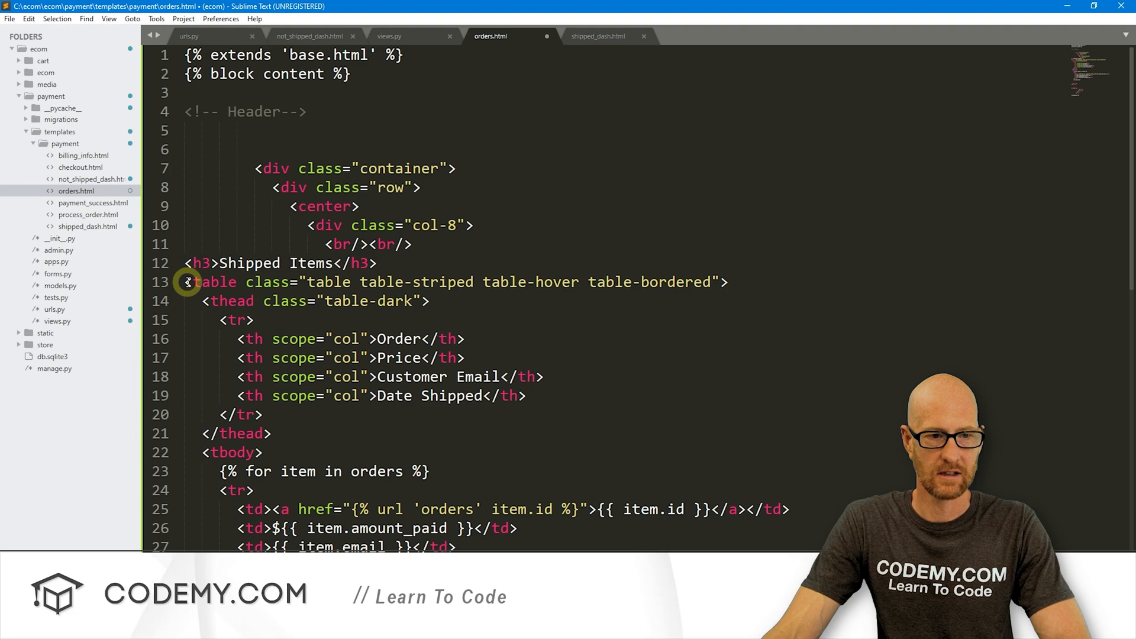
pyautogui.scroll(-3)
pyautogui.write('<h3>Order')
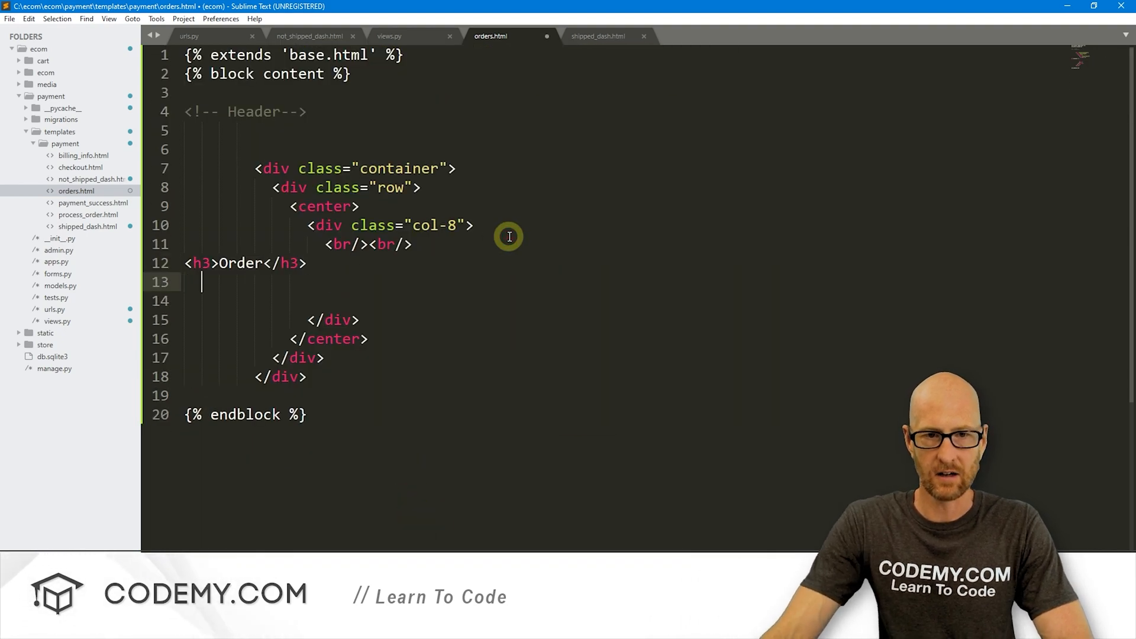
pyautogui.click(389, 35)
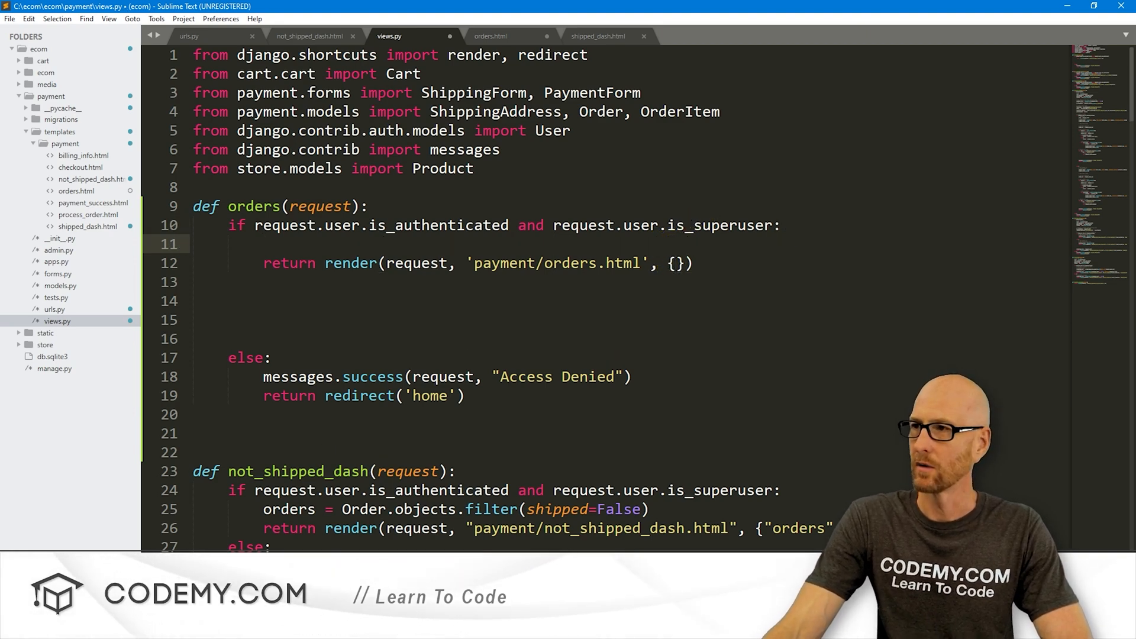
pyautogui.moveTo(726, 151)
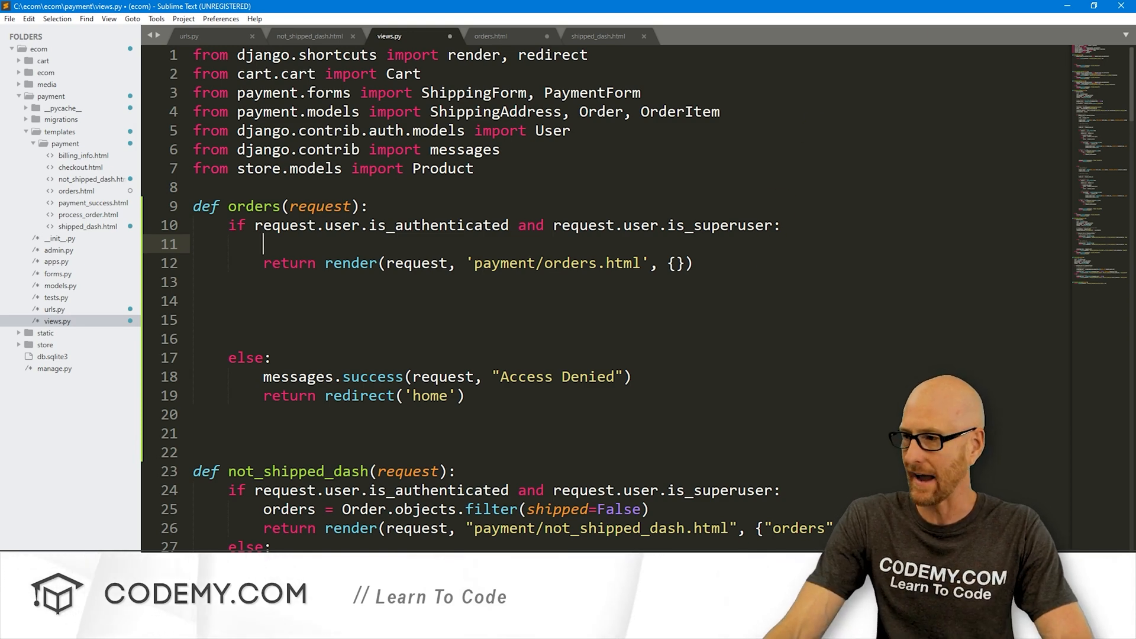
# Add pk to orders(), fetch Order.objects.get(id=pk), and add a '# Get the order items' comment.
pyautogui.write('# Get the order')
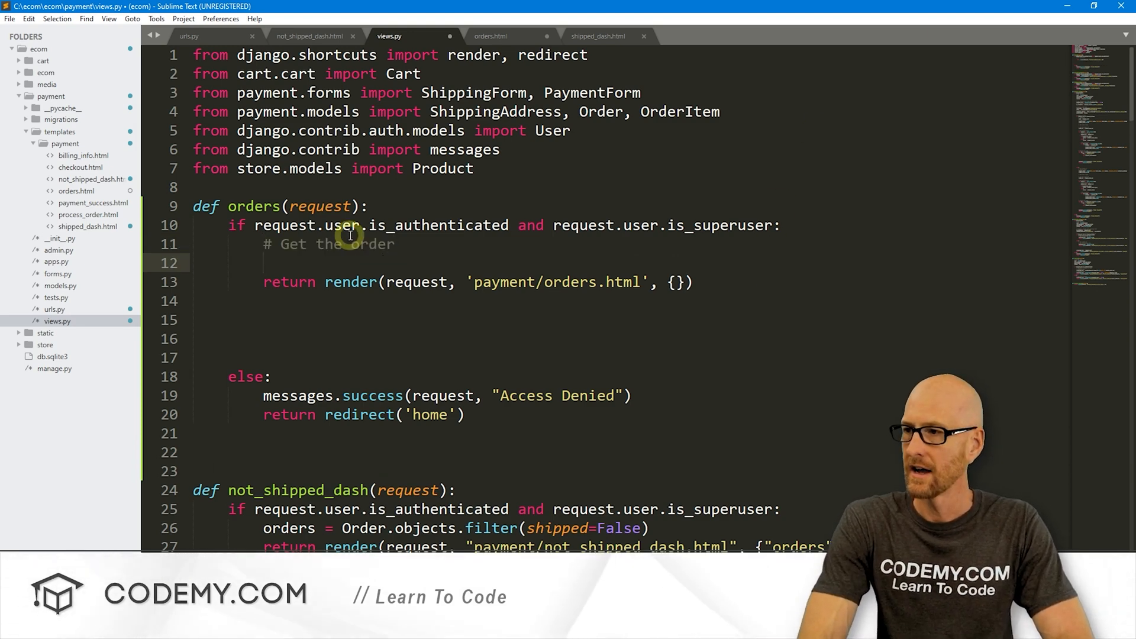
pyautogui.write('order')
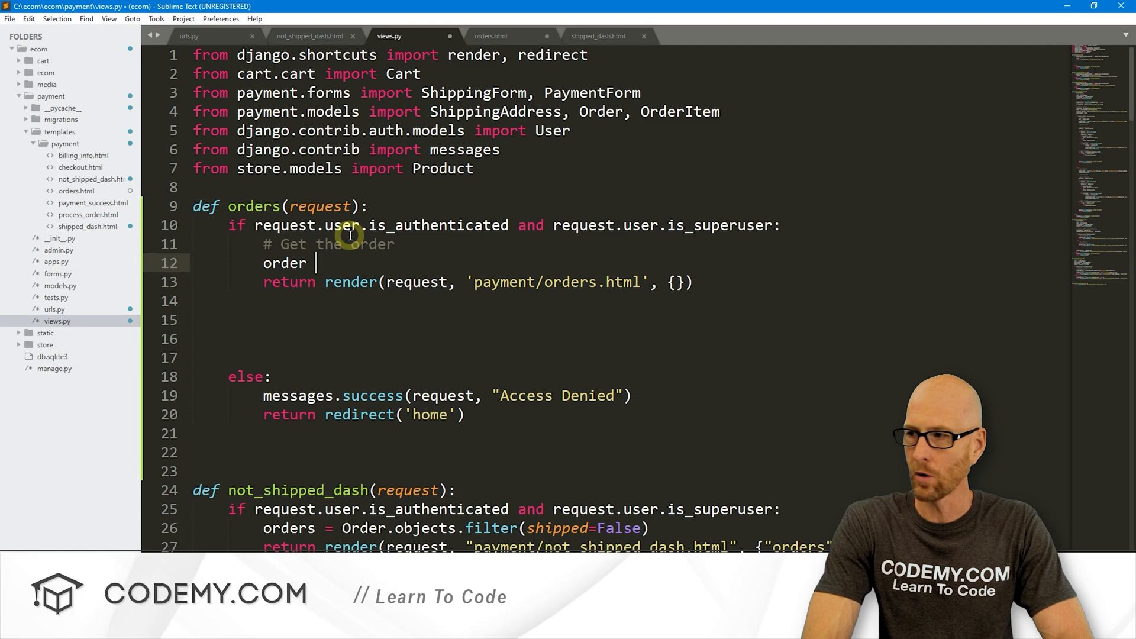
pyautogui.write('= Order.')
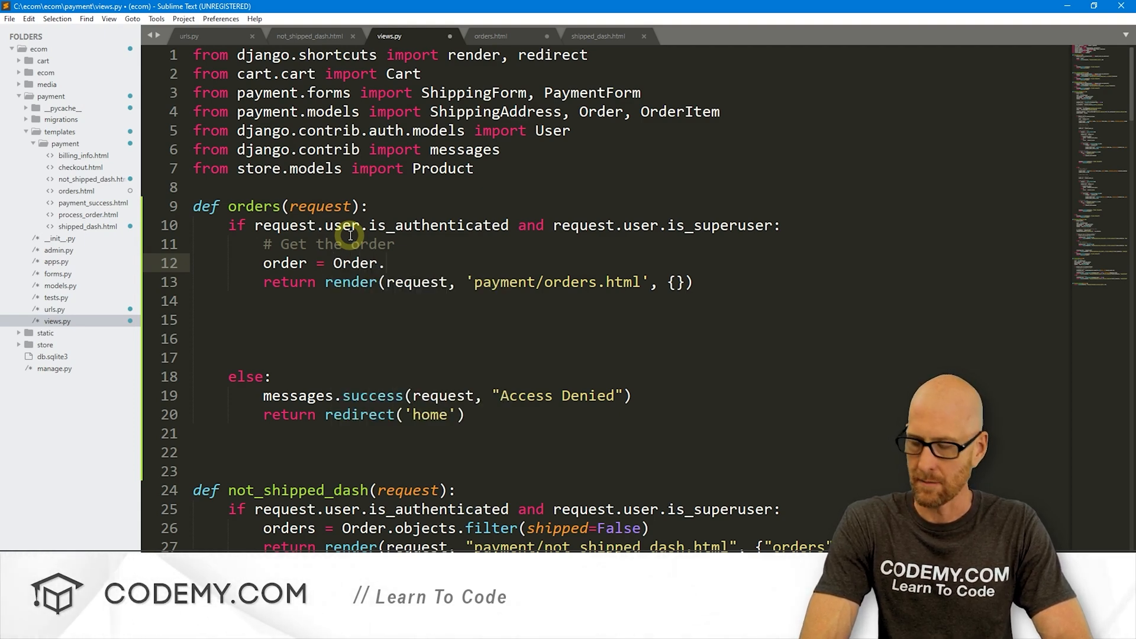
pyautogui.write('objects.')
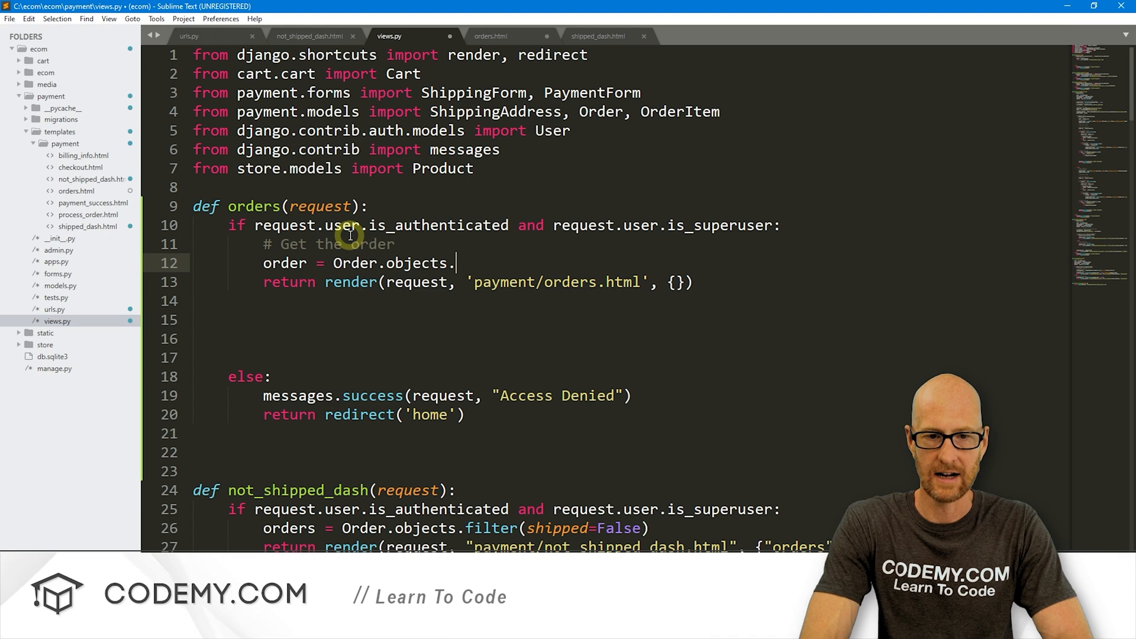
pyautogui.write('get(id=')
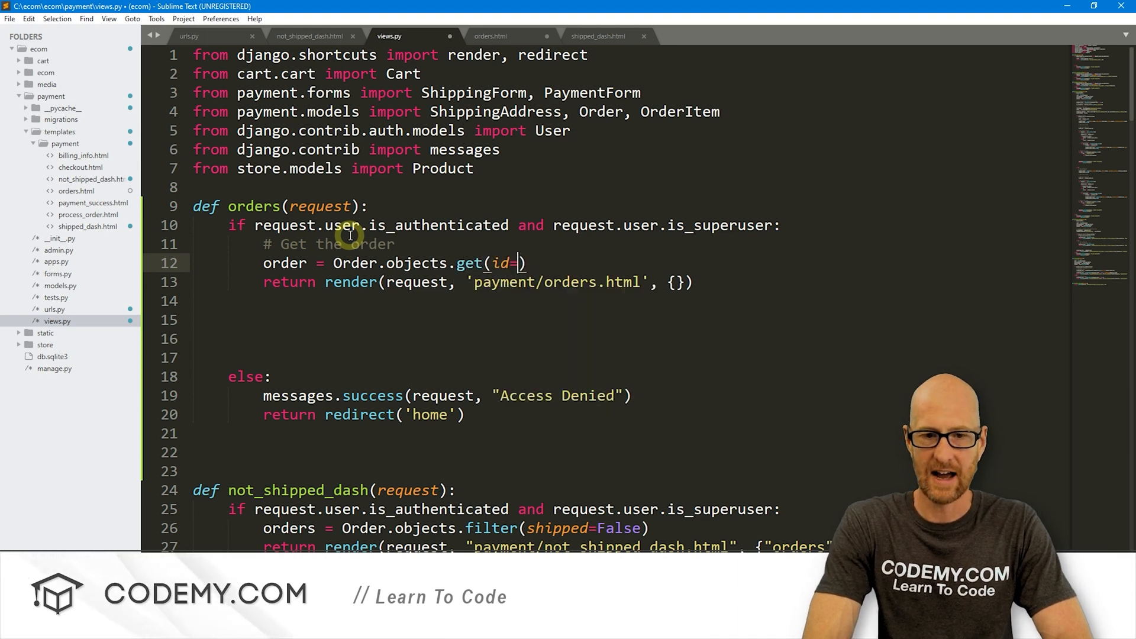
pyautogui.write('pk')
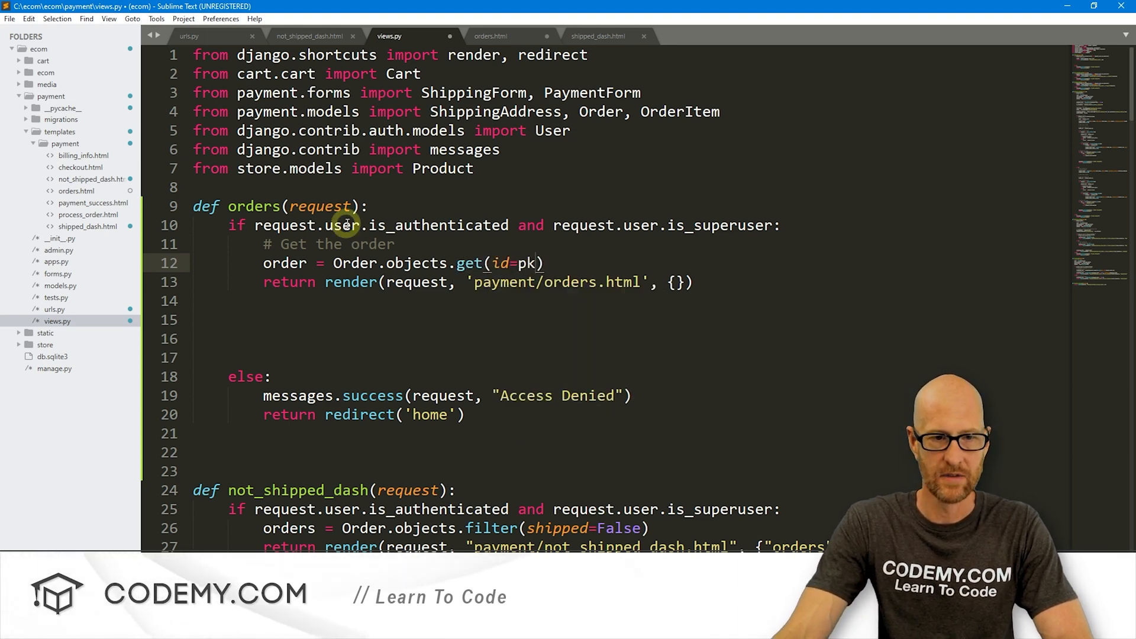
pyautogui.write(', pk')
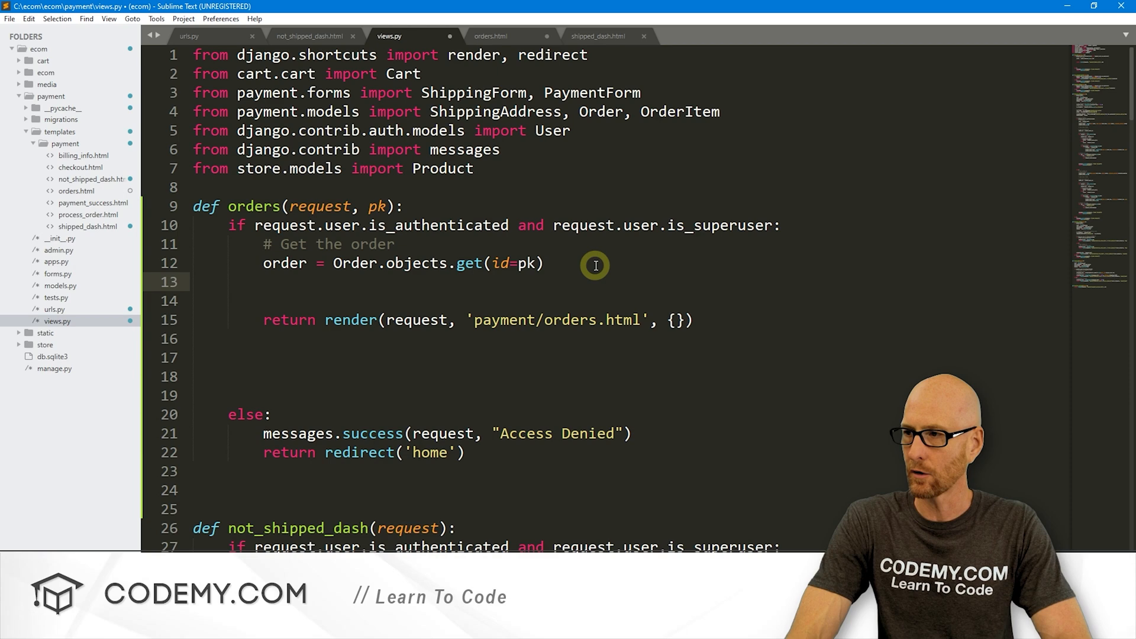
pyautogui.write('#')
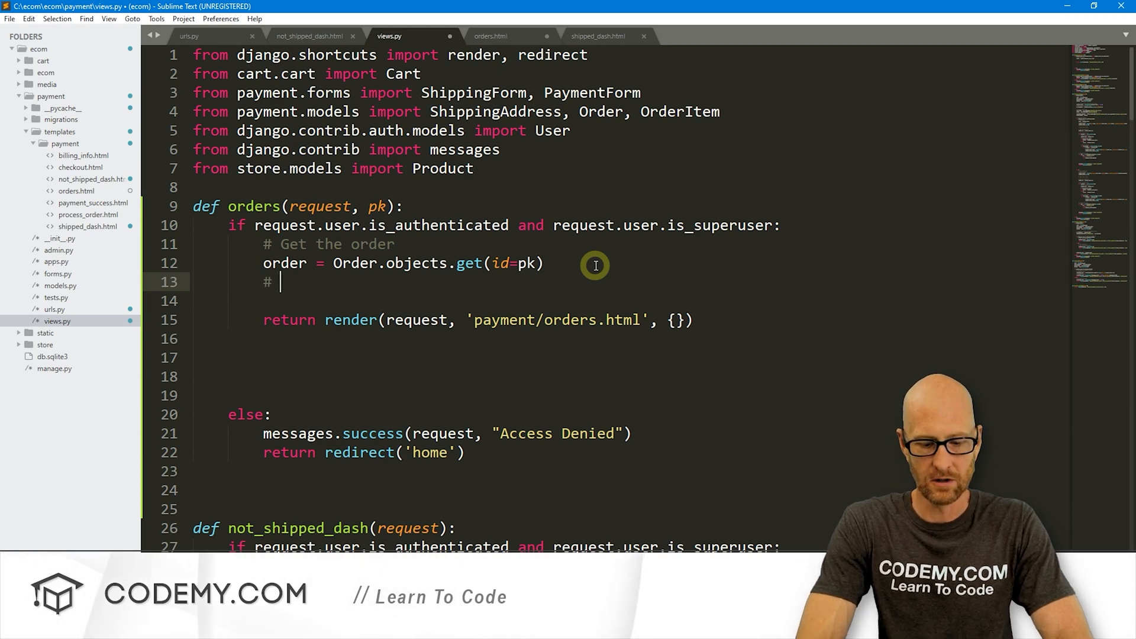
pyautogui.write('Get the order items')
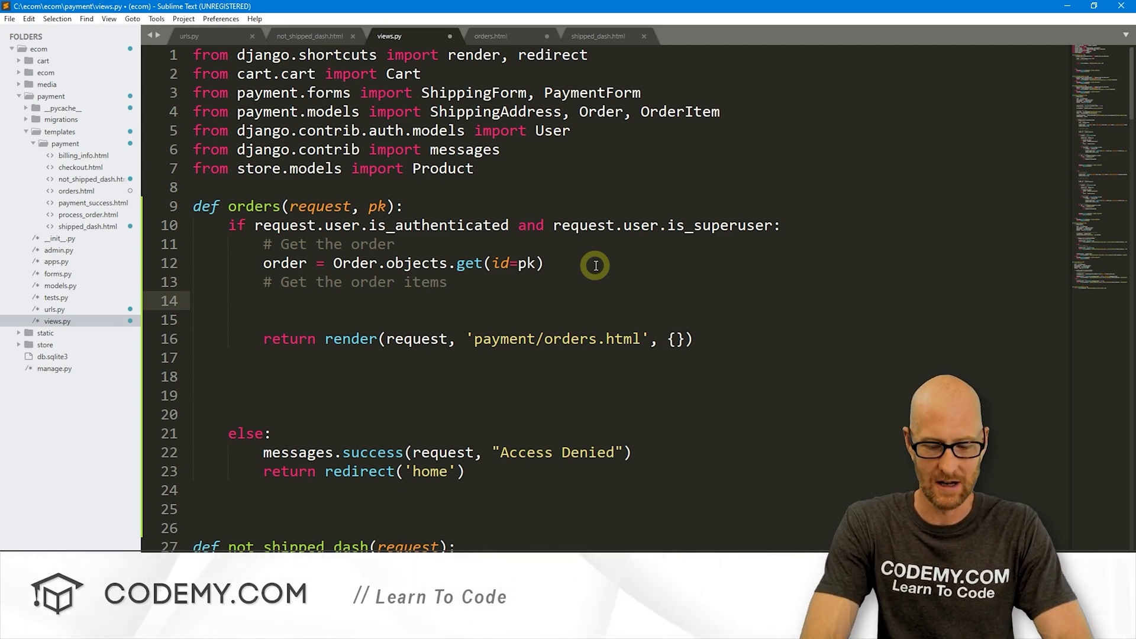
# Fetch items = OrderItem.objects.filter(order=pk) in the orders view.
pyautogui.write('items =')
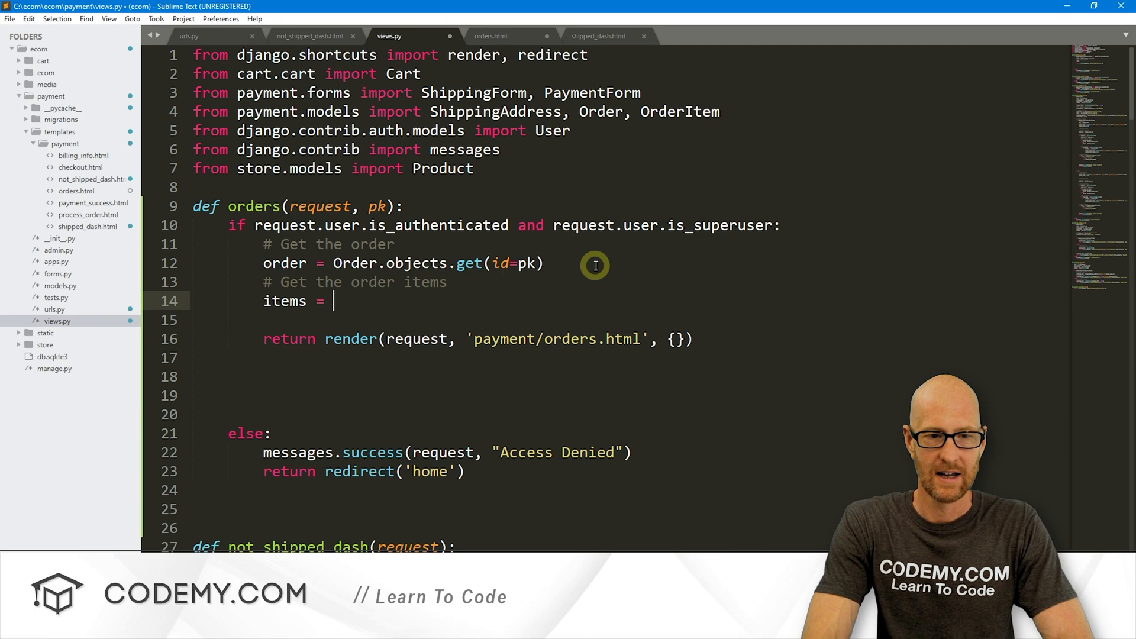
pyautogui.write('OrderItem')
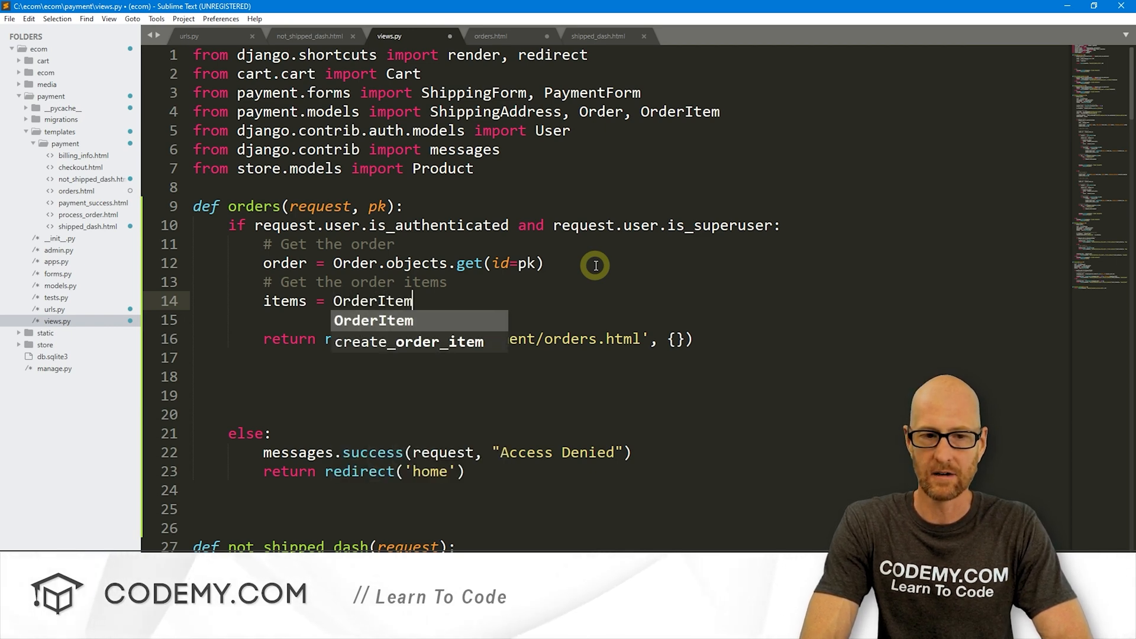
pyautogui.write('.objects')
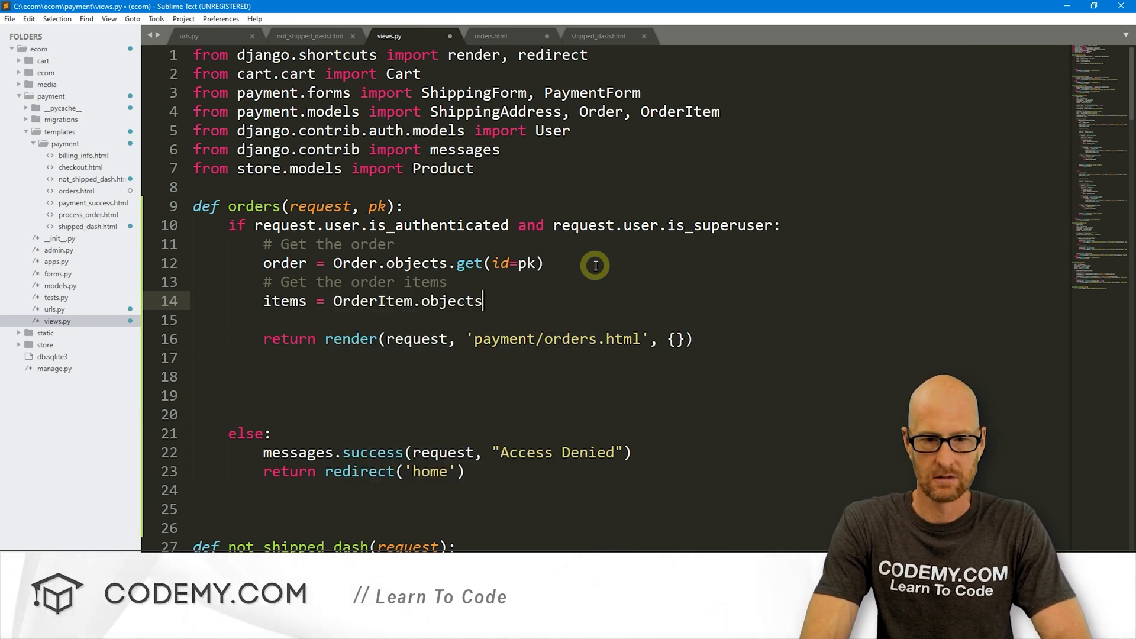
pyautogui.write('.filter(')
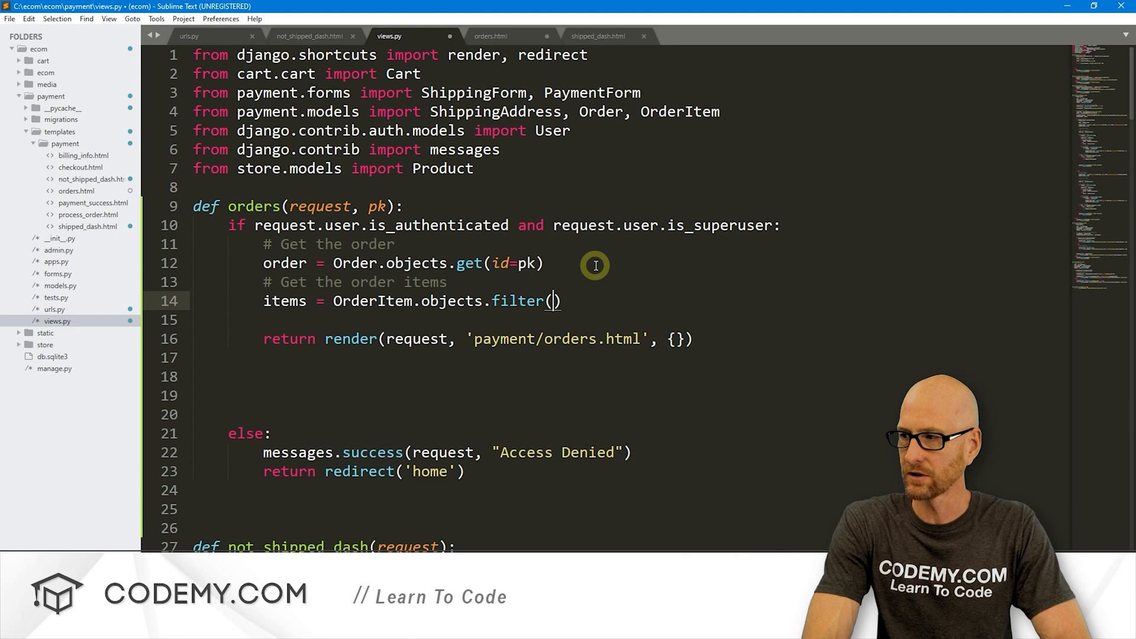
pyautogui.write('order=')
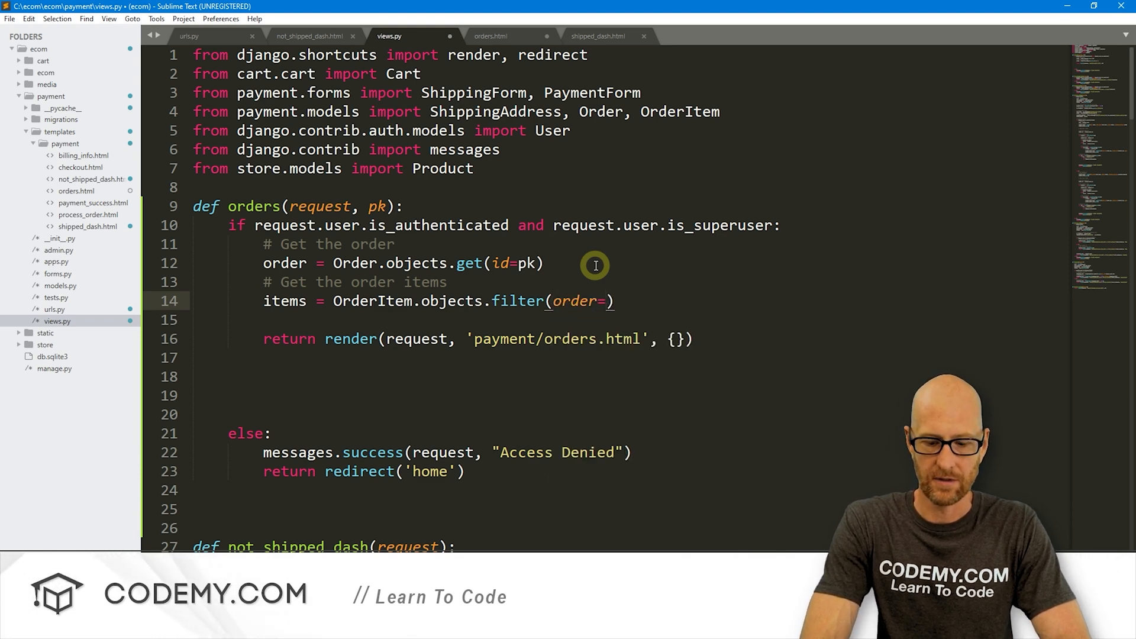
pyautogui.write('pk')
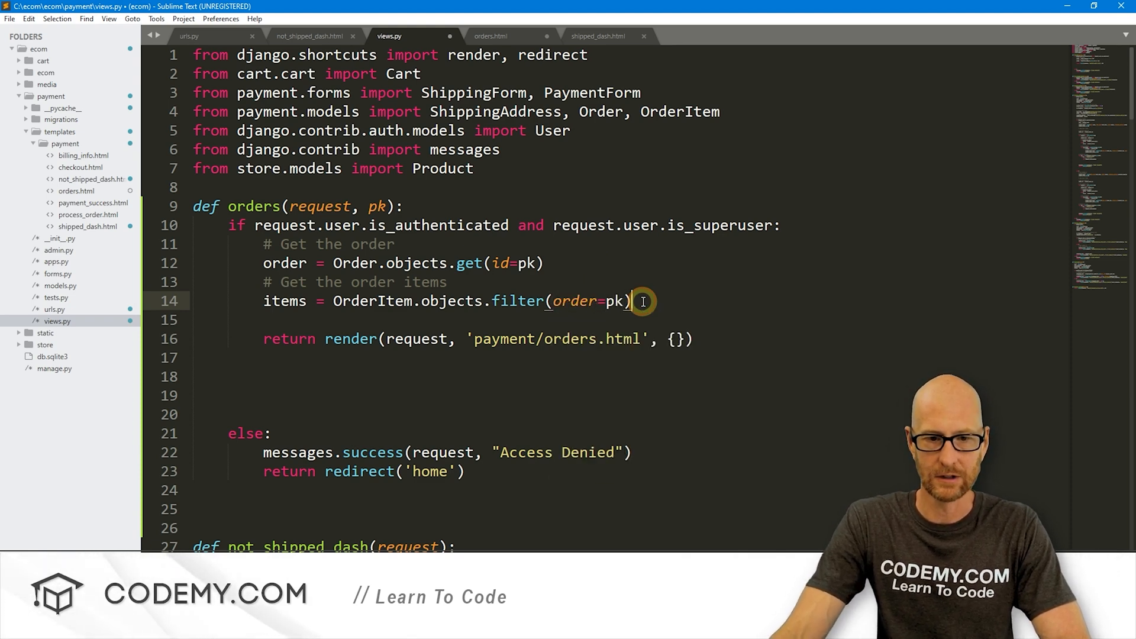
pyautogui.moveTo(827, 259)
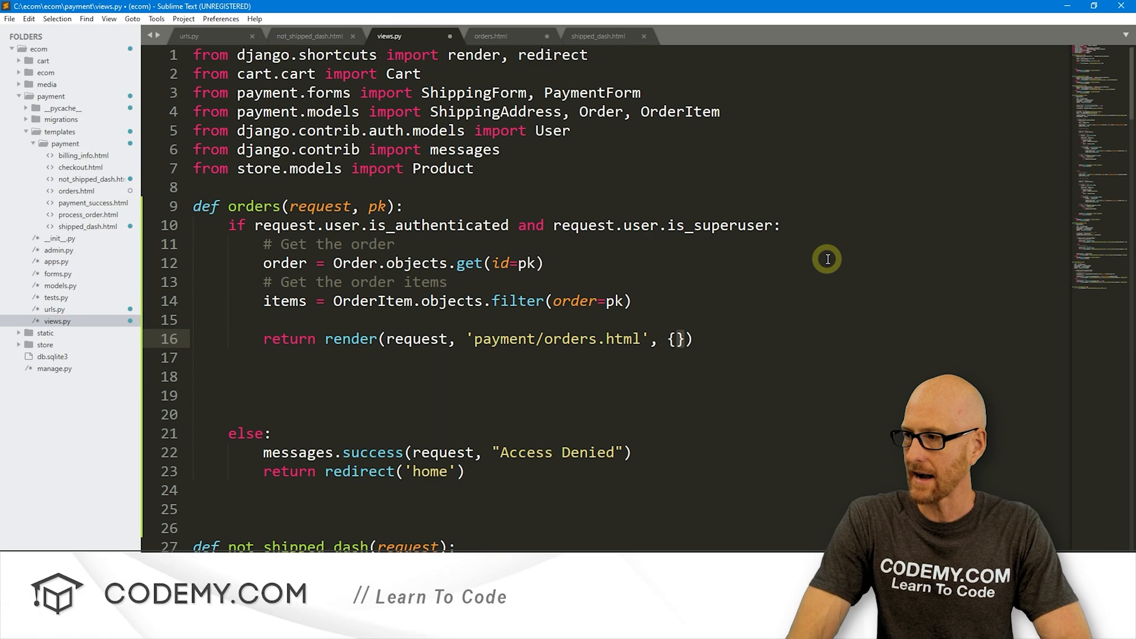
# Pass {"order": order, "items": items} as the render context.
pyautogui.write('"order":')
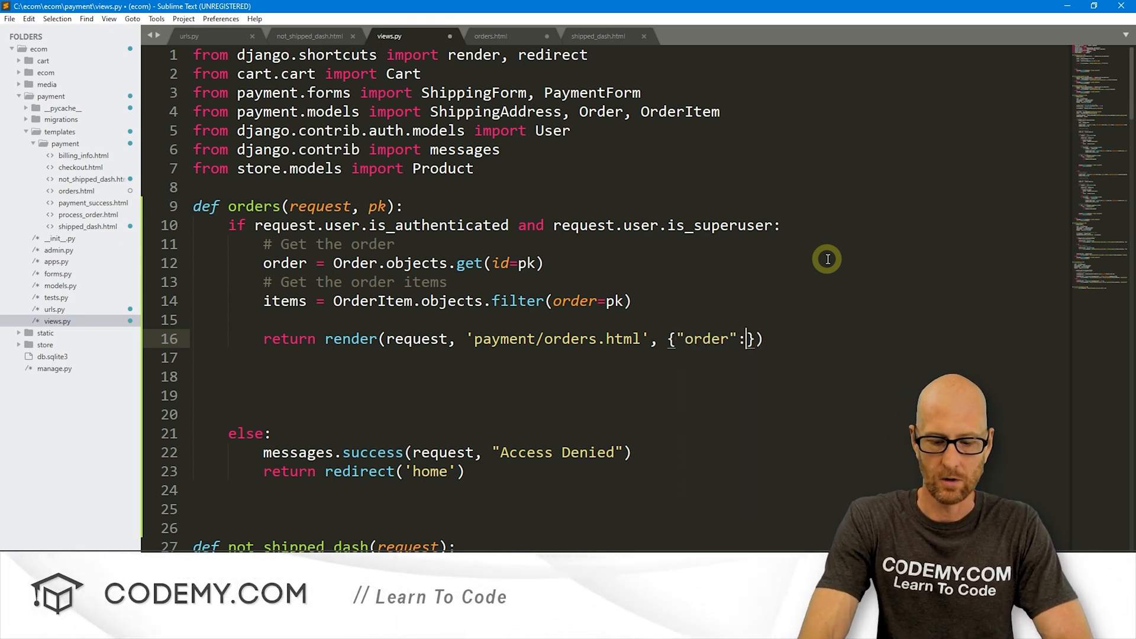
pyautogui.write('order, ""')
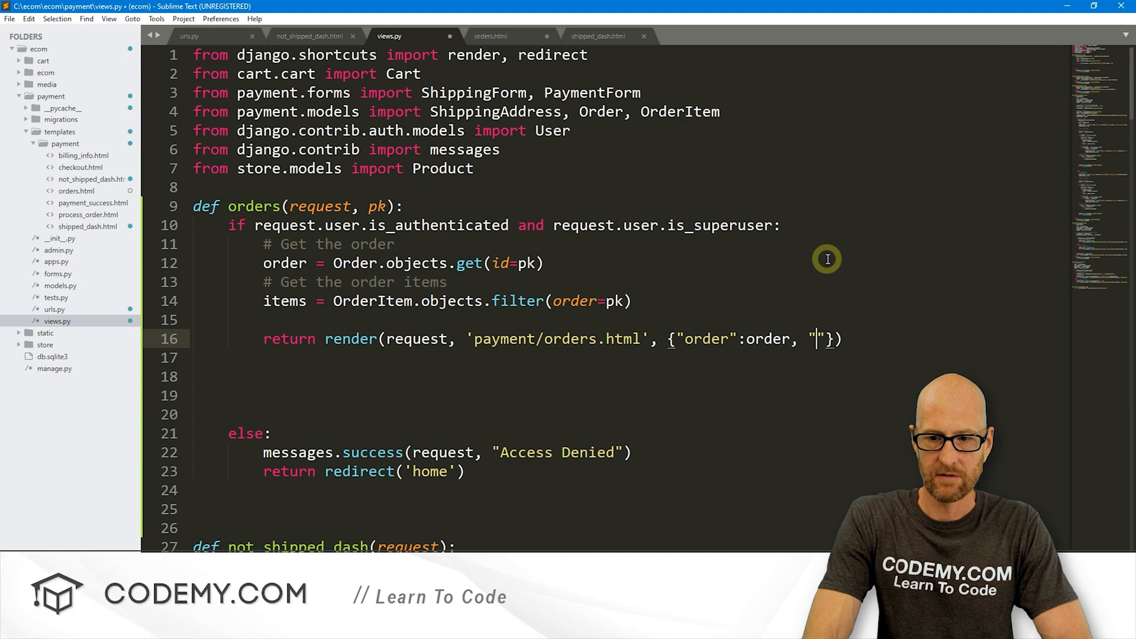
pyautogui.write('items')
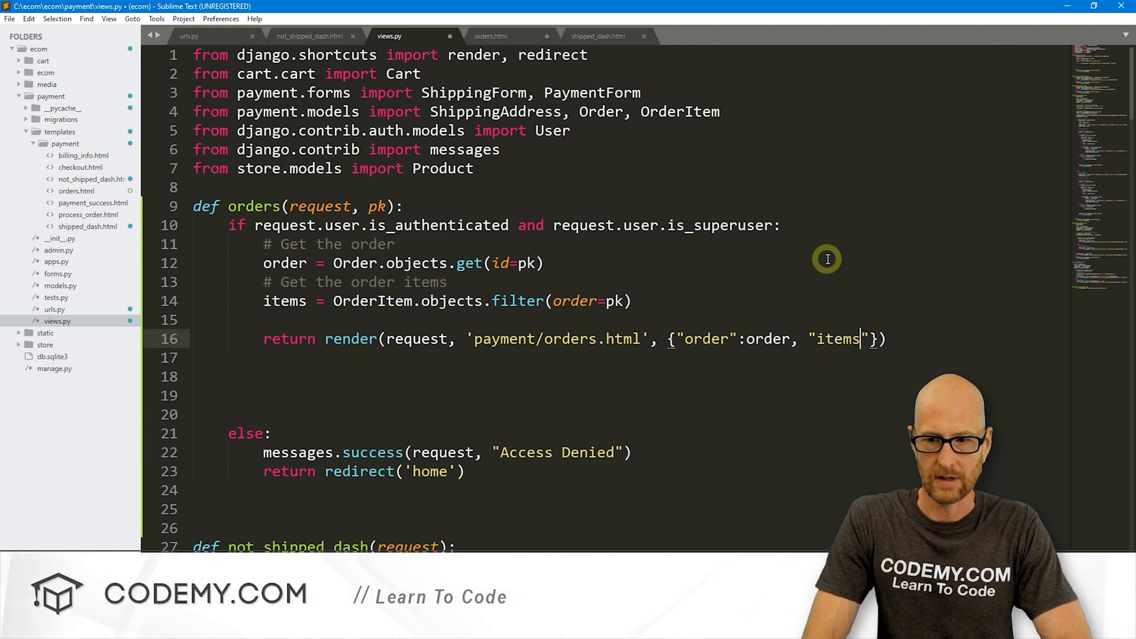
pyautogui.write(':')
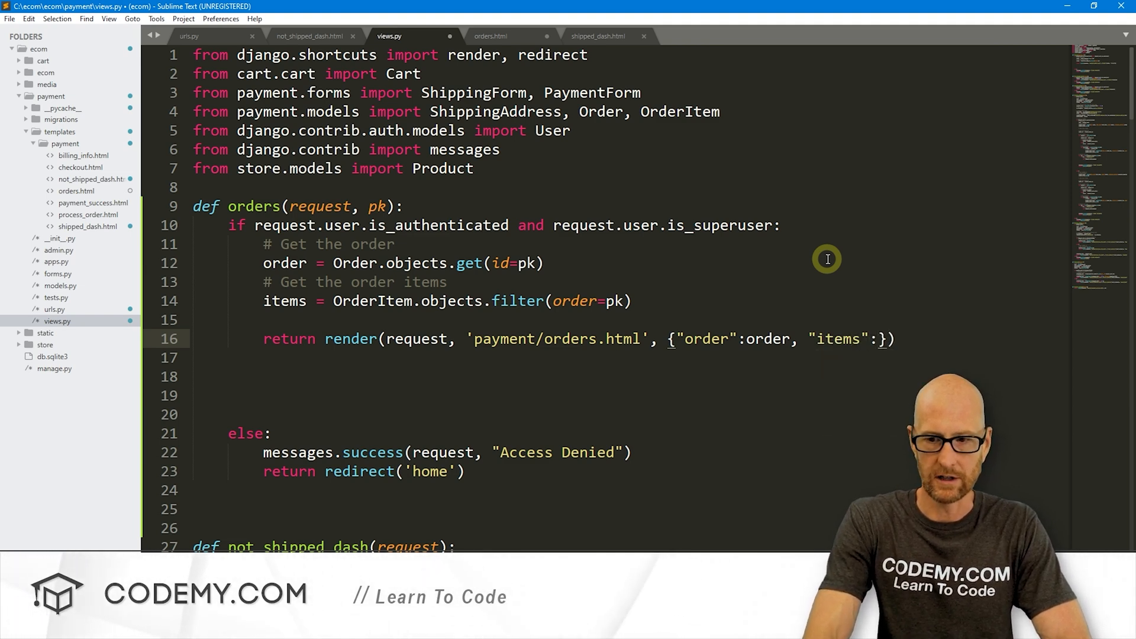
pyautogui.write('items')
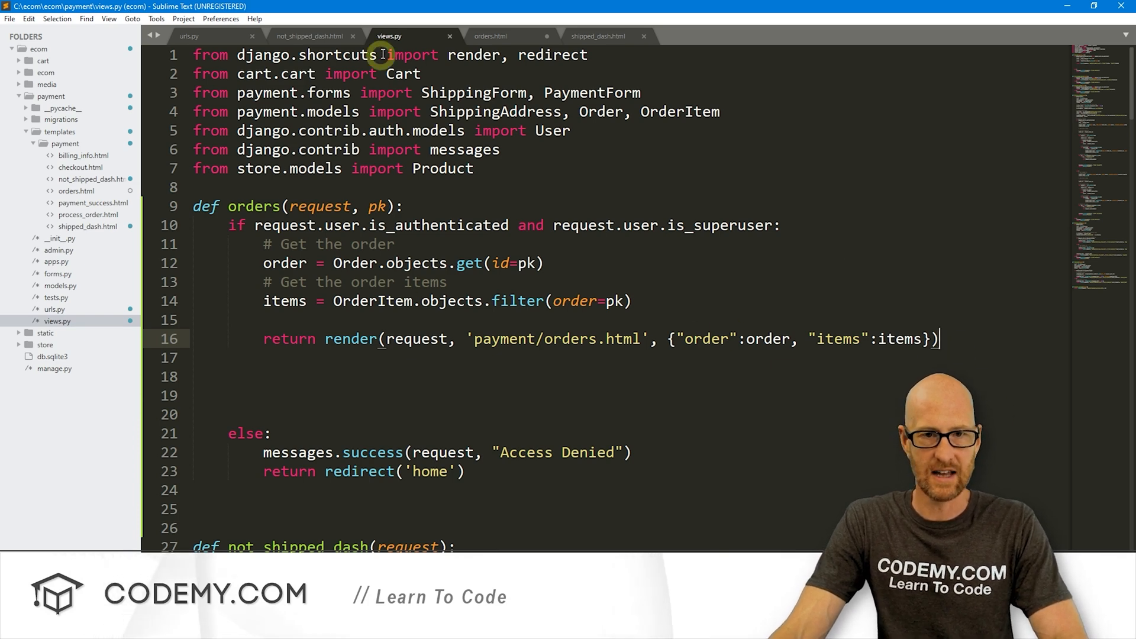
pyautogui.click(490, 35)
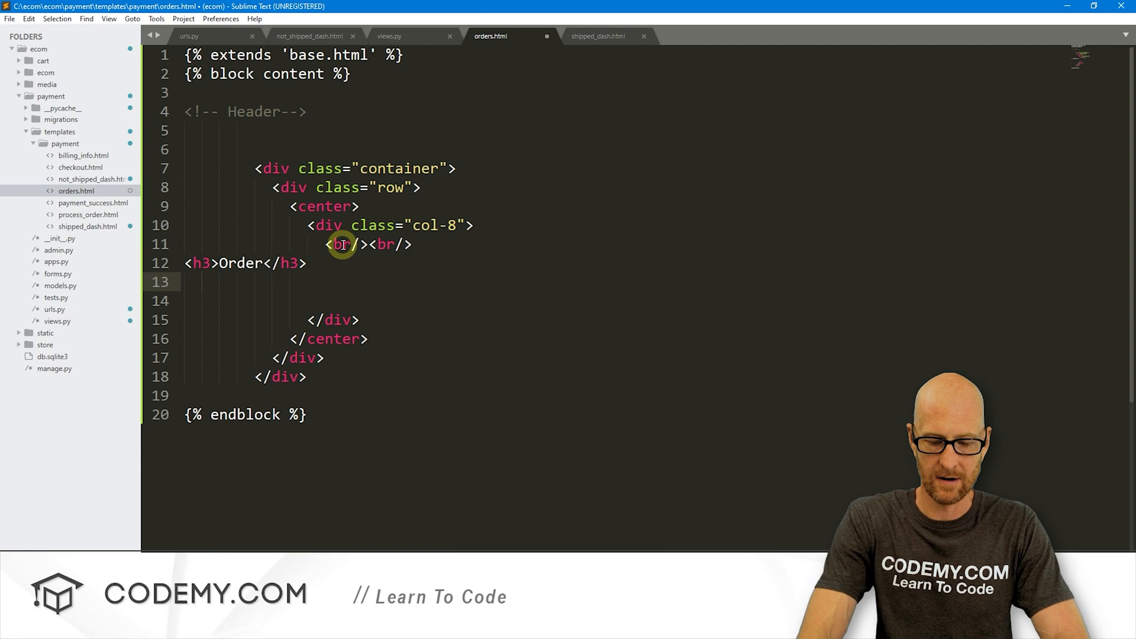
# Print {{ order }} and {{ items }} below the Order heading in orders.html.
pyautogui.write('{{ ord}}')
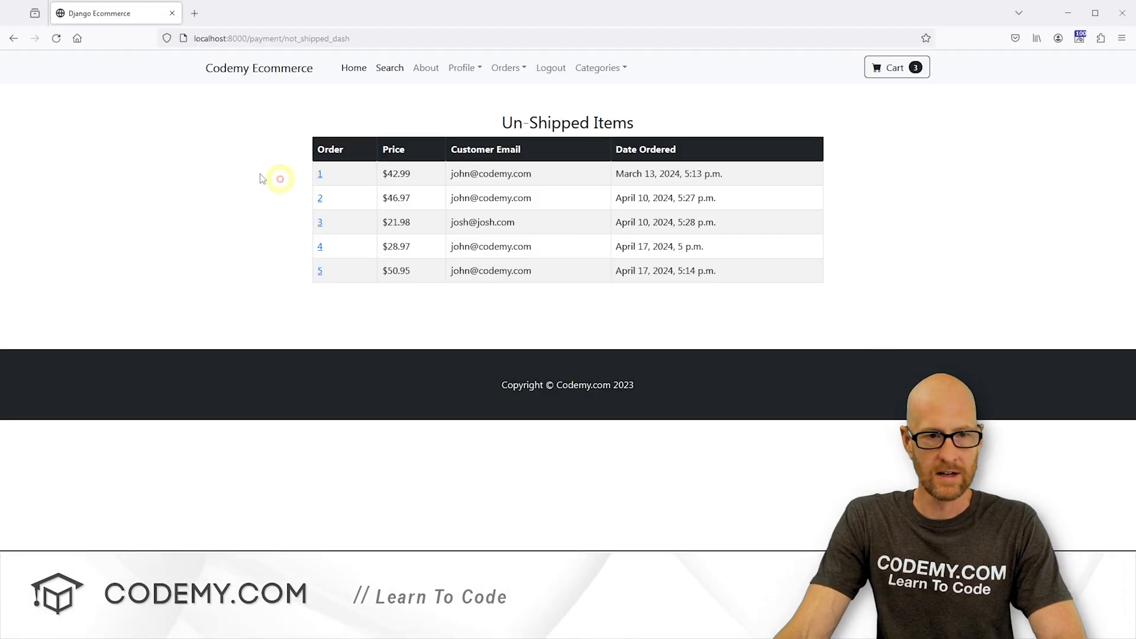
pyautogui.moveTo(376, 212)
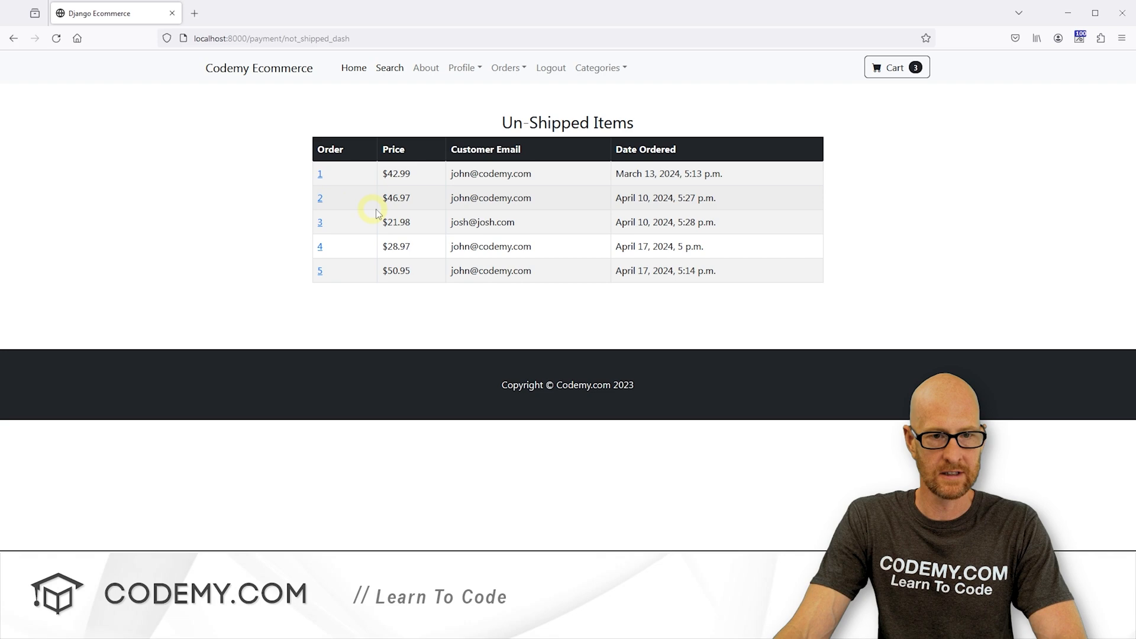
# View order 2's detail page, then go back and open order 3.
pyautogui.click(319, 198)
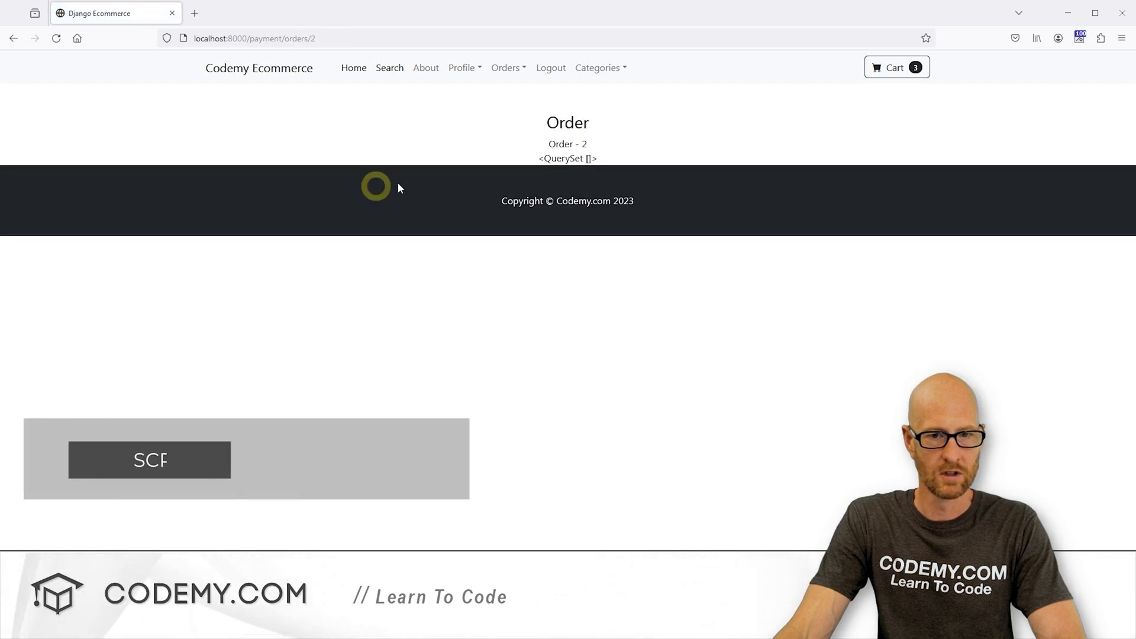
pyautogui.doubleClick(568, 158)
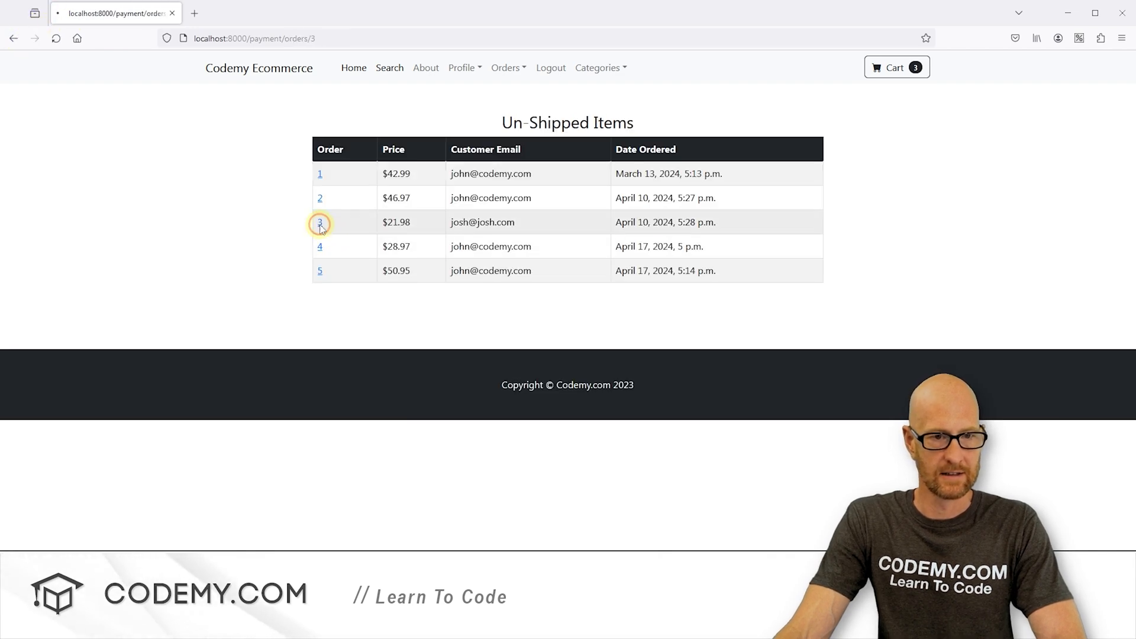
pyautogui.click(319, 222)
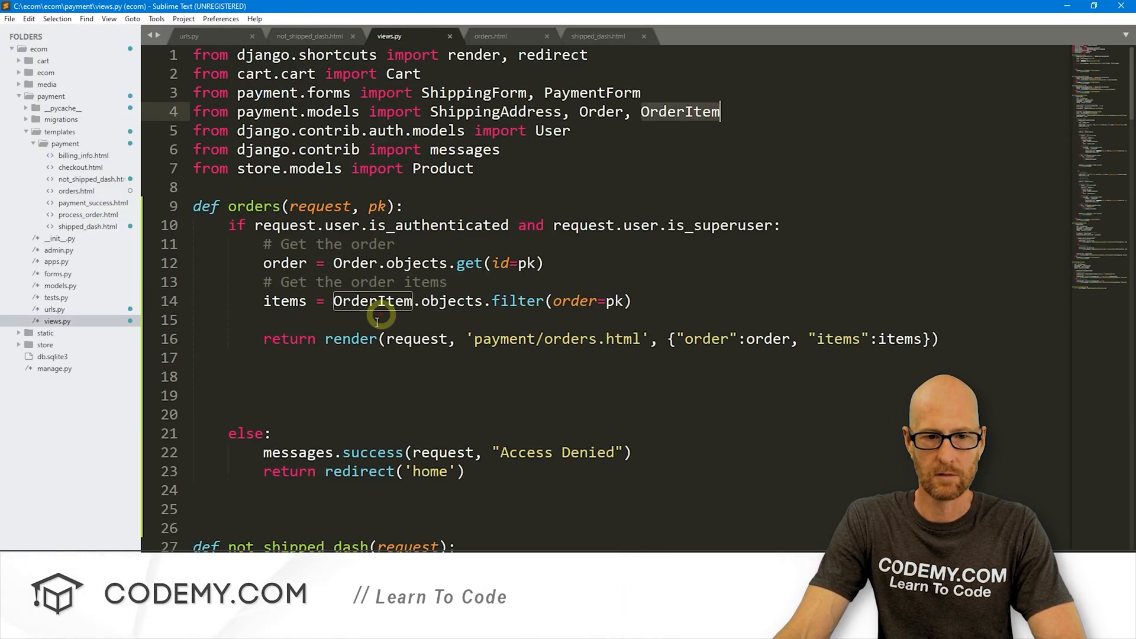
pyautogui.moveTo(505, 301)
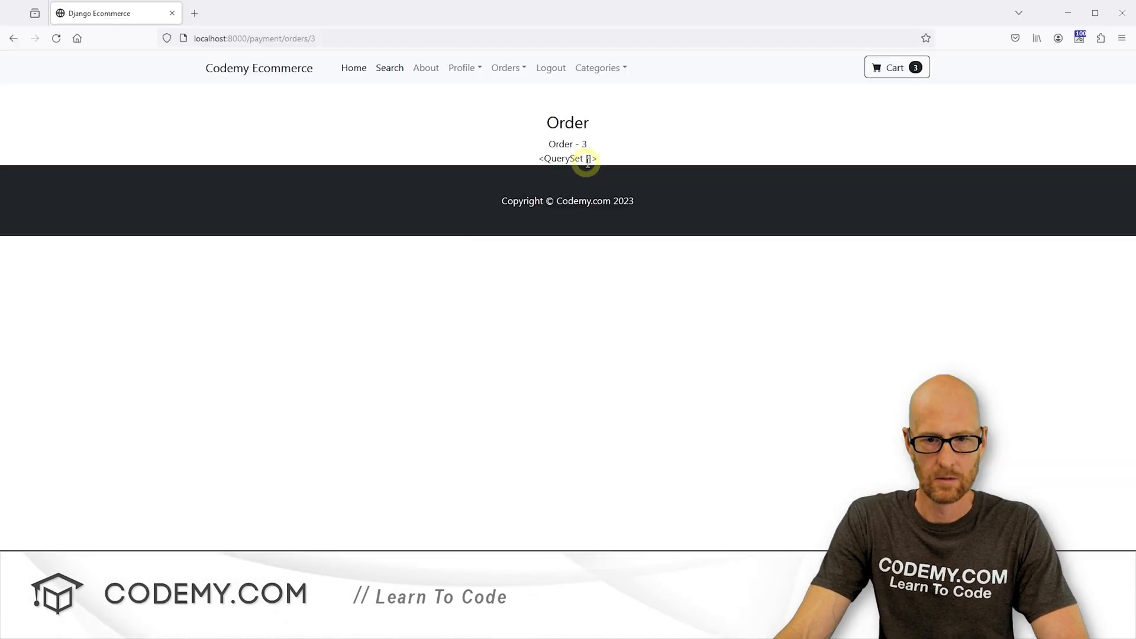
# Highlight order 3's empty items QuerySet output, then start a new Firefox tab.
pyautogui.doubleClick(567, 158)
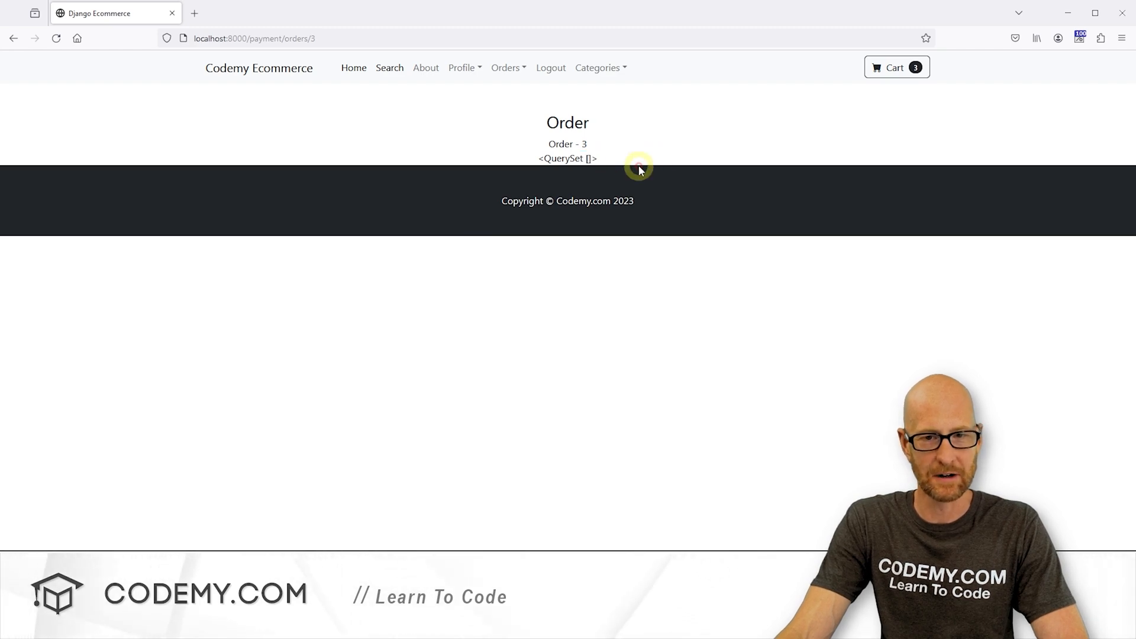
pyautogui.moveTo(556, 123)
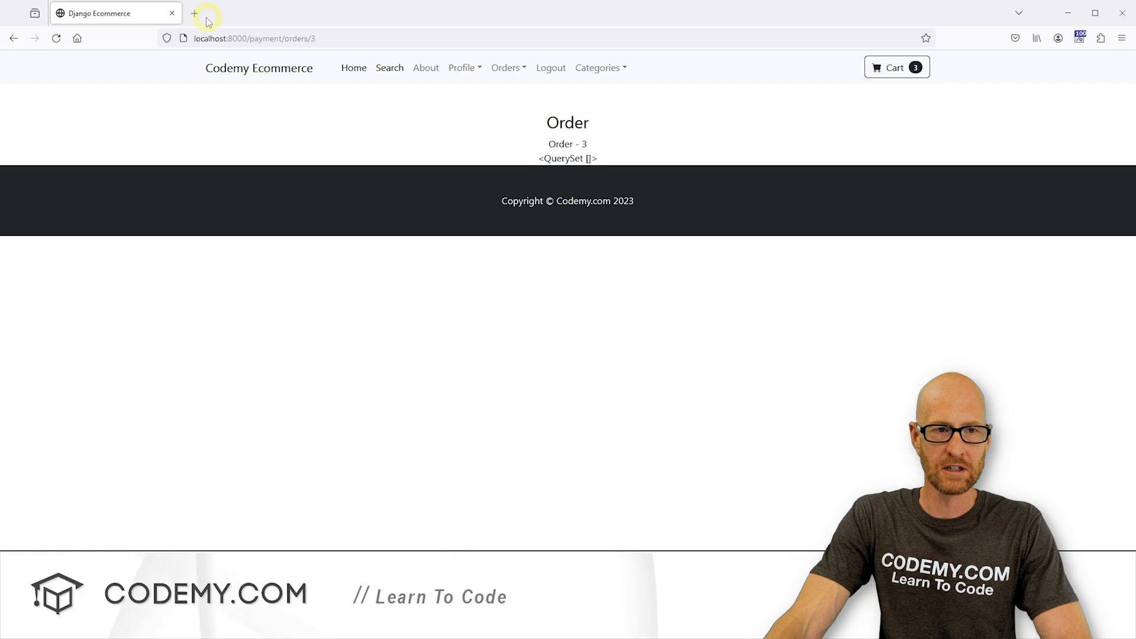
pyautogui.moveTo(194, 13)
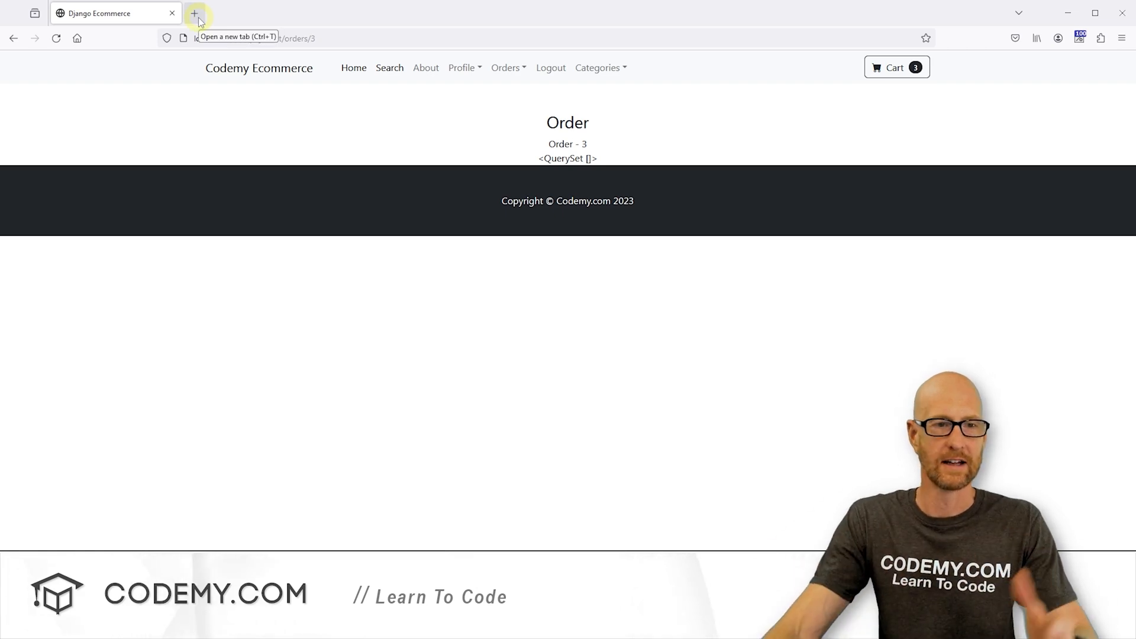
pyautogui.click(194, 13)
pyautogui.write('https://getbootstrap.com')
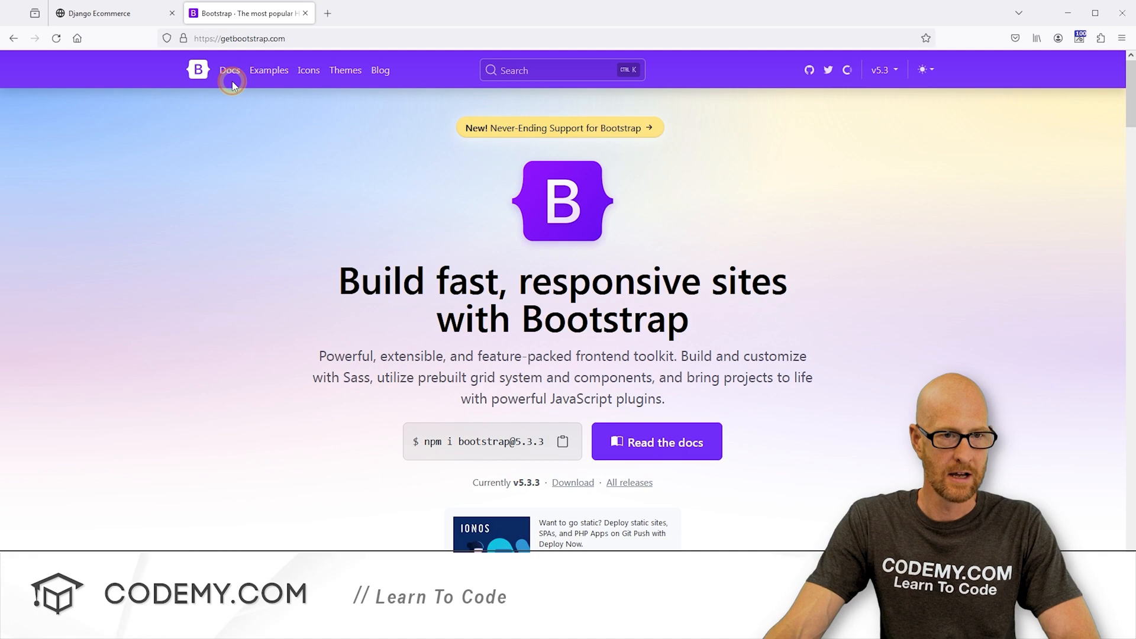
# Go from getbootstrap.com Docs to Components > Card and scroll to the card examples.
pyautogui.click(229, 70)
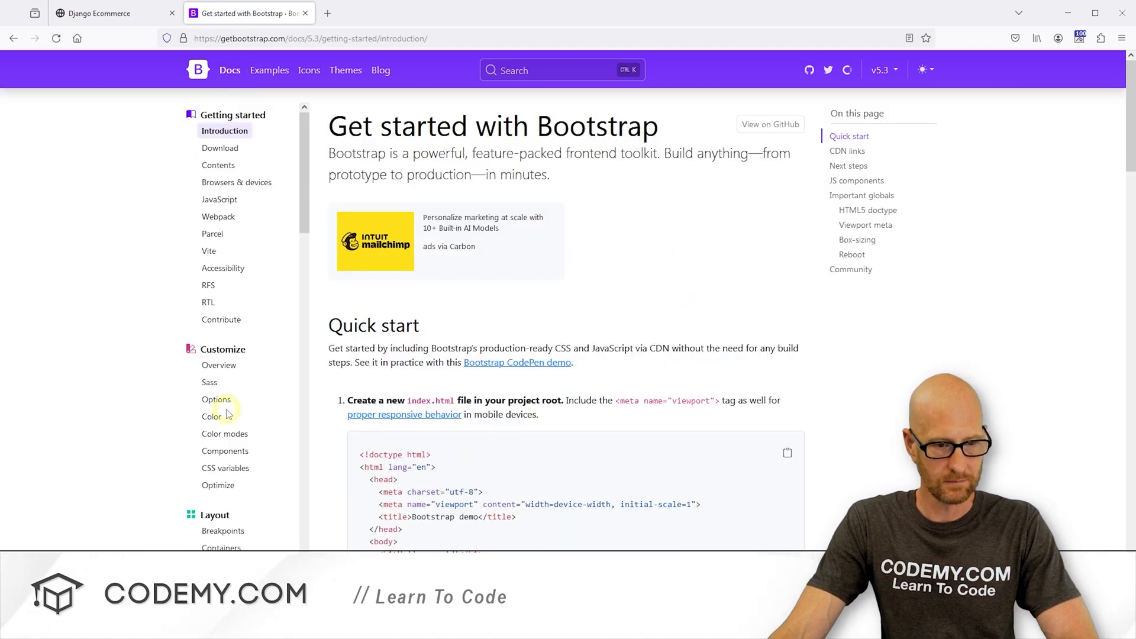
pyautogui.scroll(-3)
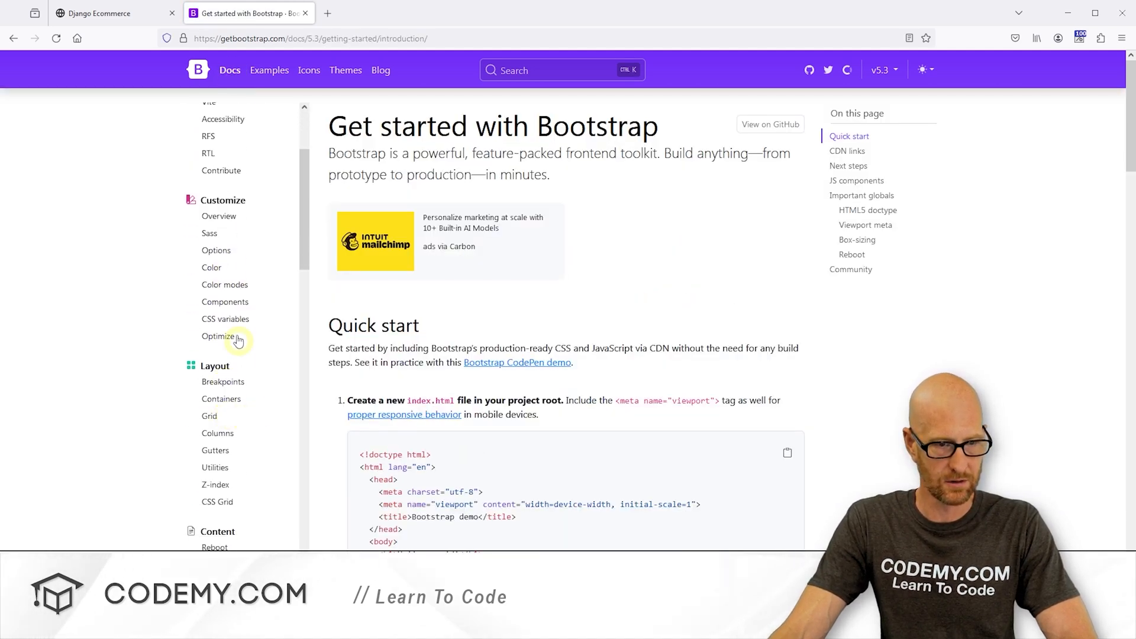
pyautogui.scroll(-3)
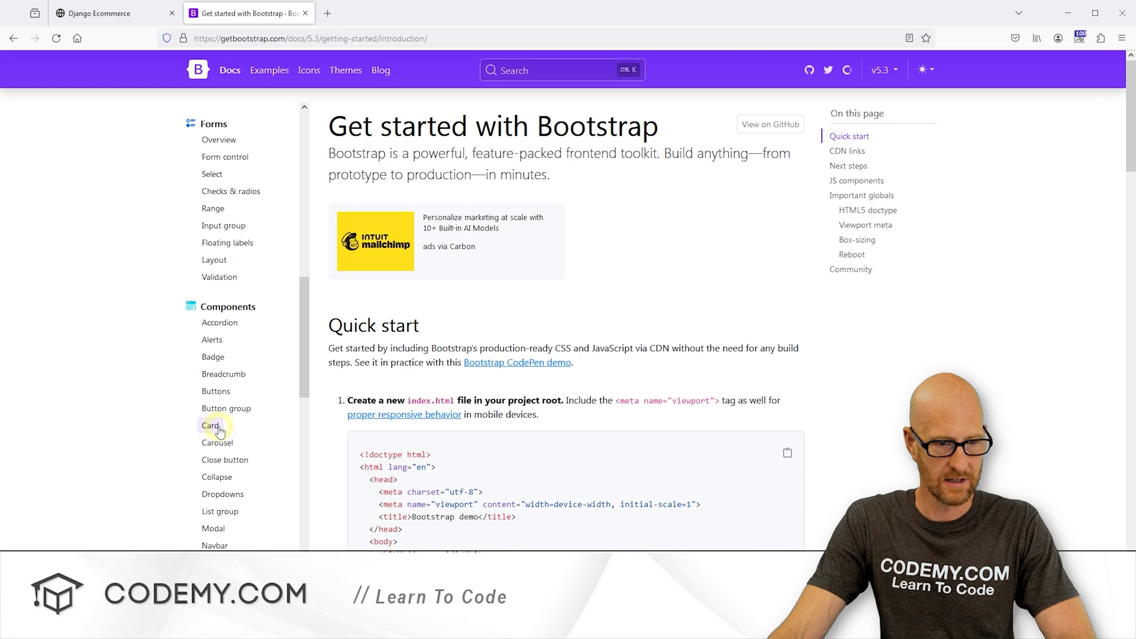
pyautogui.click(211, 425)
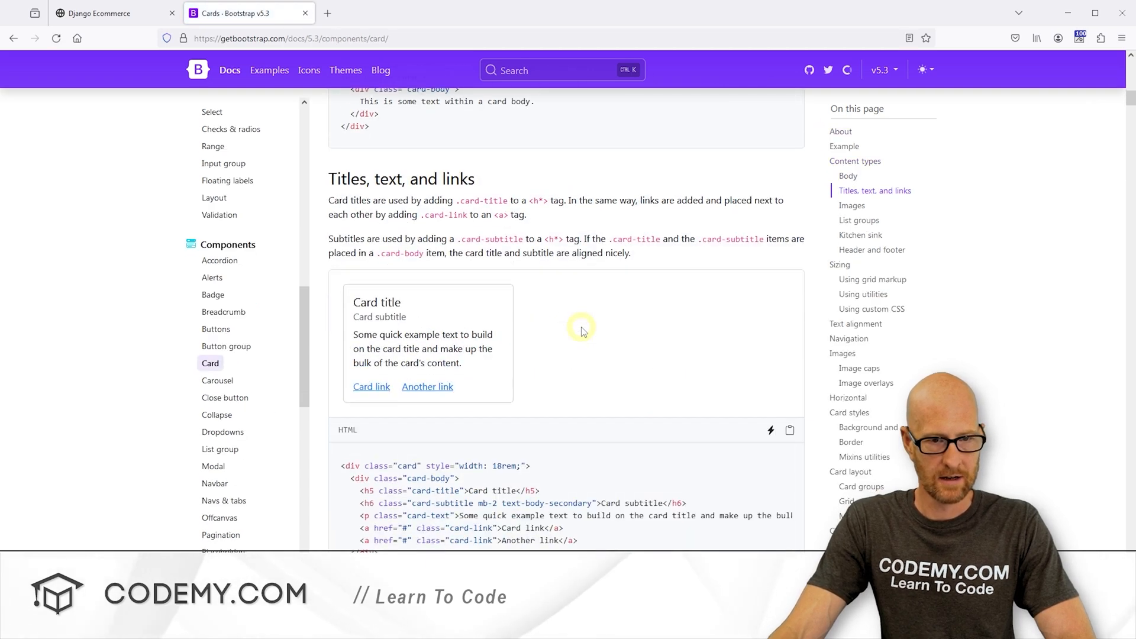
pyautogui.scroll(-3)
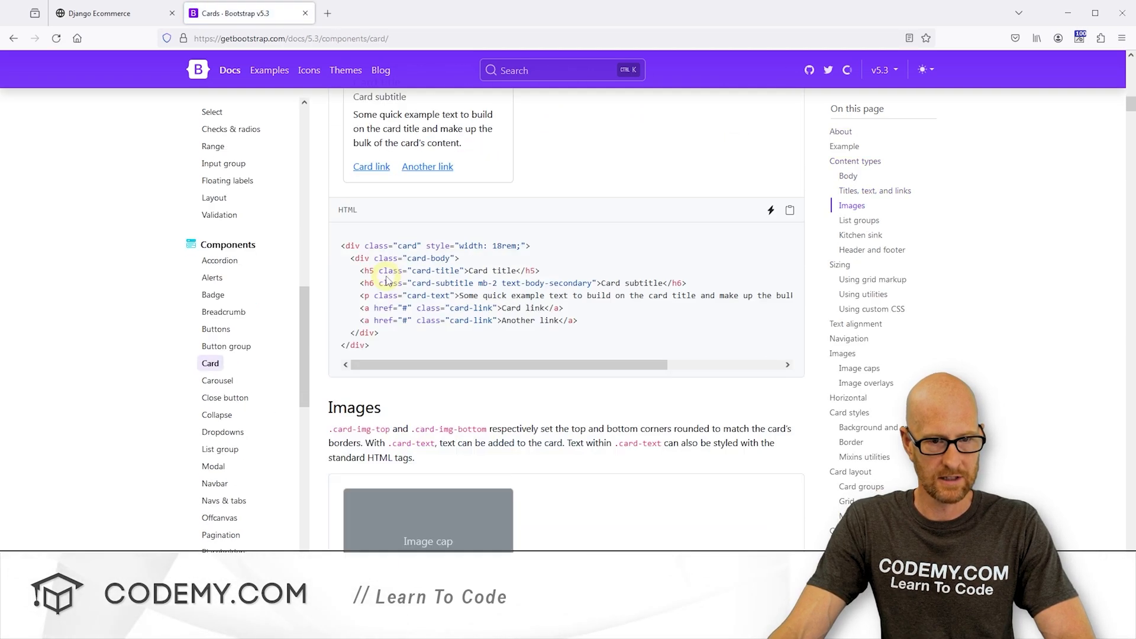
pyautogui.scroll(-3)
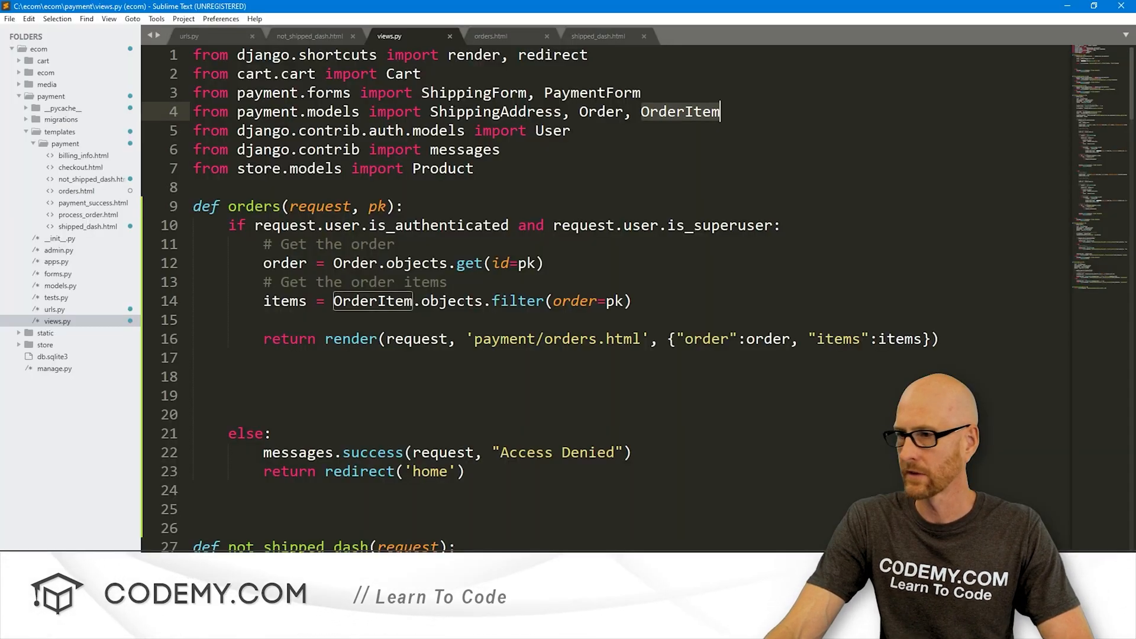
# Select the {{ order }} and {{ items }} lines in orders.html to replace with the card HTML.
pyautogui.click(491, 36)
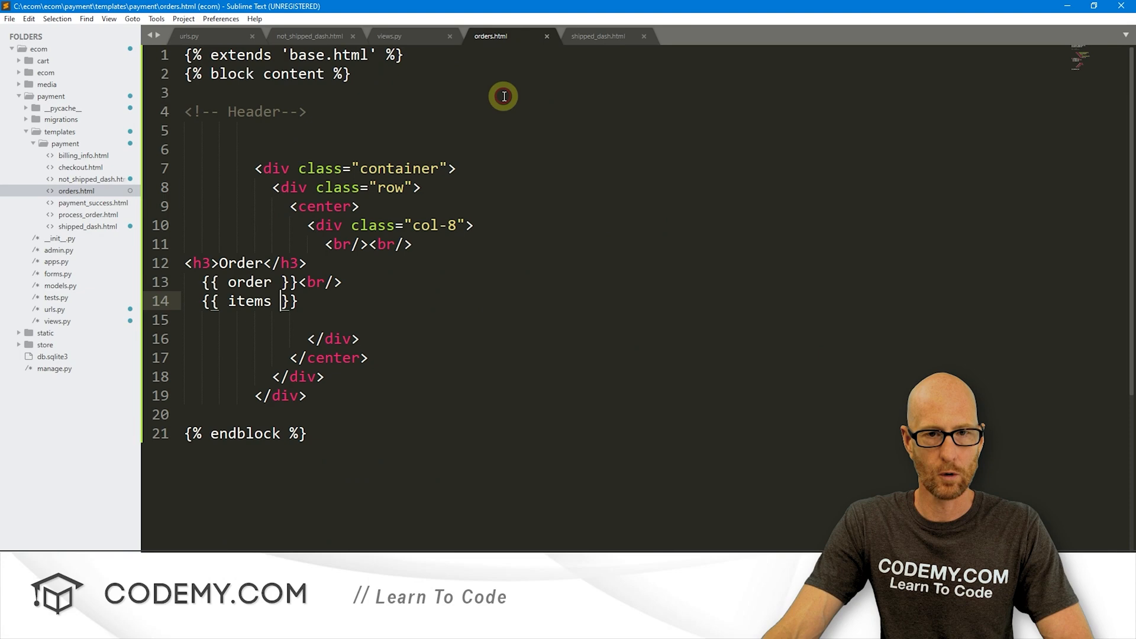
pyautogui.click(186, 263)
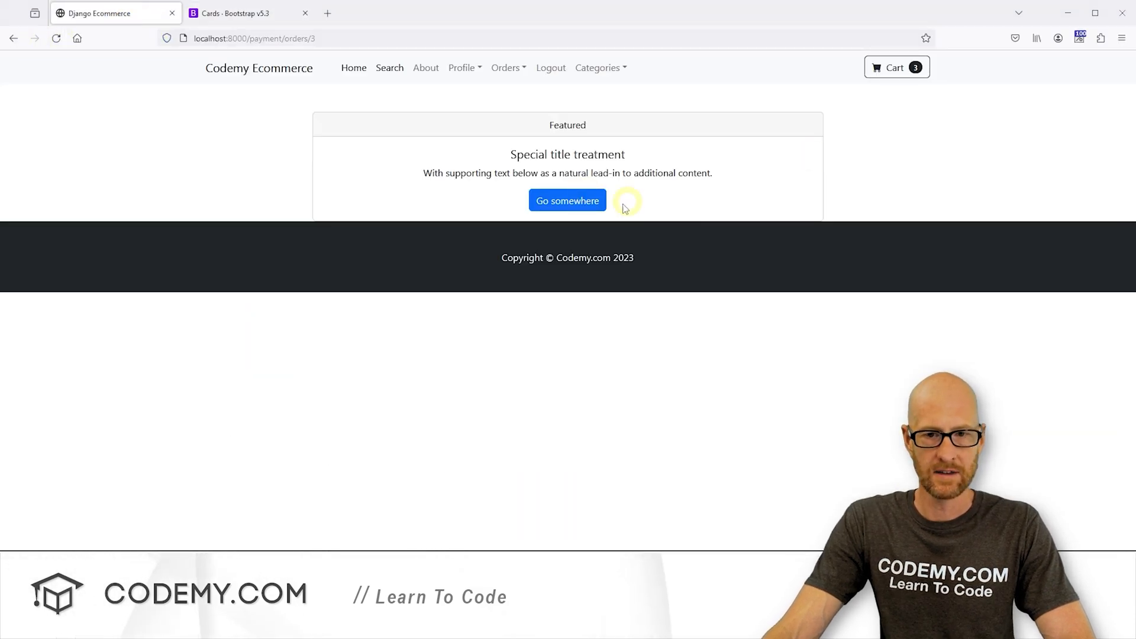
pyautogui.moveTo(624, 208)
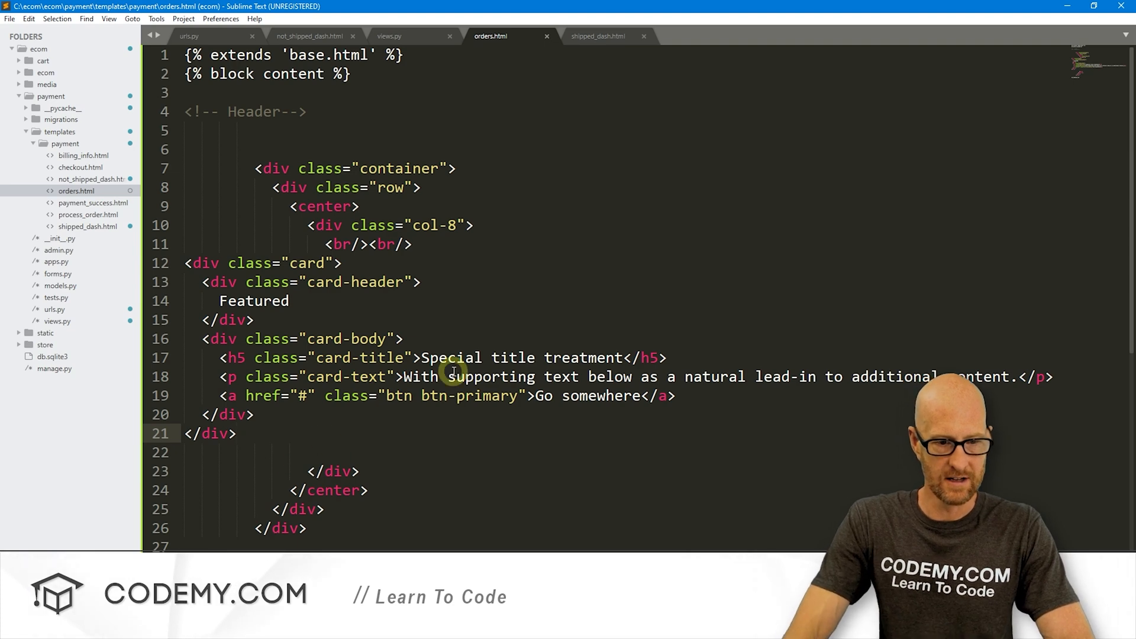
# Add <br/><br/>, set header 'Order {{ order.id }} - ${{ order.amount_paid }}', and link the button home.
pyautogui.write('<br/><br/>')
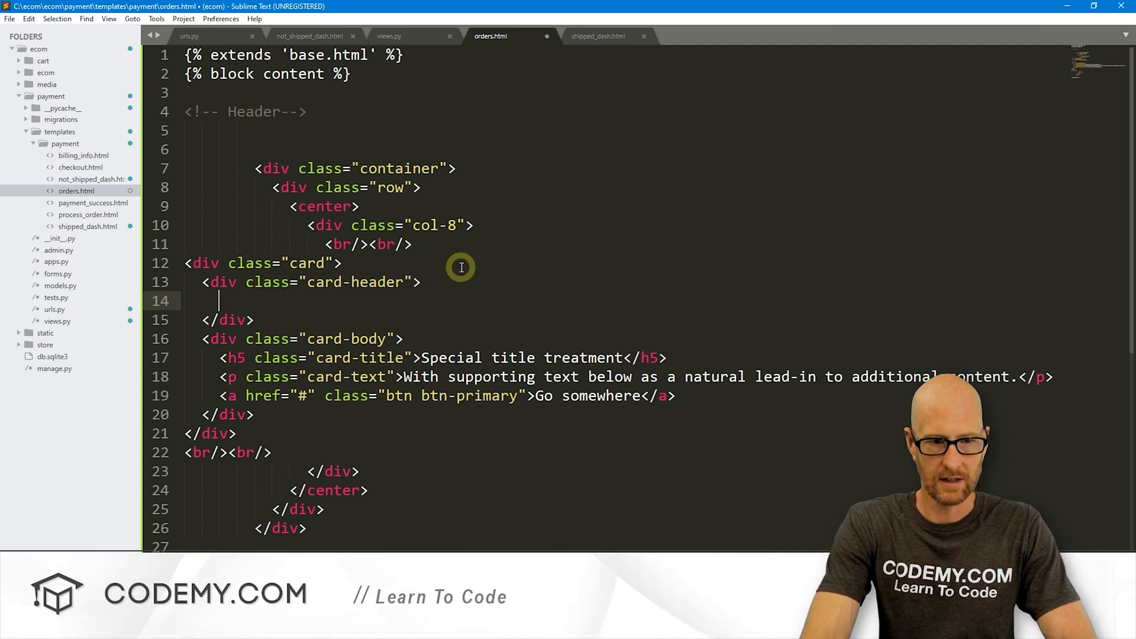
pyautogui.write('{{ or}}')
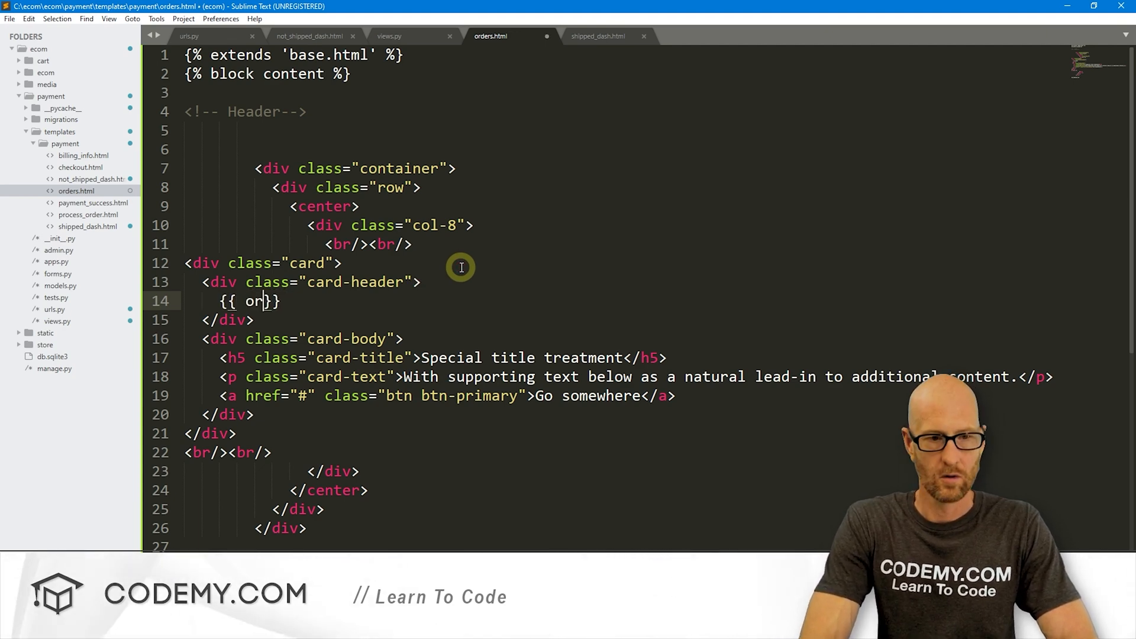
pyautogui.write('Or{{ order.id}}')
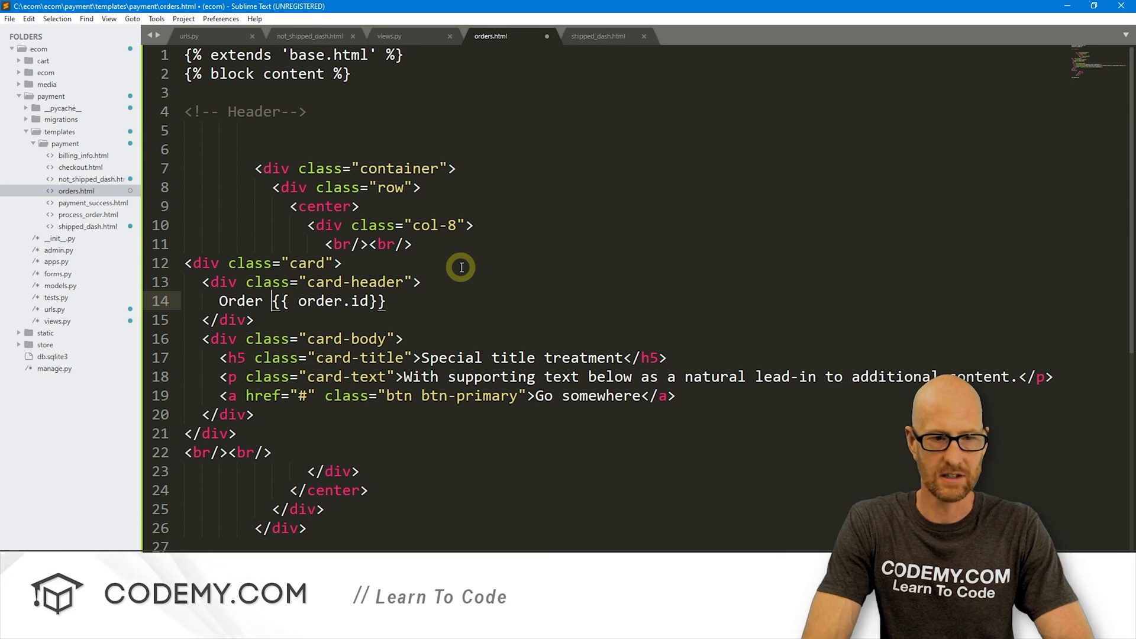
pyautogui.write('- #')
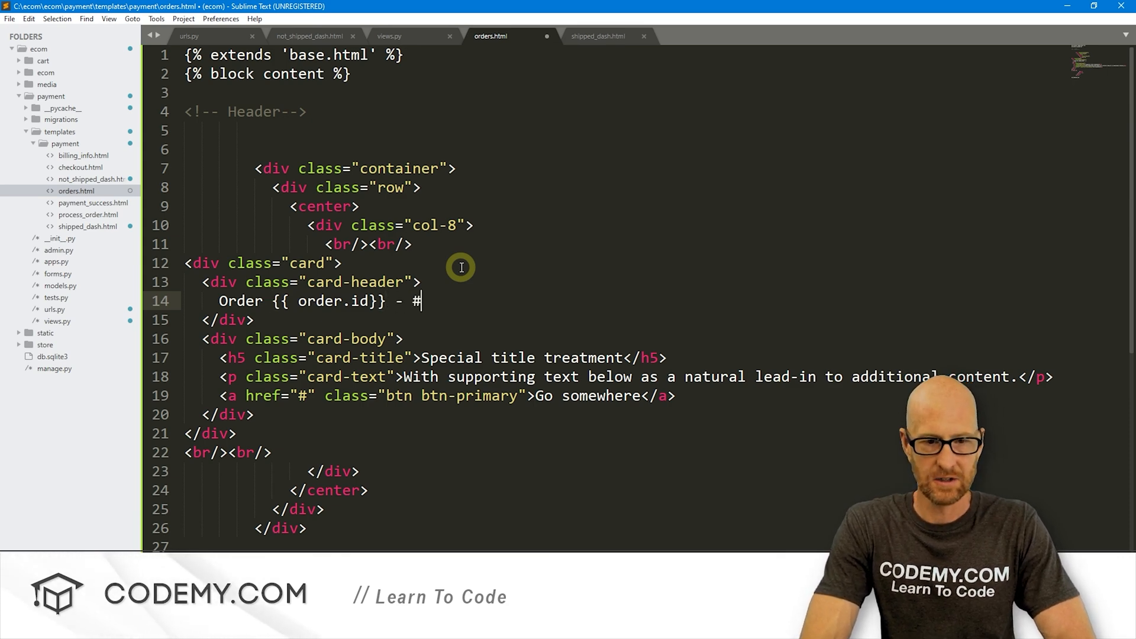
pyautogui.write('$')
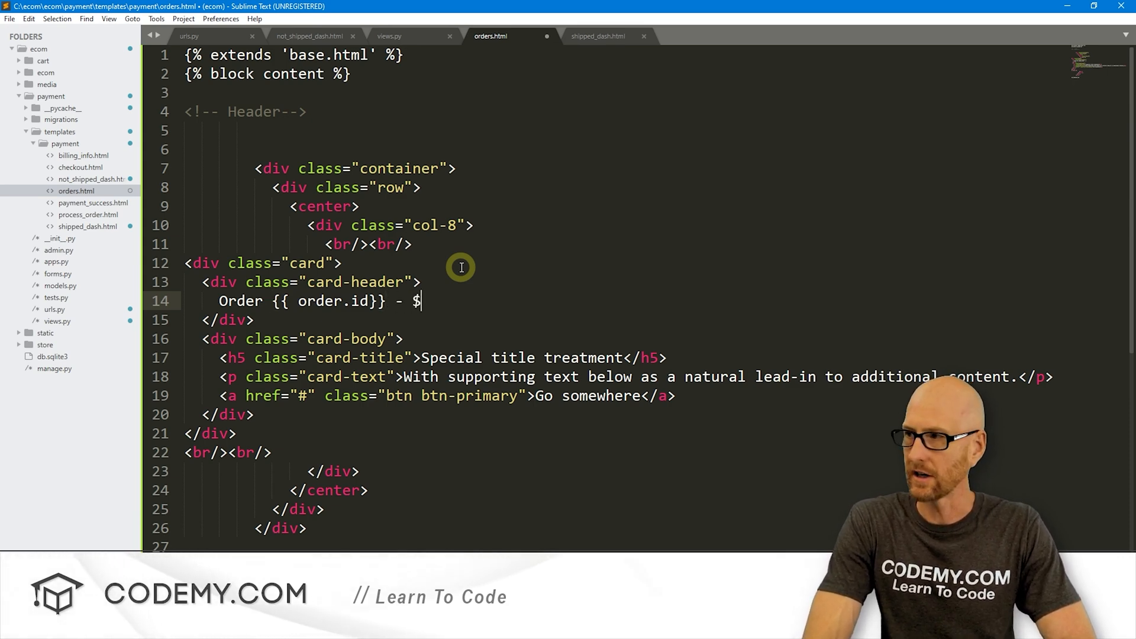
pyautogui.write('{{}}')
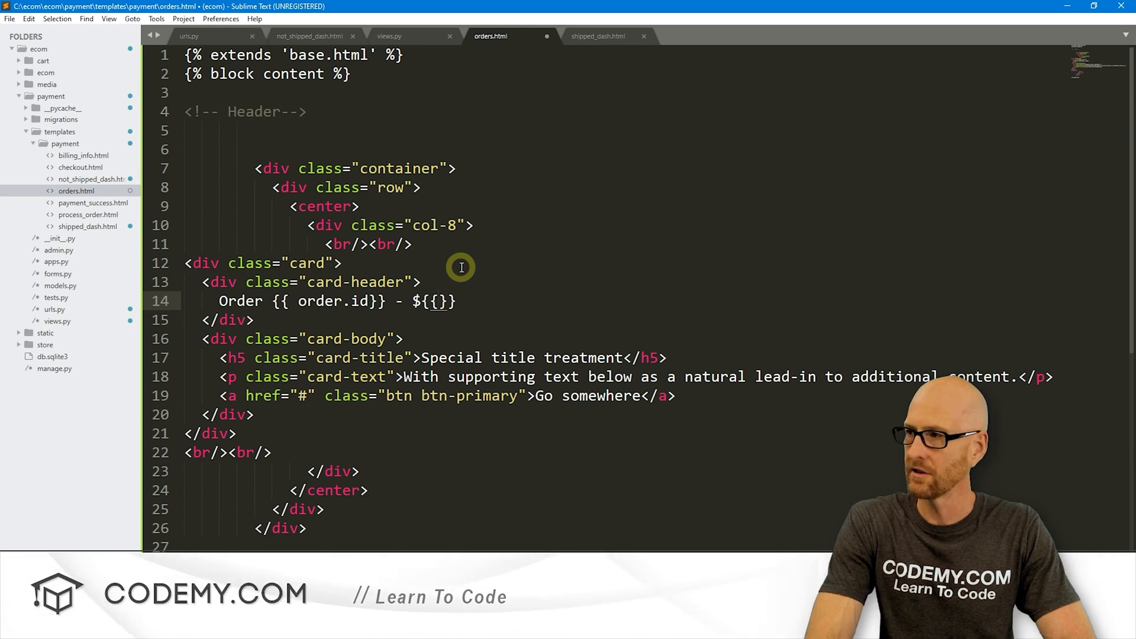
pyautogui.write('order.amount')
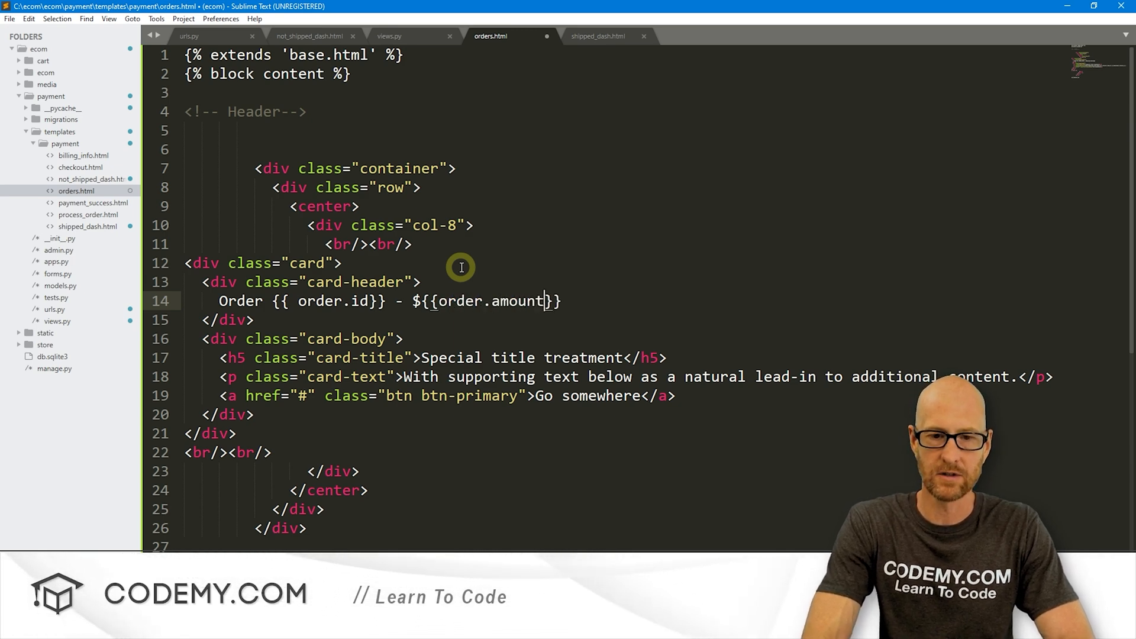
pyautogui.write('_paid')
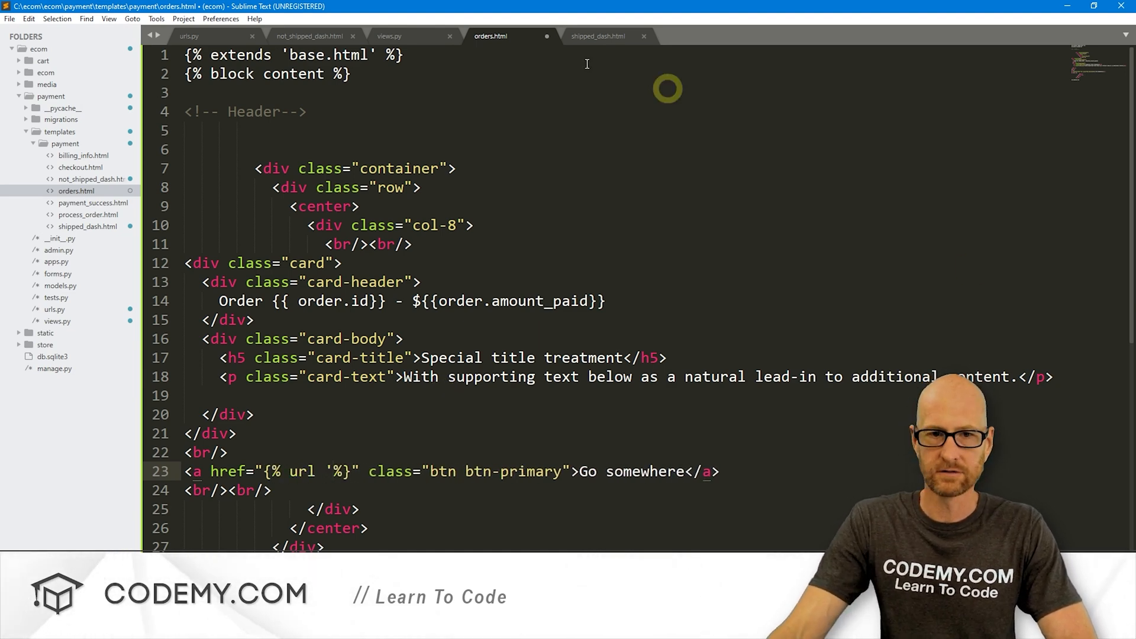
pyautogui.write("home'")
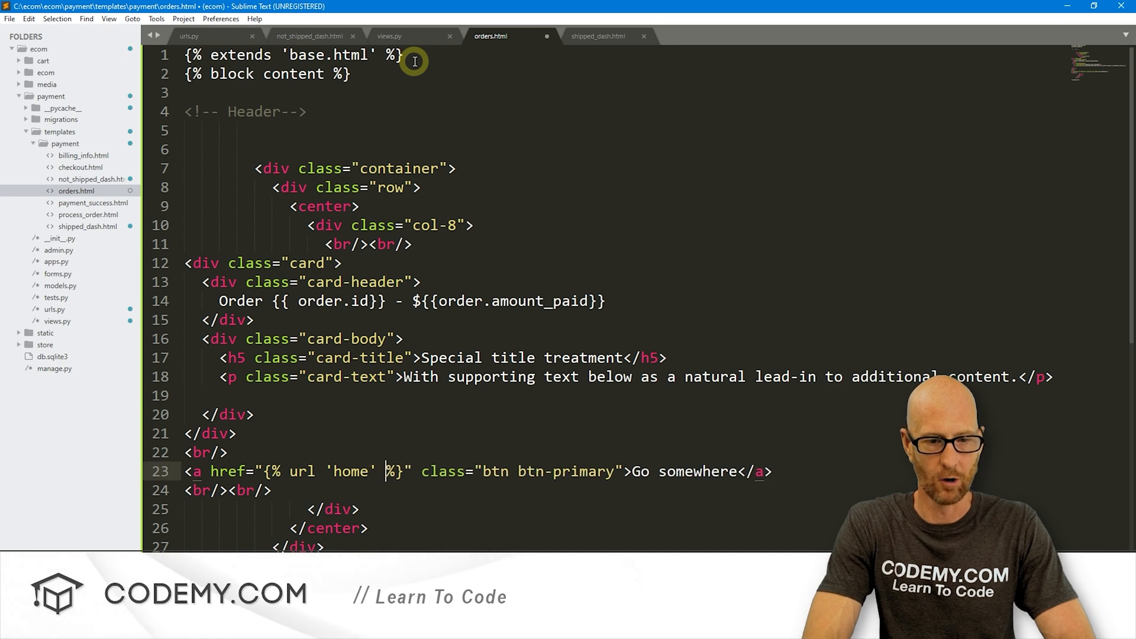
pyautogui.moveTo(645, 471)
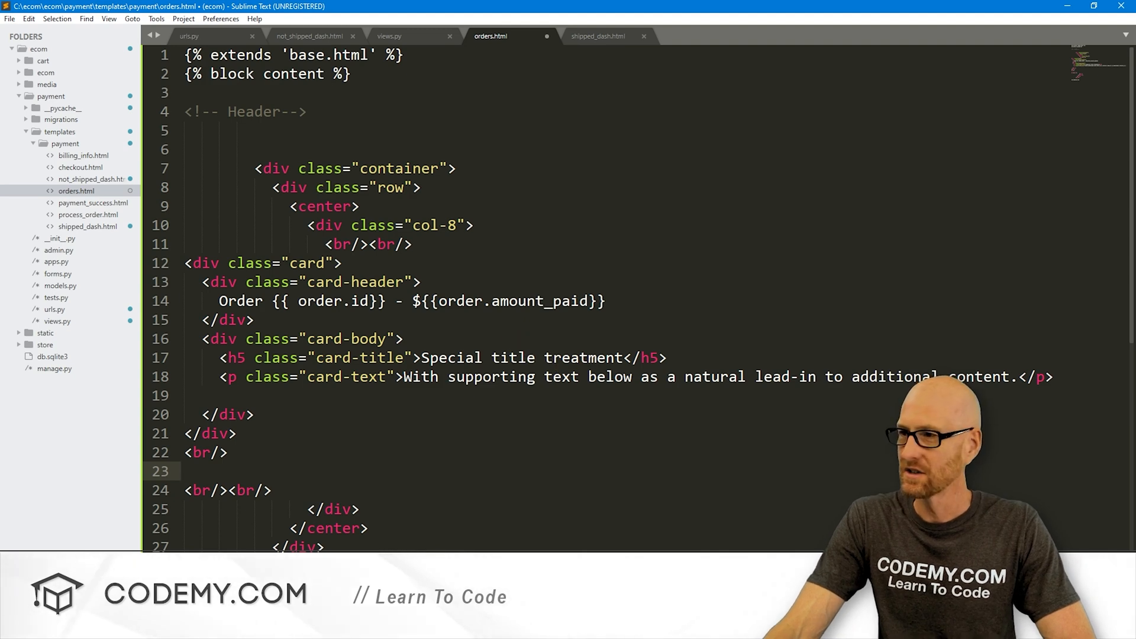
# Replace the card body sample text with Email, Date Shipped and Date Ordered labels.
pyautogui.click(420, 357)
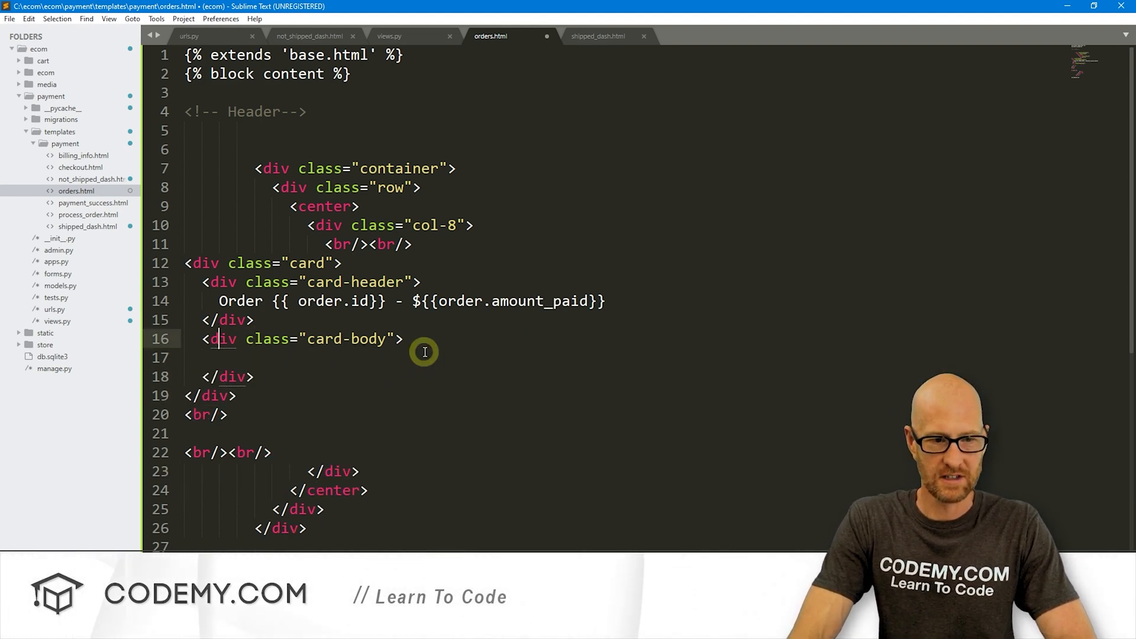
pyautogui.press('enter')
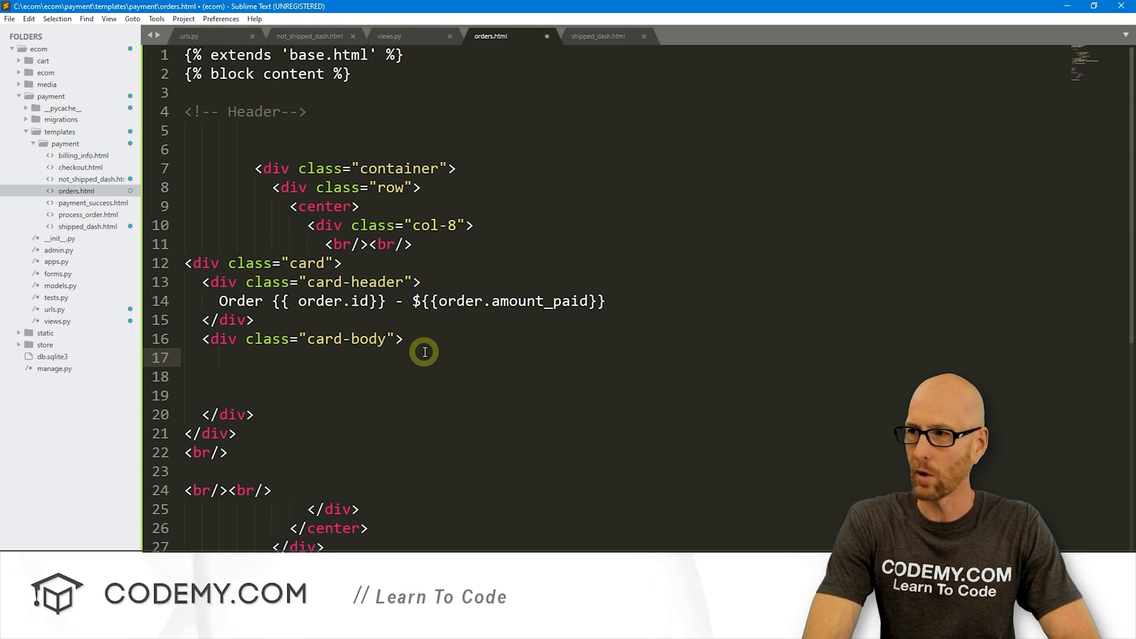
pyautogui.write('Email:')
pyautogui.click(621, 376)
pyautogui.write('D')
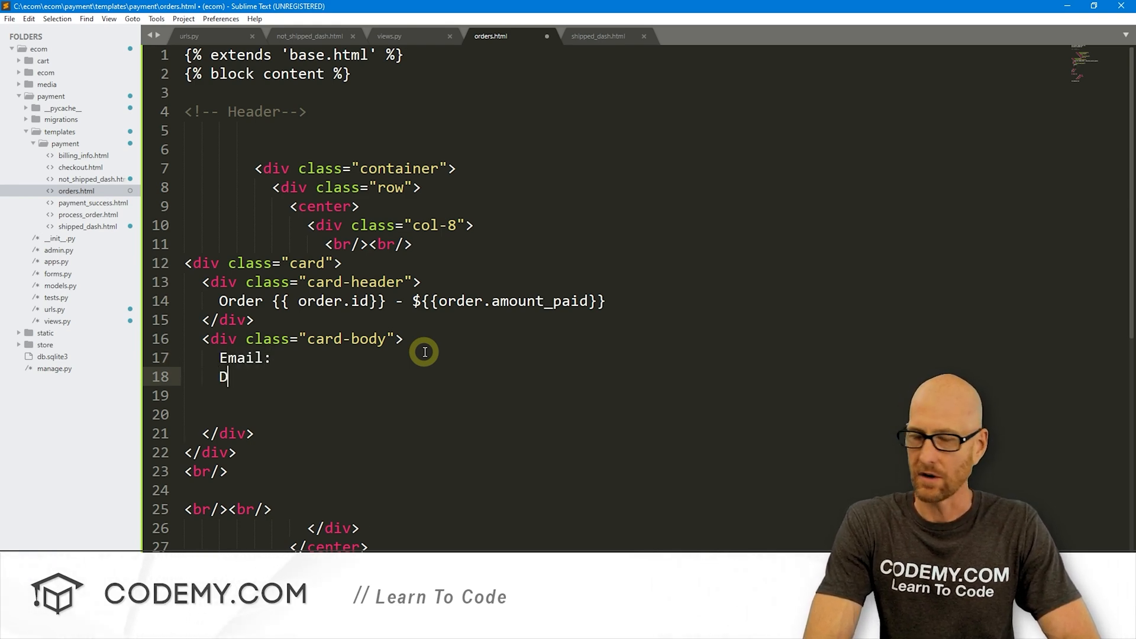
pyautogui.write('ate Shipped')
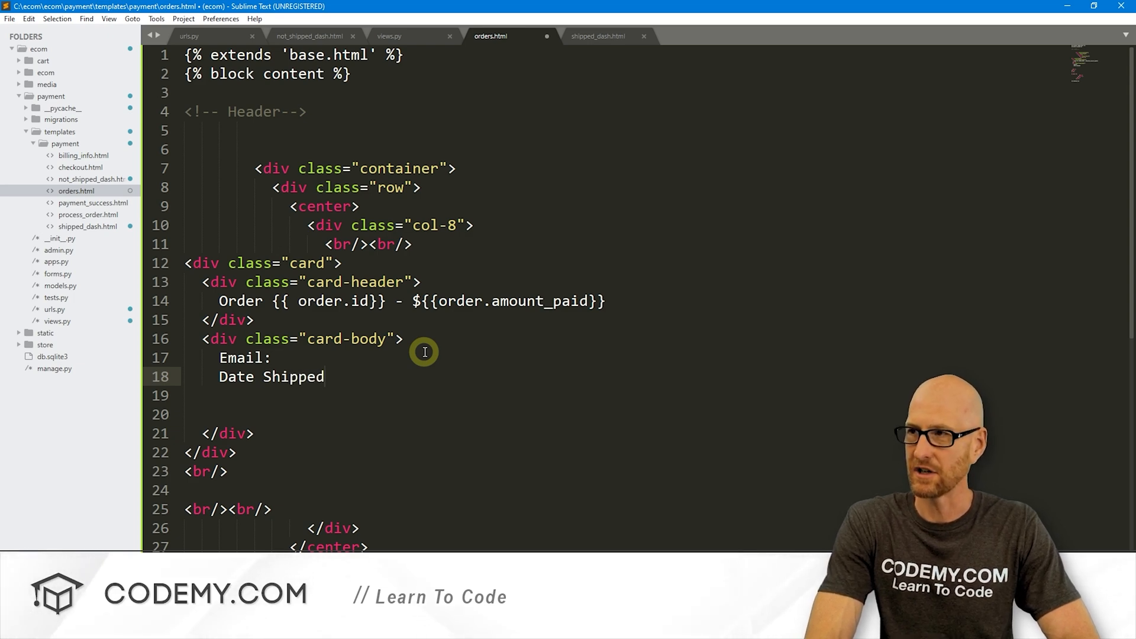
pyautogui.write('D')
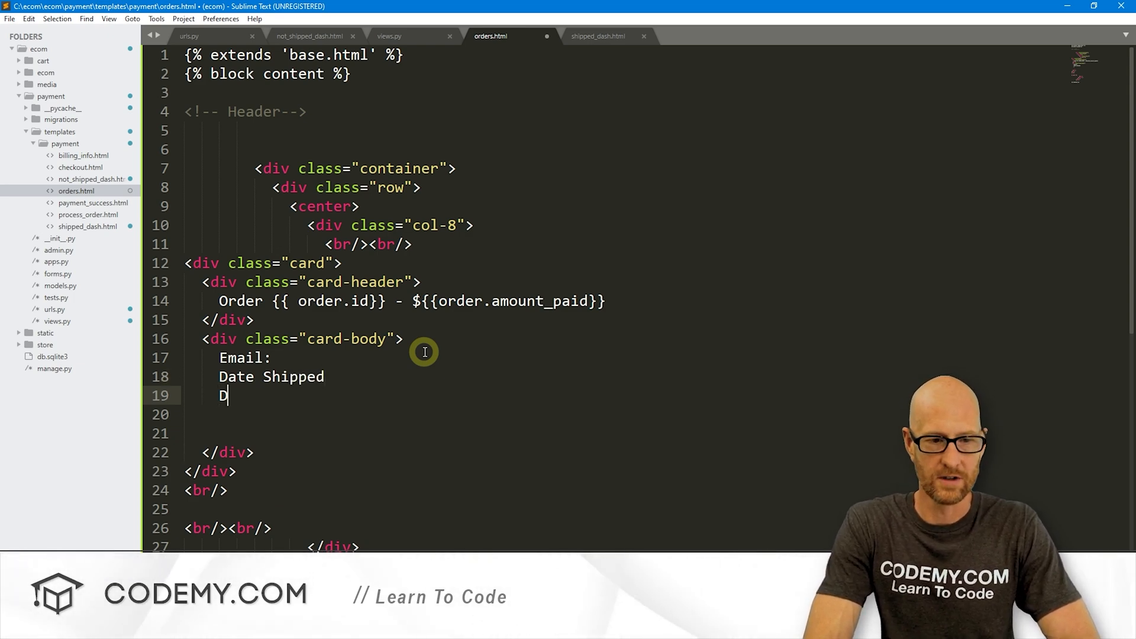
pyautogui.write('ate Orders')
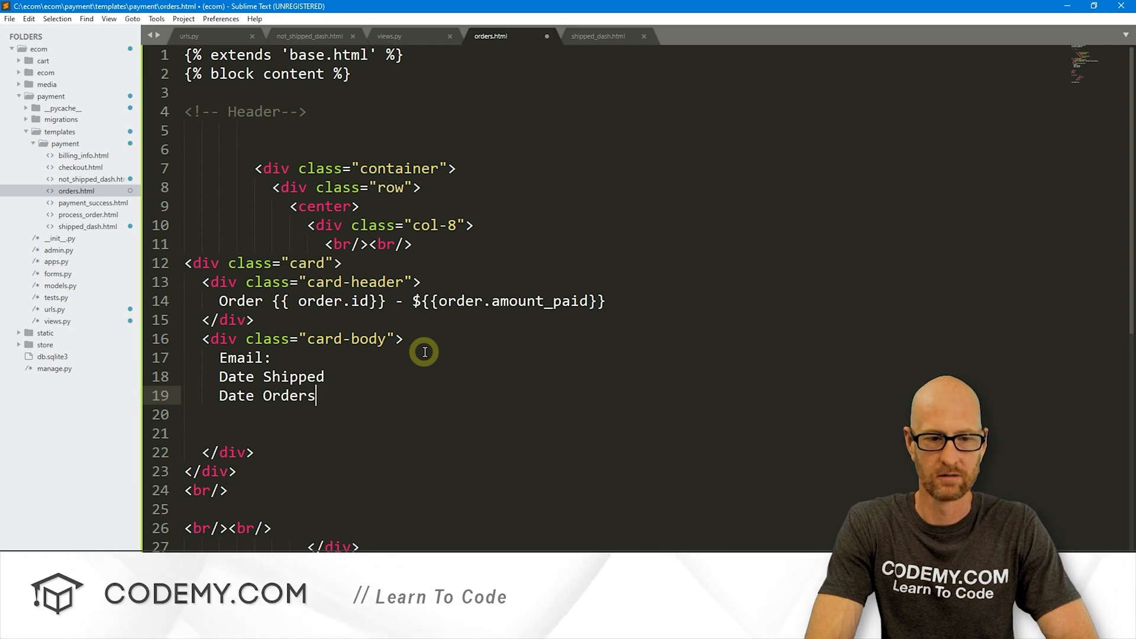
pyautogui.write('ed:')
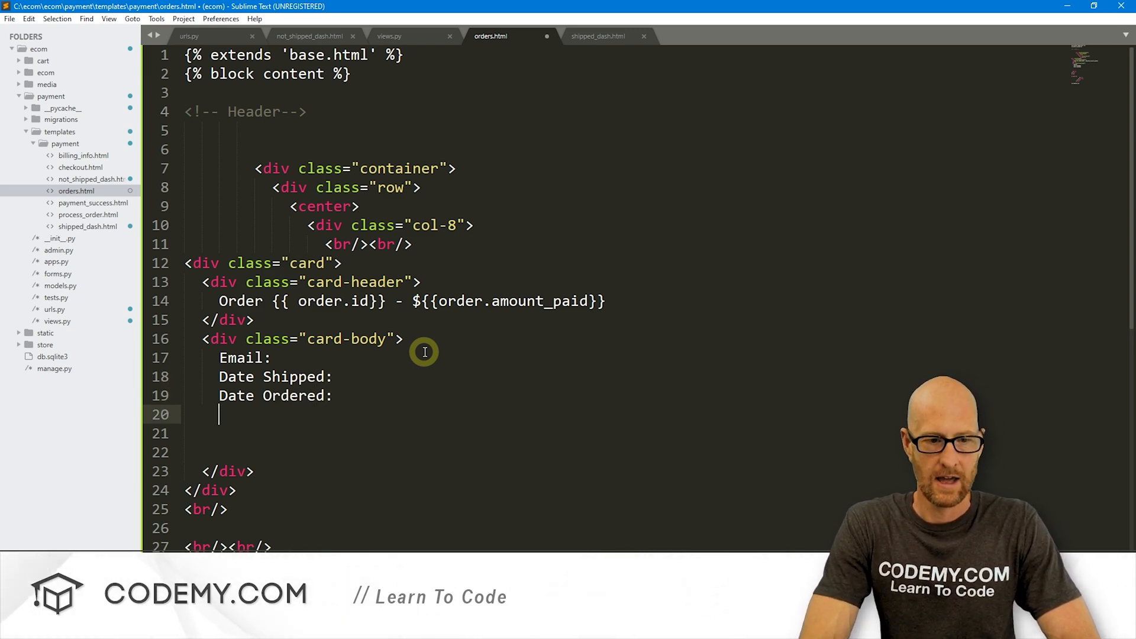
pyautogui.write('<br/>')
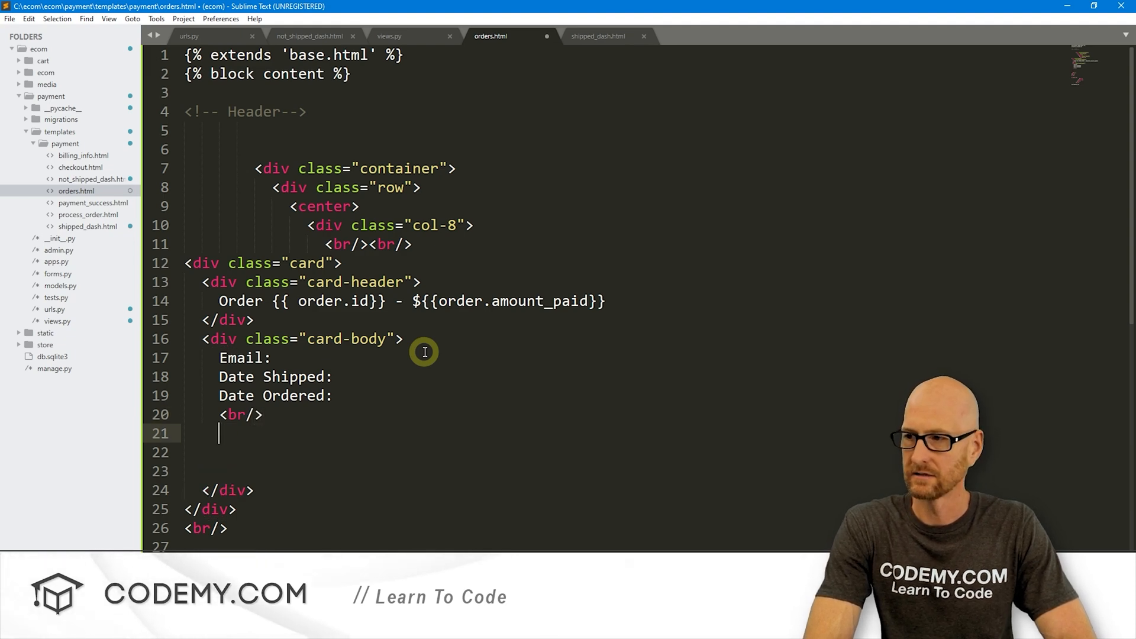
# Add the Full Name, Shipping Address and Items labels to the card body.
pyautogui.write('Full Name:')
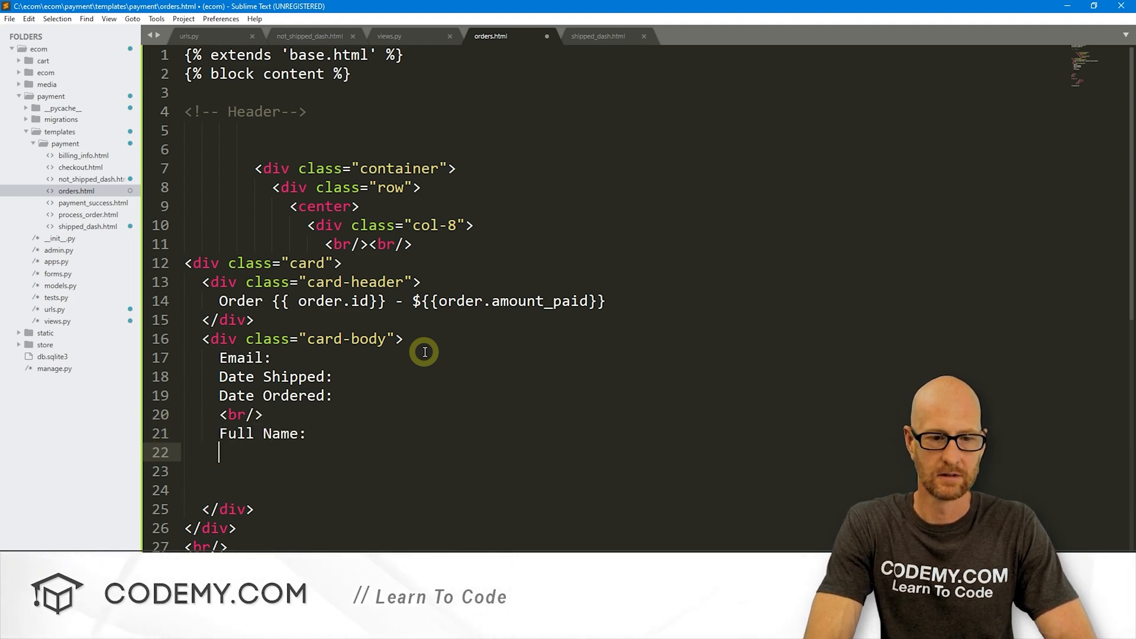
pyautogui.write('Shipp')
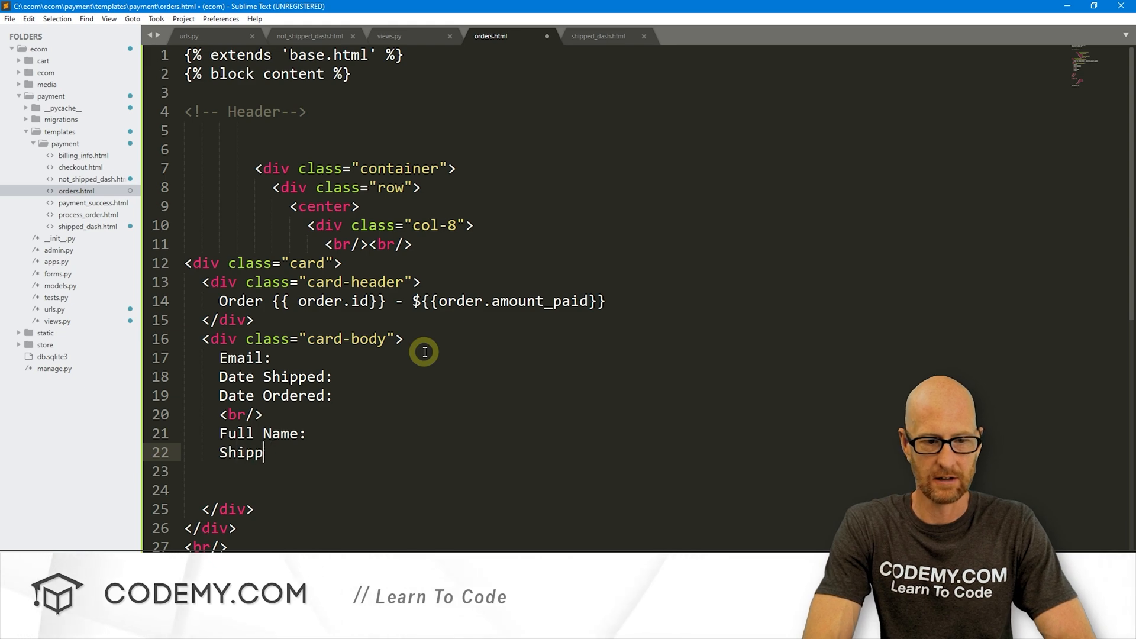
pyautogui.write('ing Address')
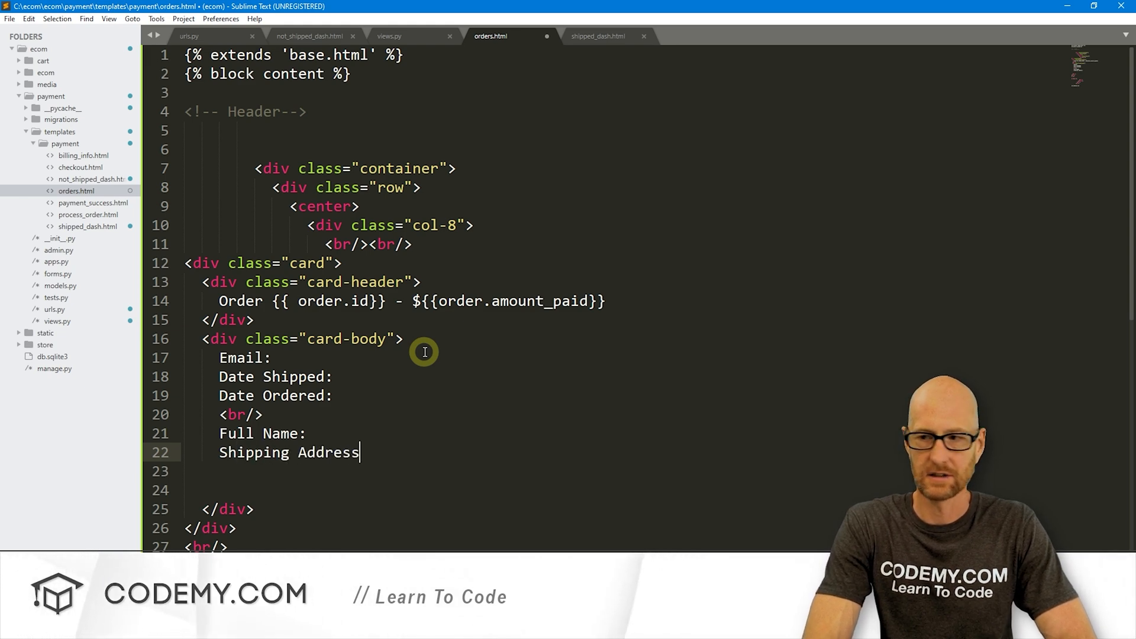
pyautogui.moveTo(729, 419)
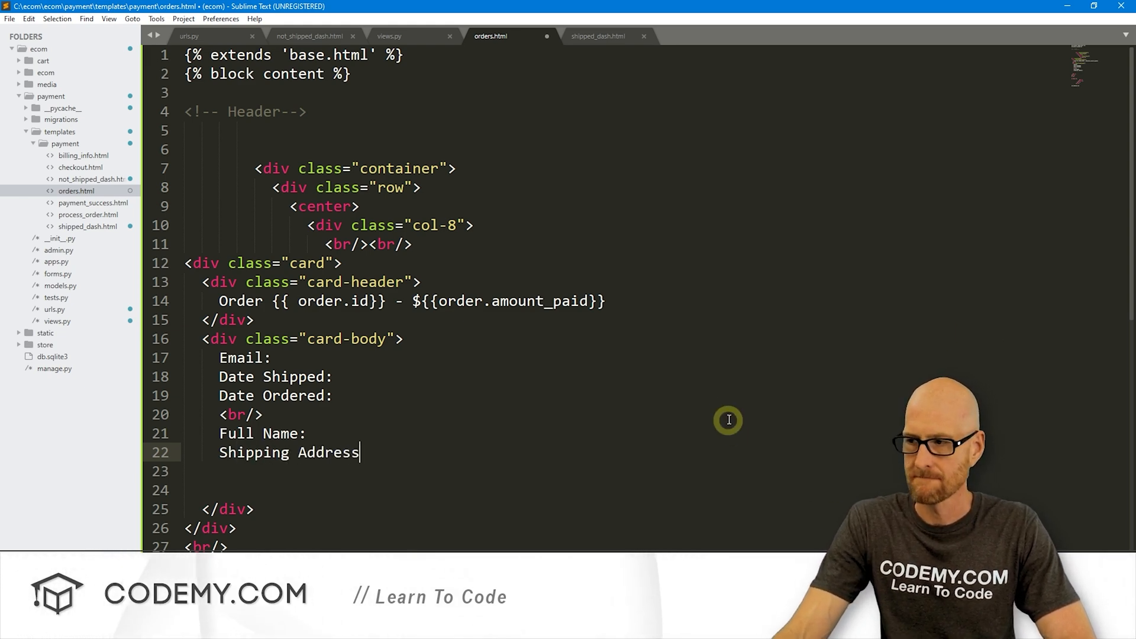
pyautogui.write('Items:')
pyautogui.click(417, 358)
pyautogui.write(' {{')
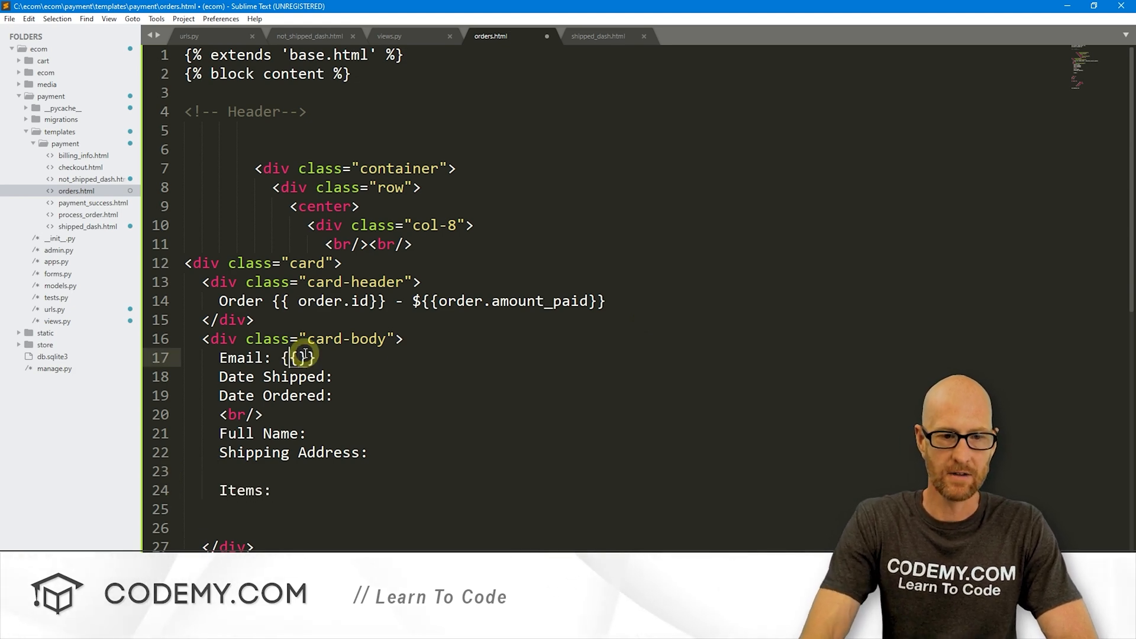
# Insert {{ order.email }} and an if order.date_shipped / else / endif date block.
pyautogui.write('order.email')
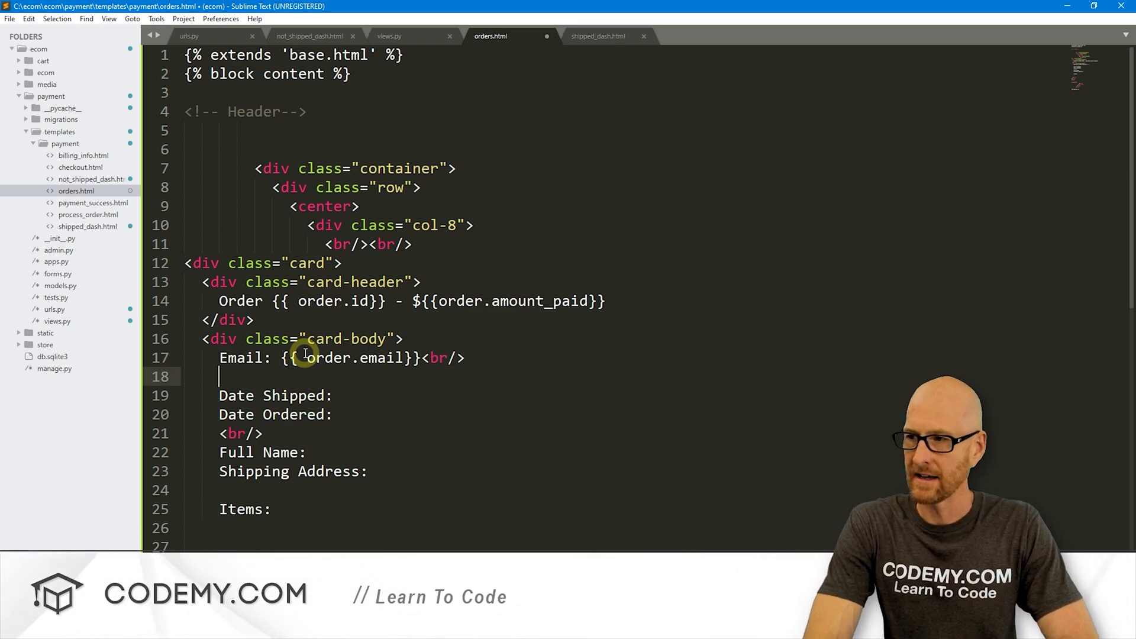
pyautogui.write('{%%}')
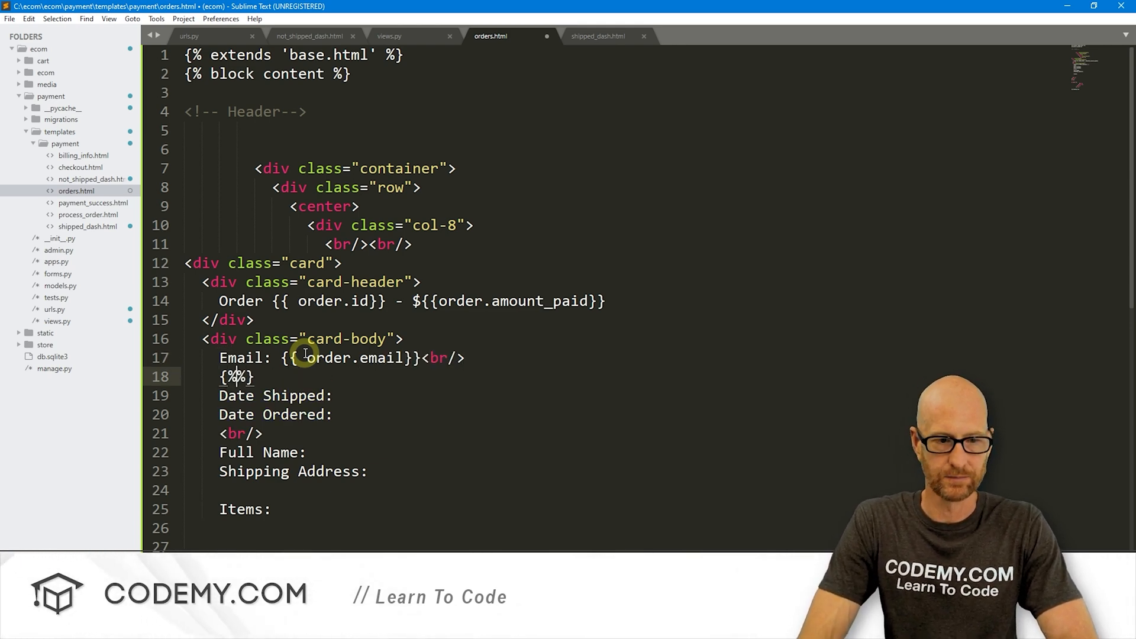
pyautogui.write('if')
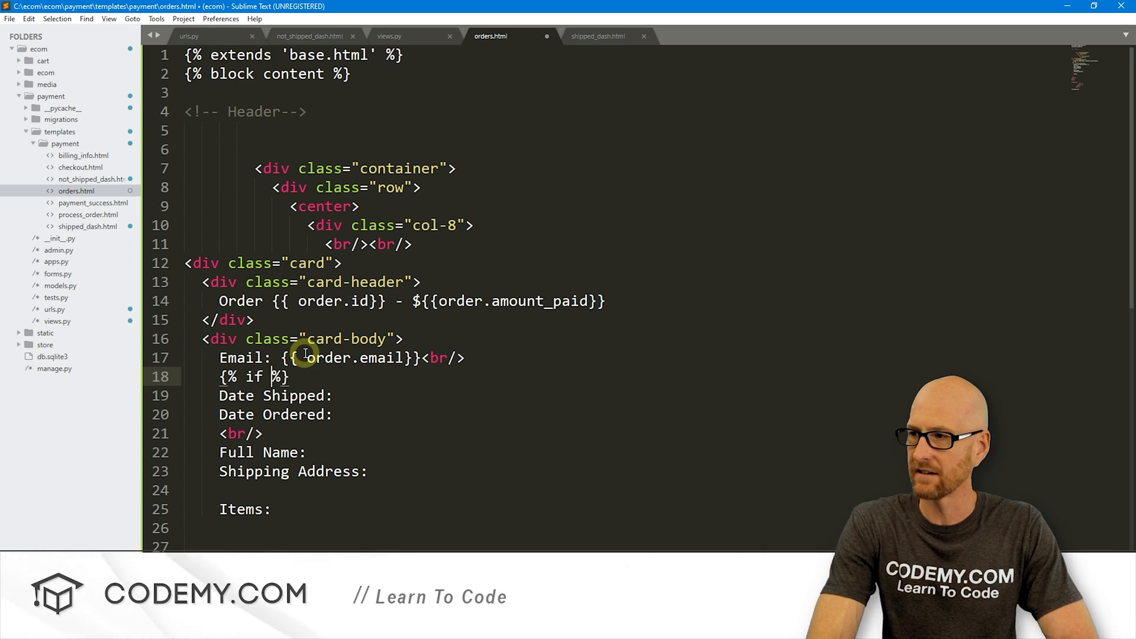
pyautogui.write('order.date')
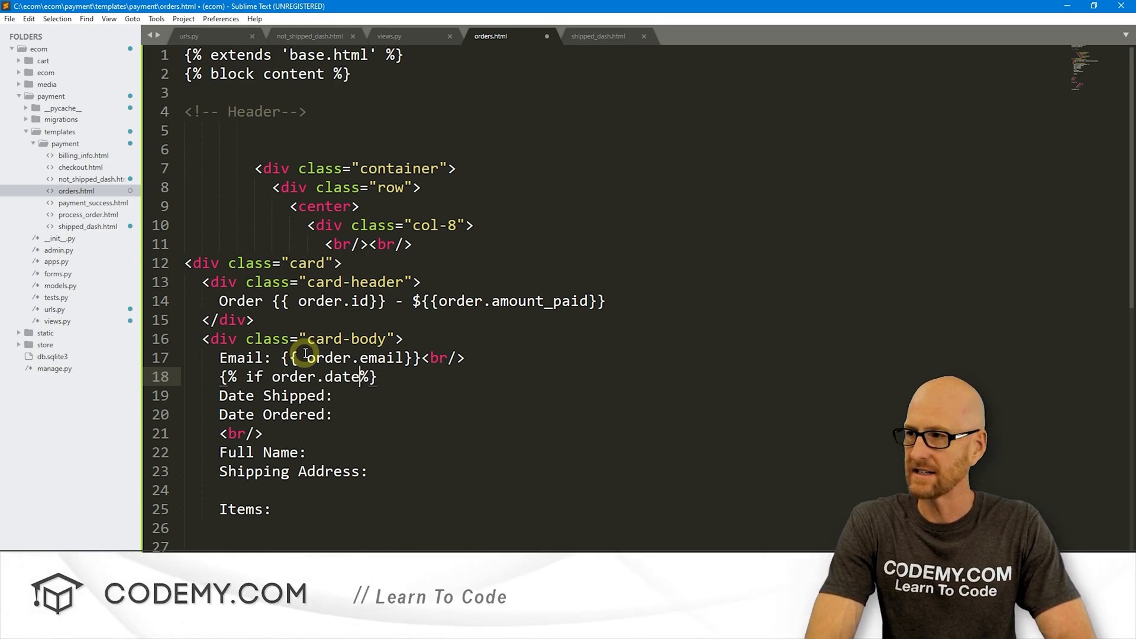
pyautogui.write('_ship')
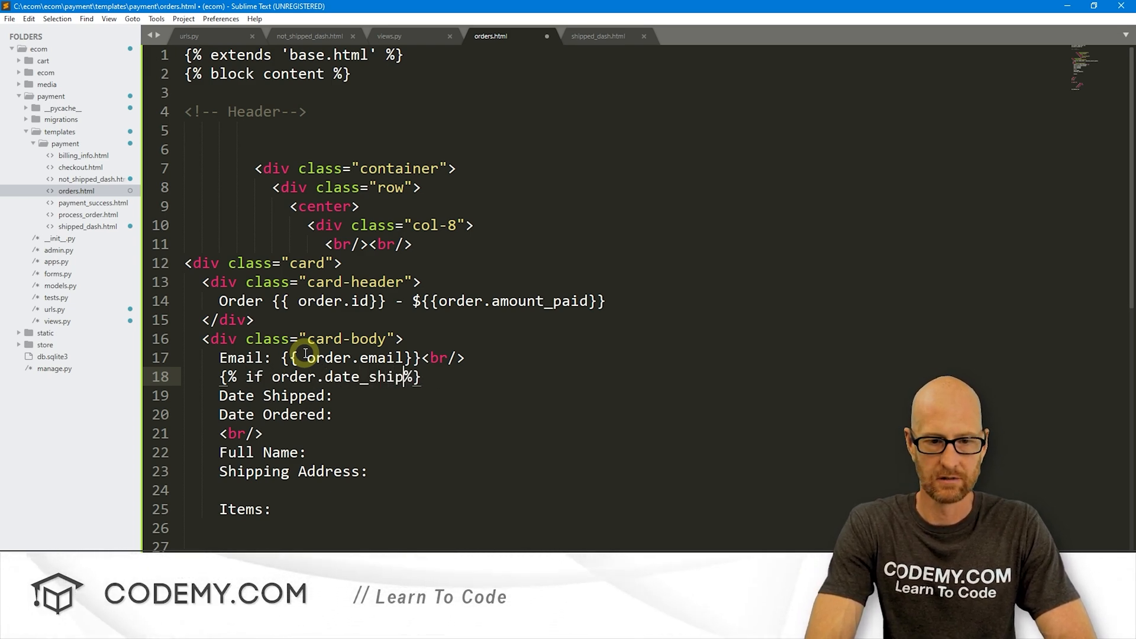
pyautogui.write('ped')
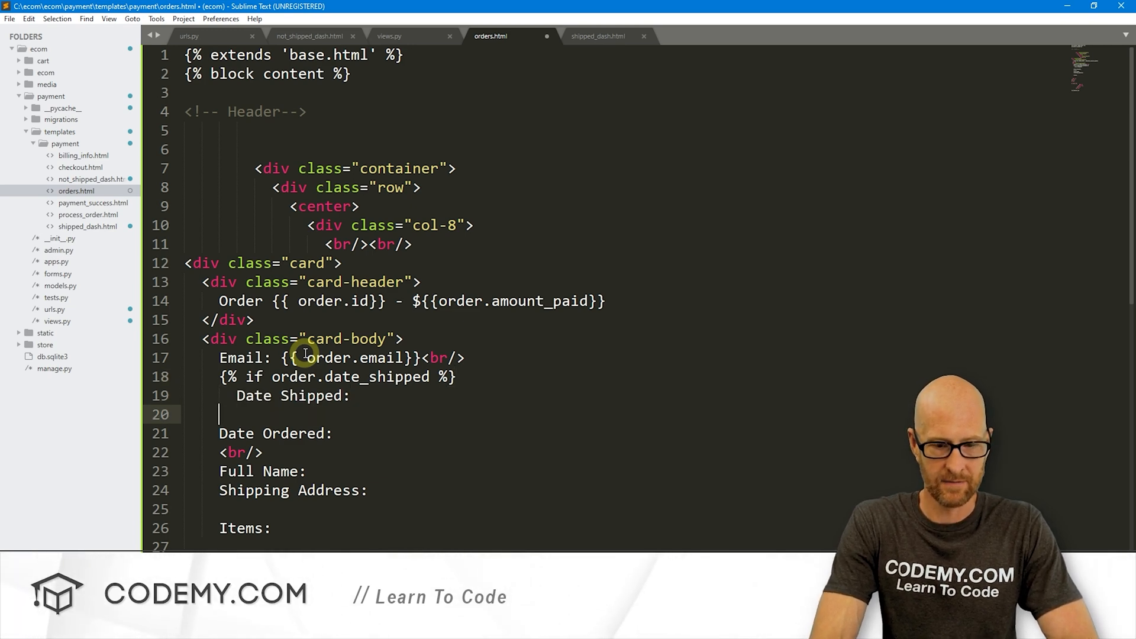
pyautogui.write('{% else %}')
pyautogui.write('{% %')
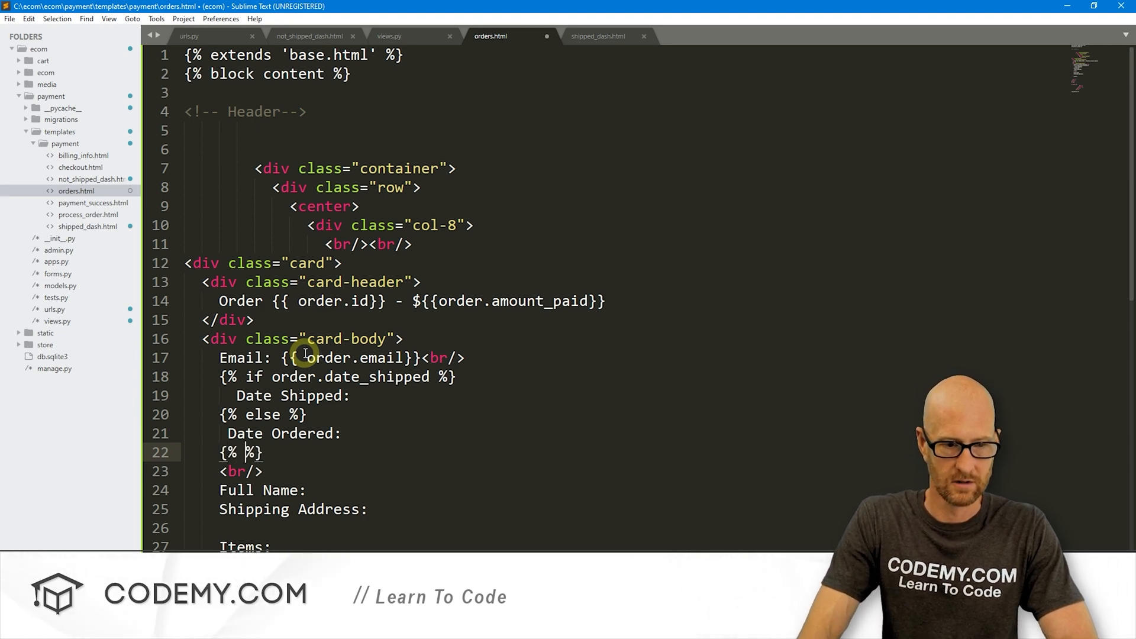
pyautogui.write('endif')
pyautogui.click(491, 396)
pyautogui.write(' {{')
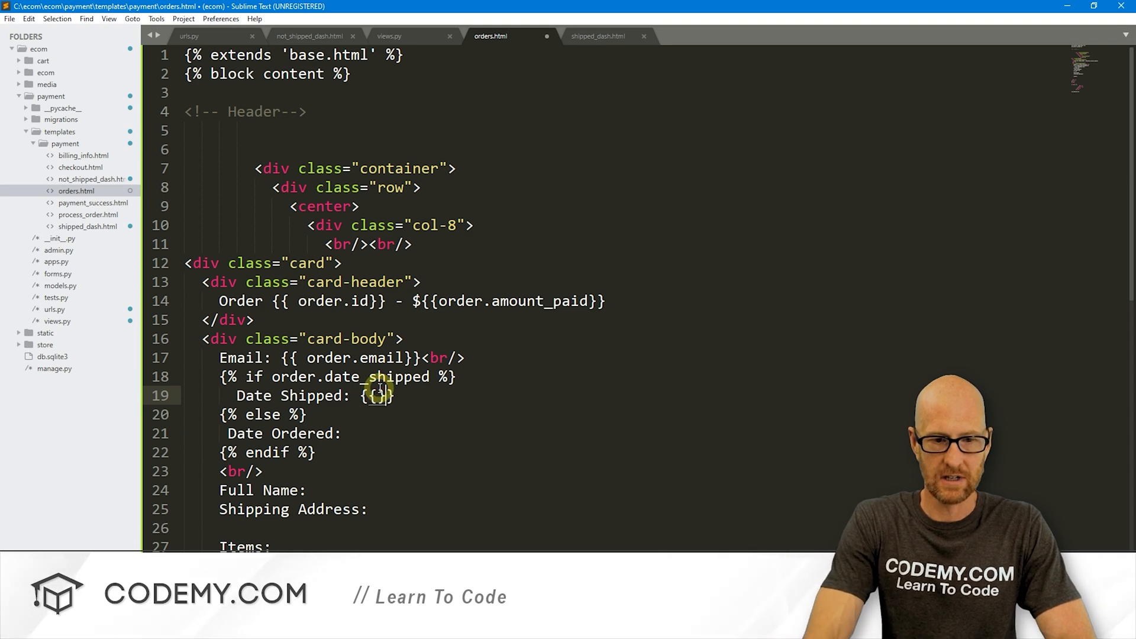
pyautogui.write('order')
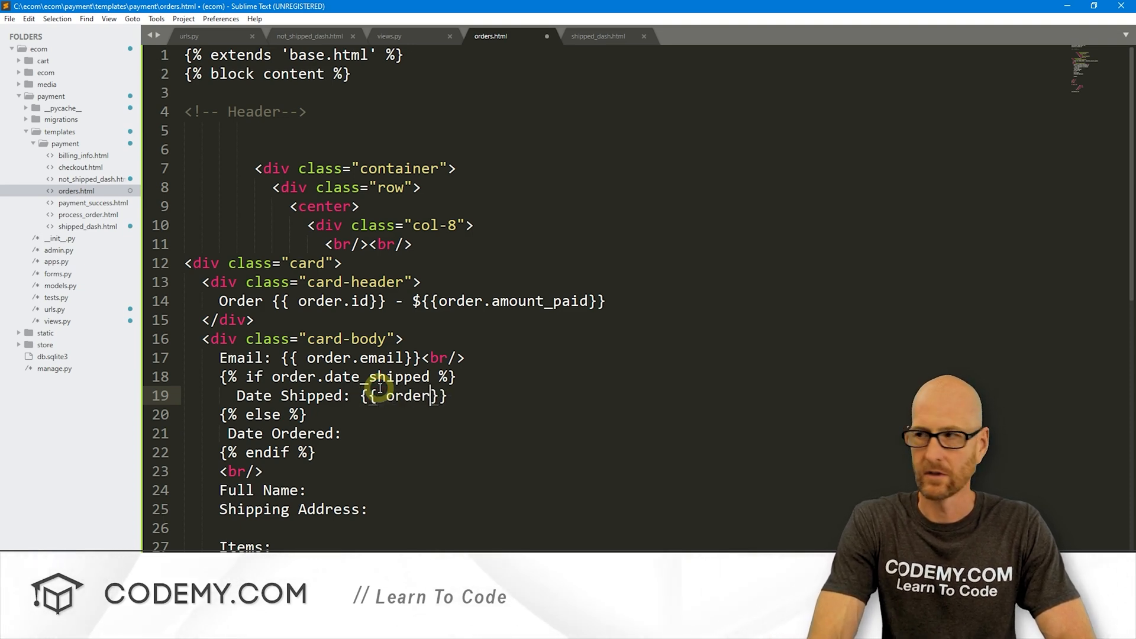
pyautogui.write('.date_shipped')
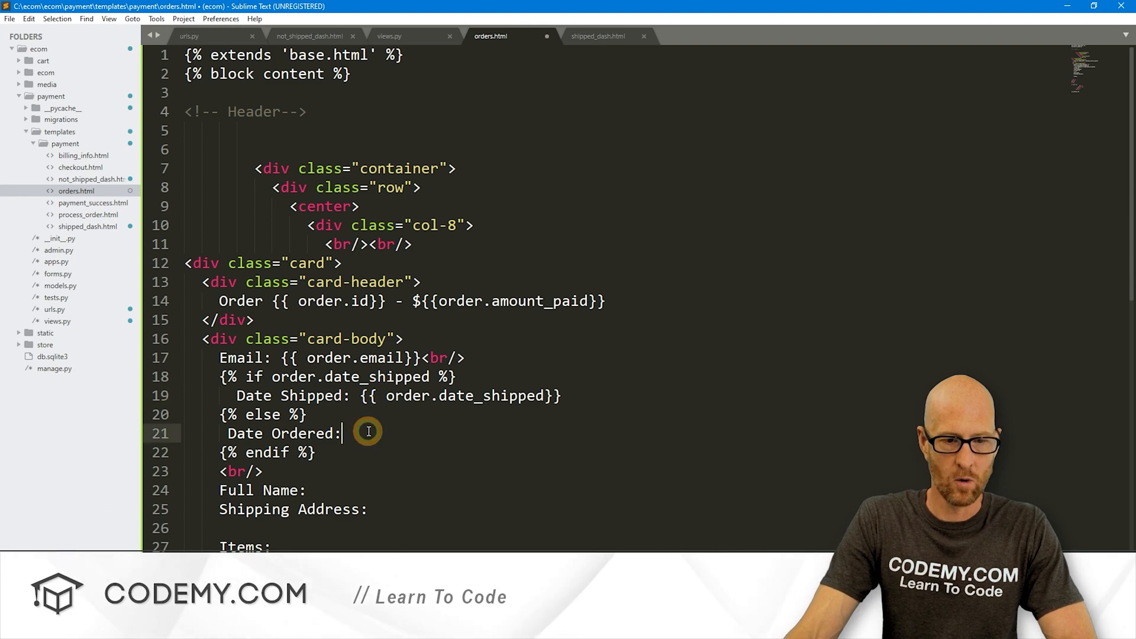
pyautogui.write('{{ }}')
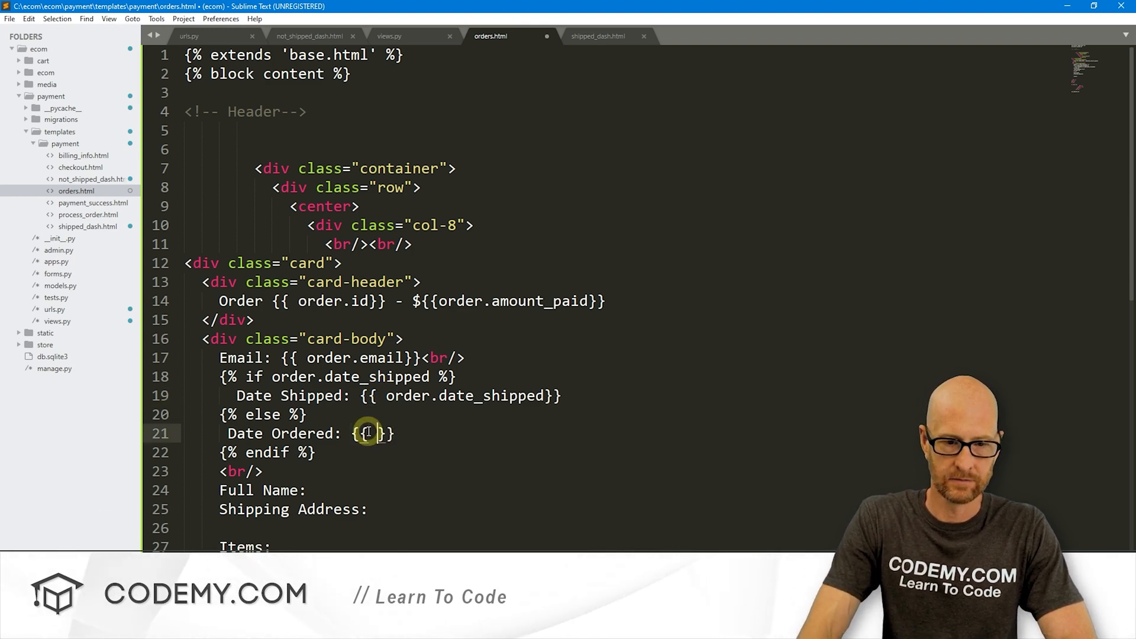
pyautogui.write('order.date_ordered')
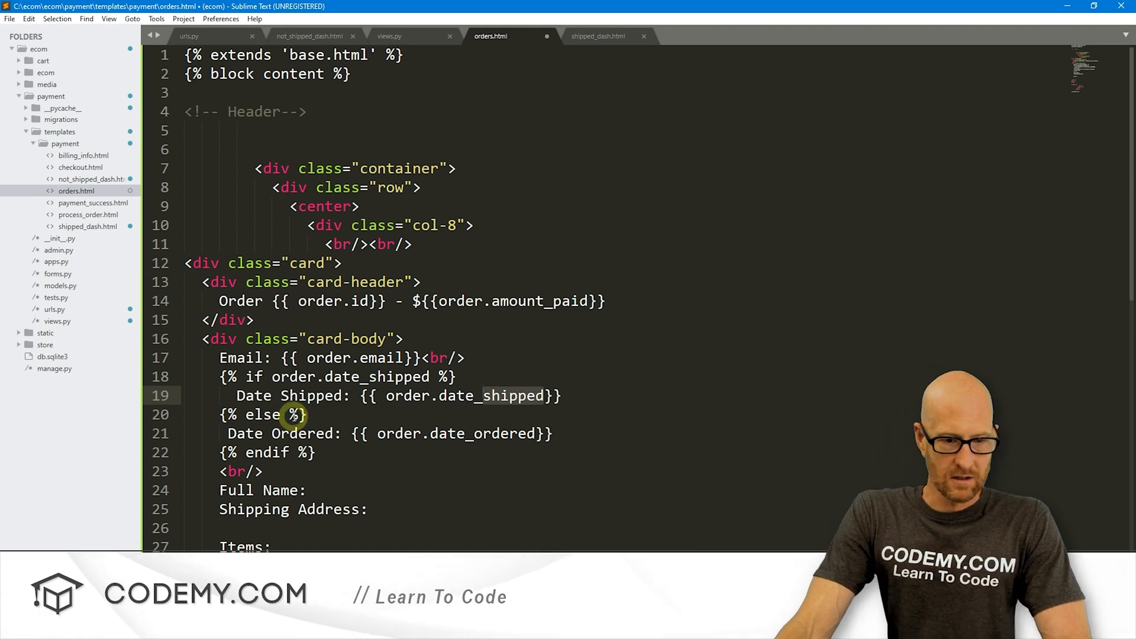
# Insert {{ order.full_name }} and {{ order.shipping_address }} followed by <br/> tags.
pyautogui.scroll(-3)
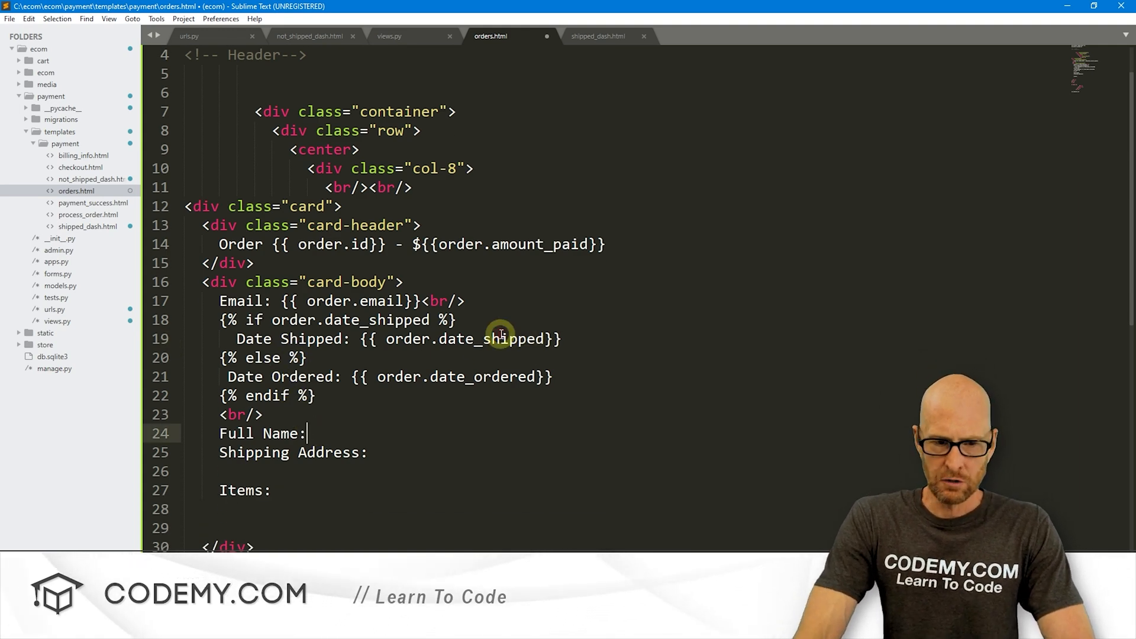
pyautogui.write('{{ }}')
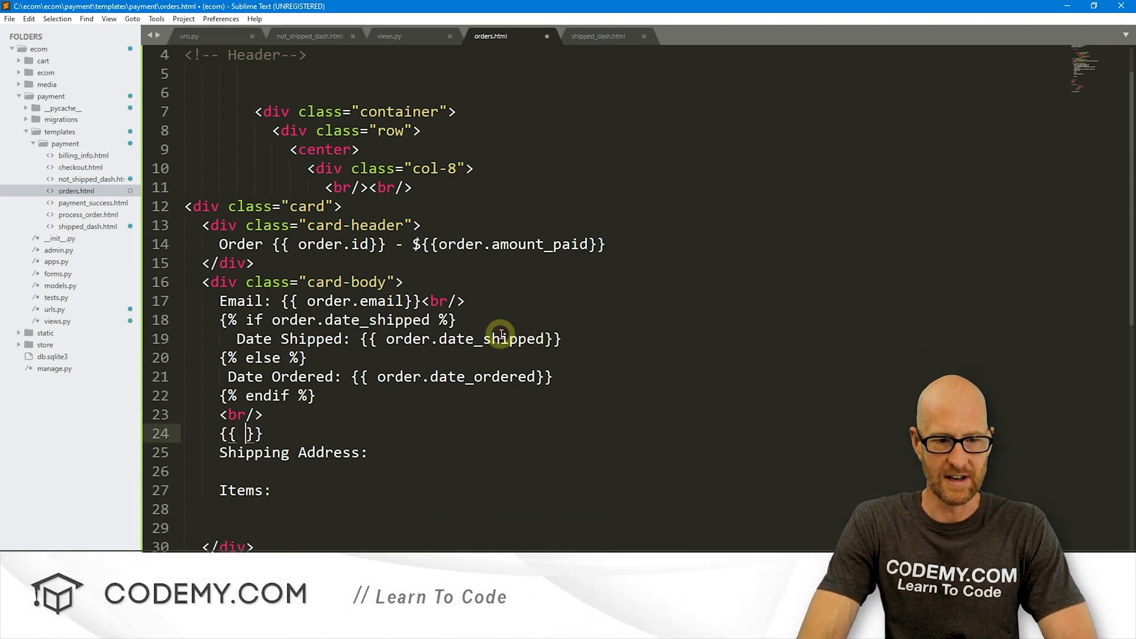
pyautogui.write('order.,')
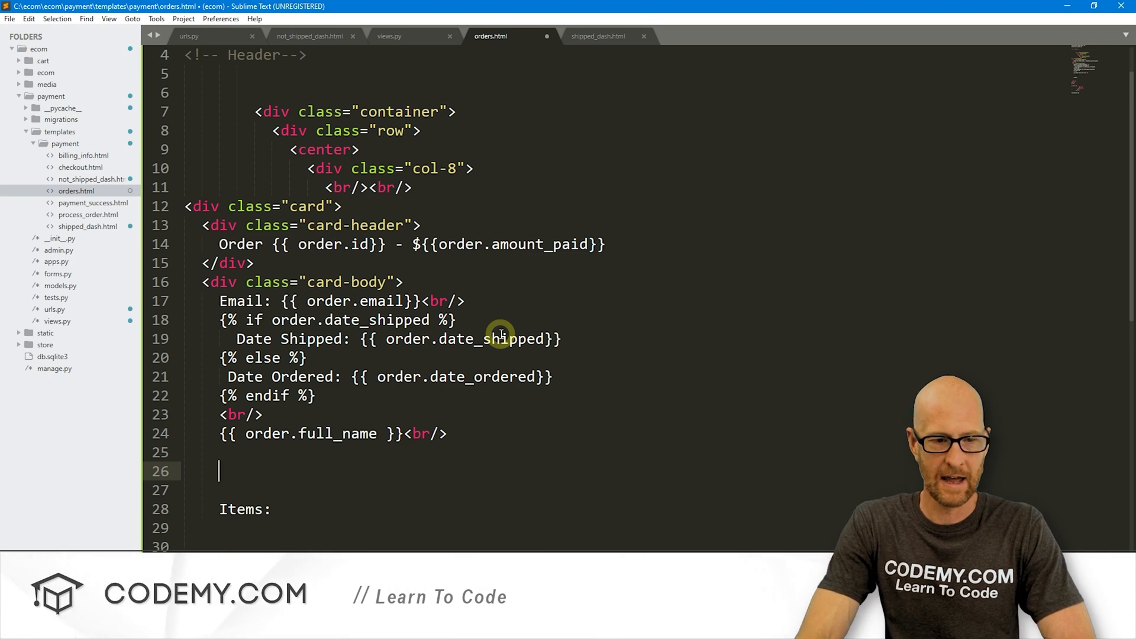
pyautogui.write('{{}}')
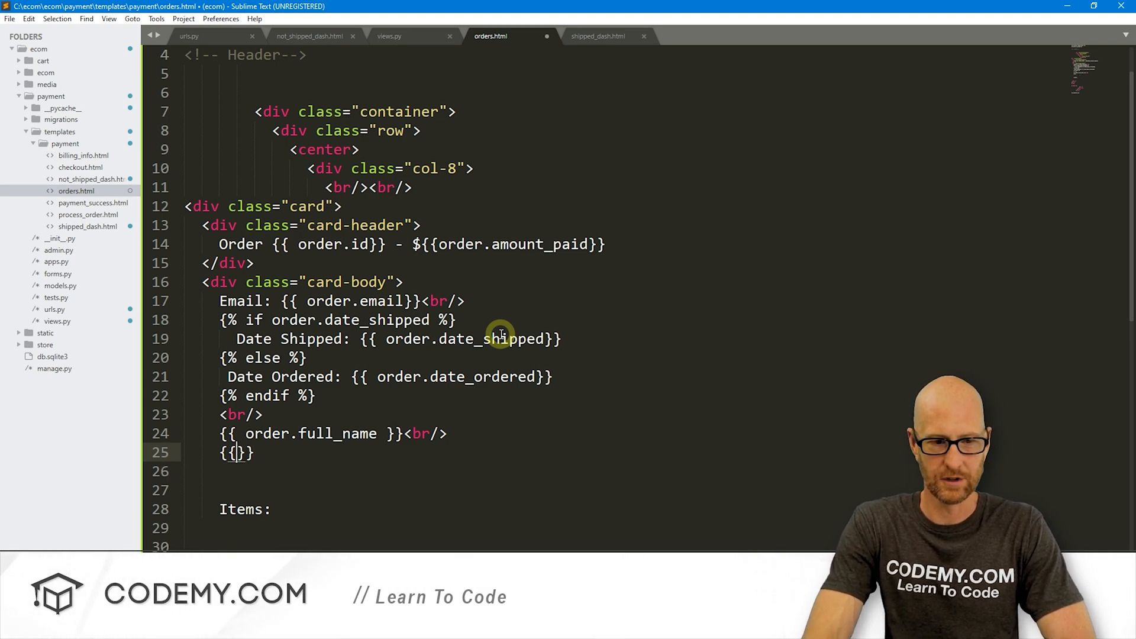
pyautogui.write('order.')
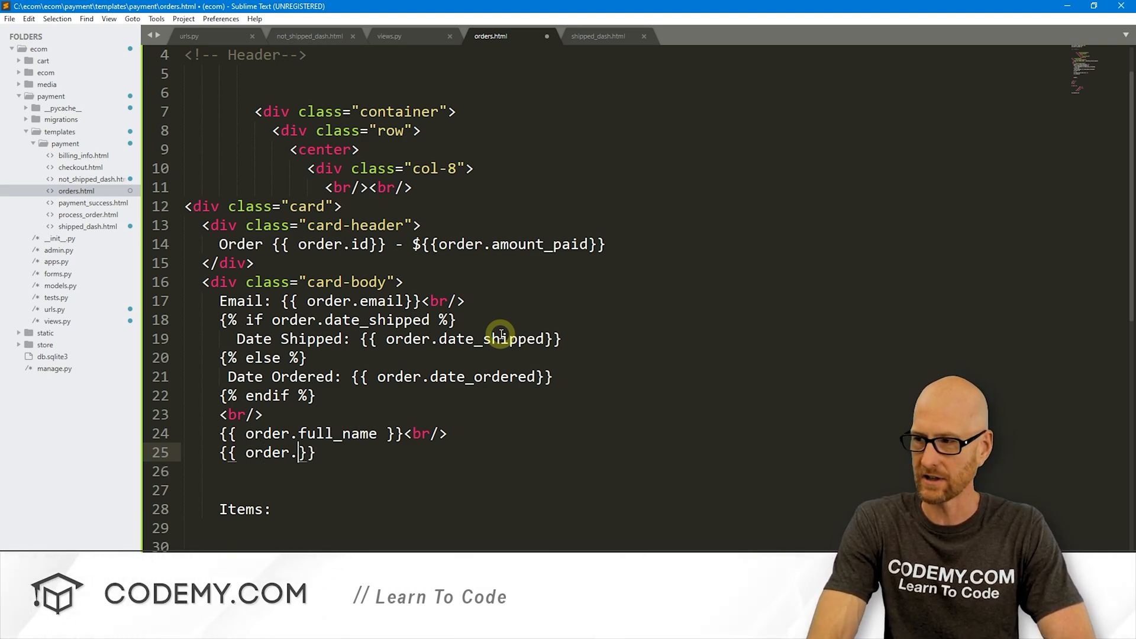
pyautogui.write('shipping_')
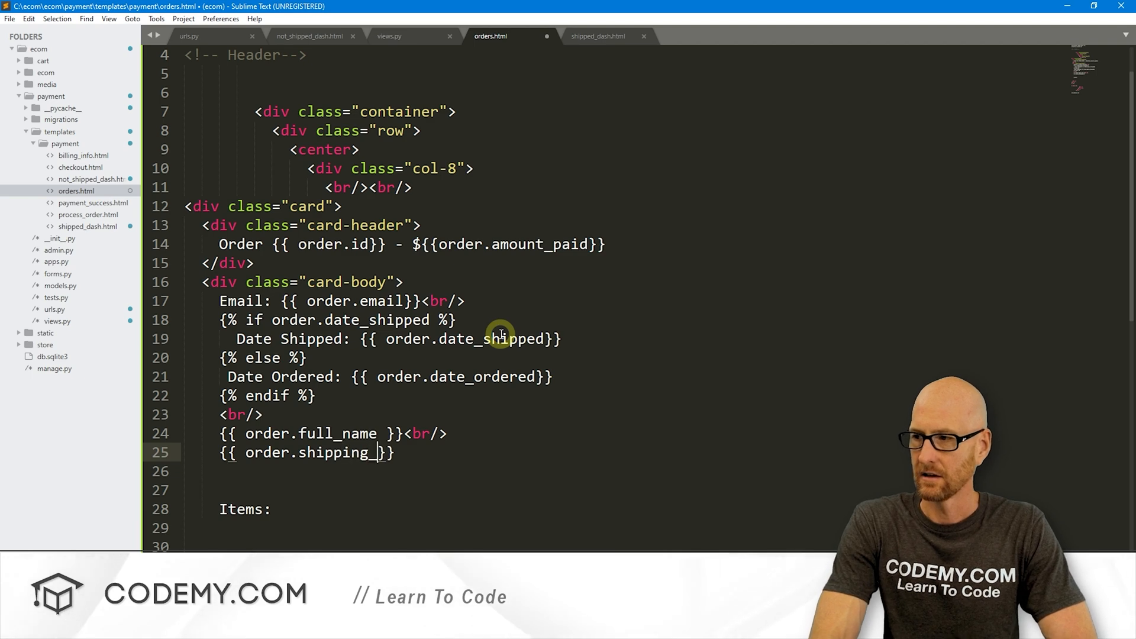
pyautogui.write('address }}<')
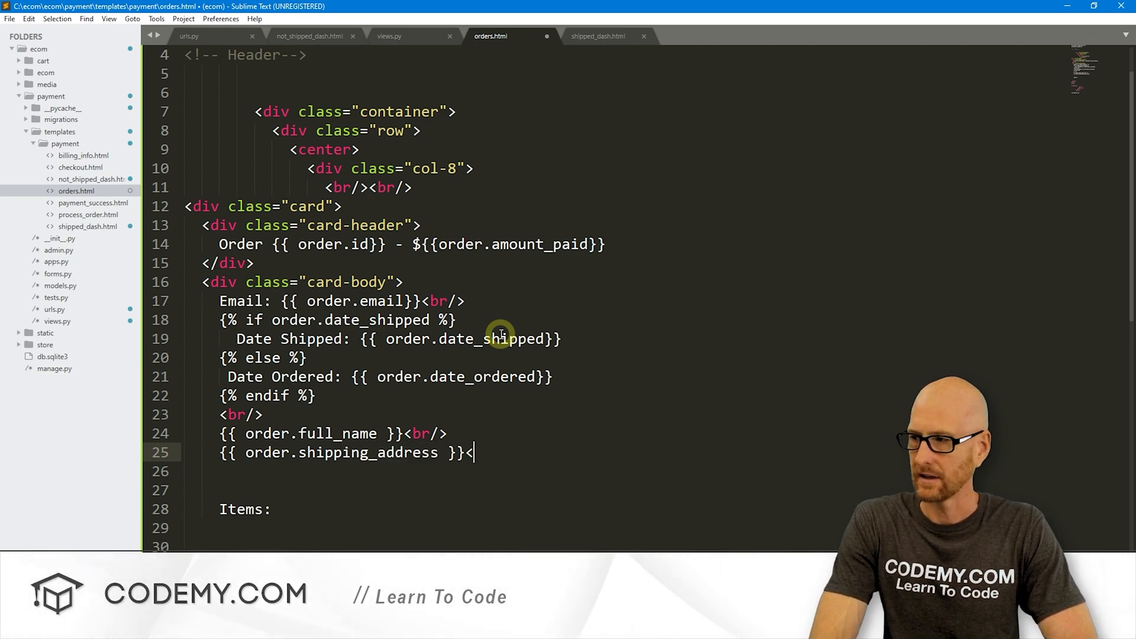
pyautogui.write('<br/>')
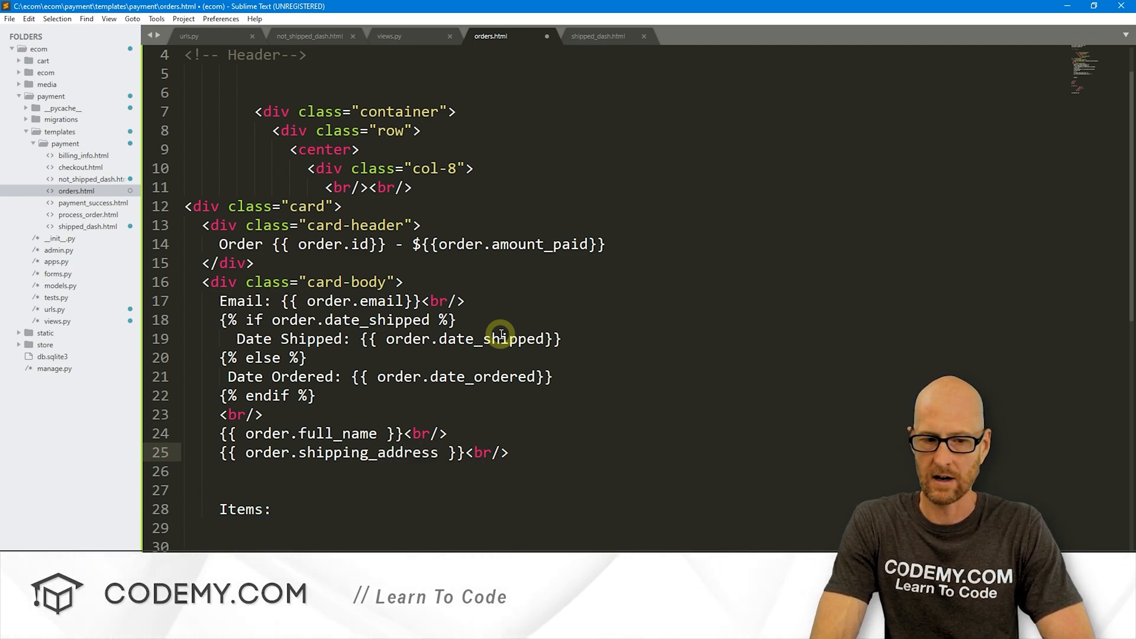
pyautogui.scroll(-3)
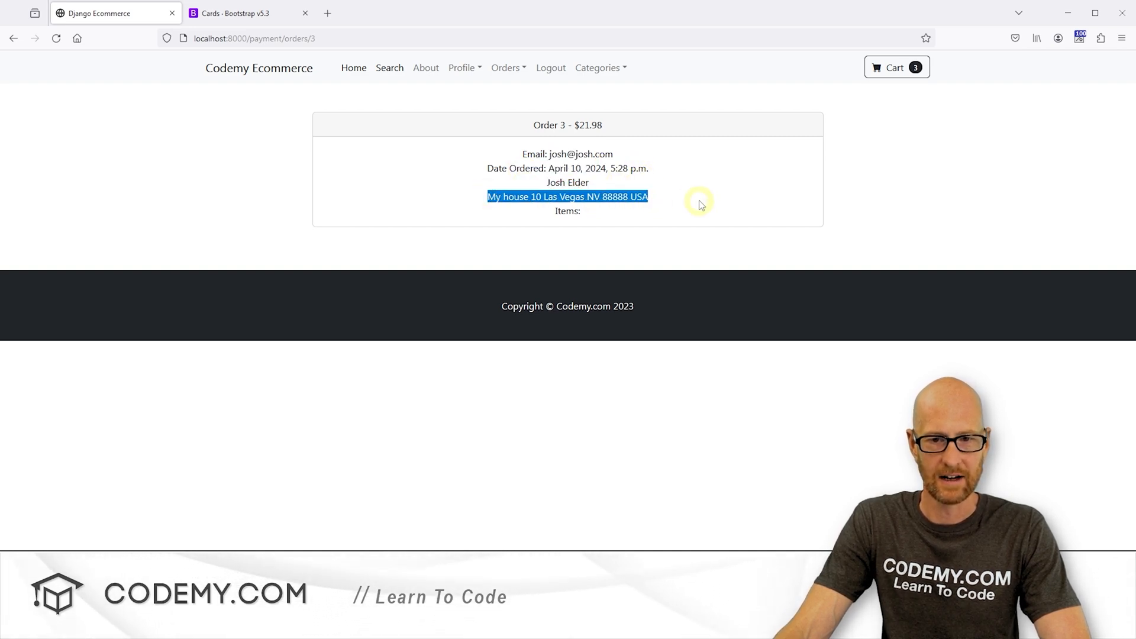
pyautogui.moveTo(497, 196)
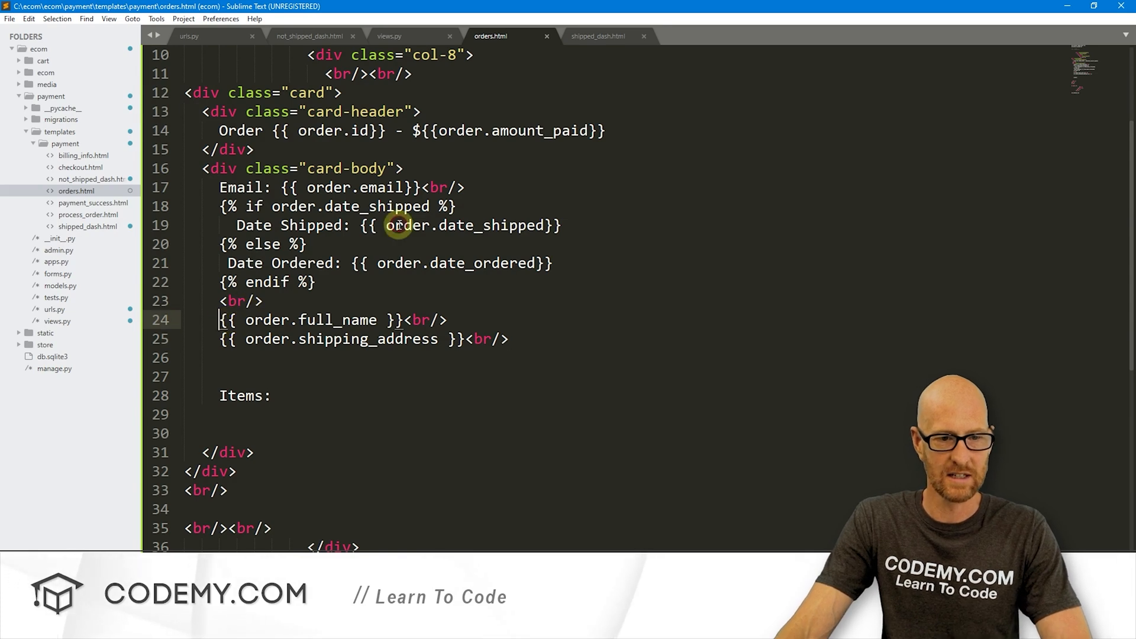
# Wrap {{ order.shipping_address }} in <pre></pre> tags and reload the order page.
pyautogui.write('pr')
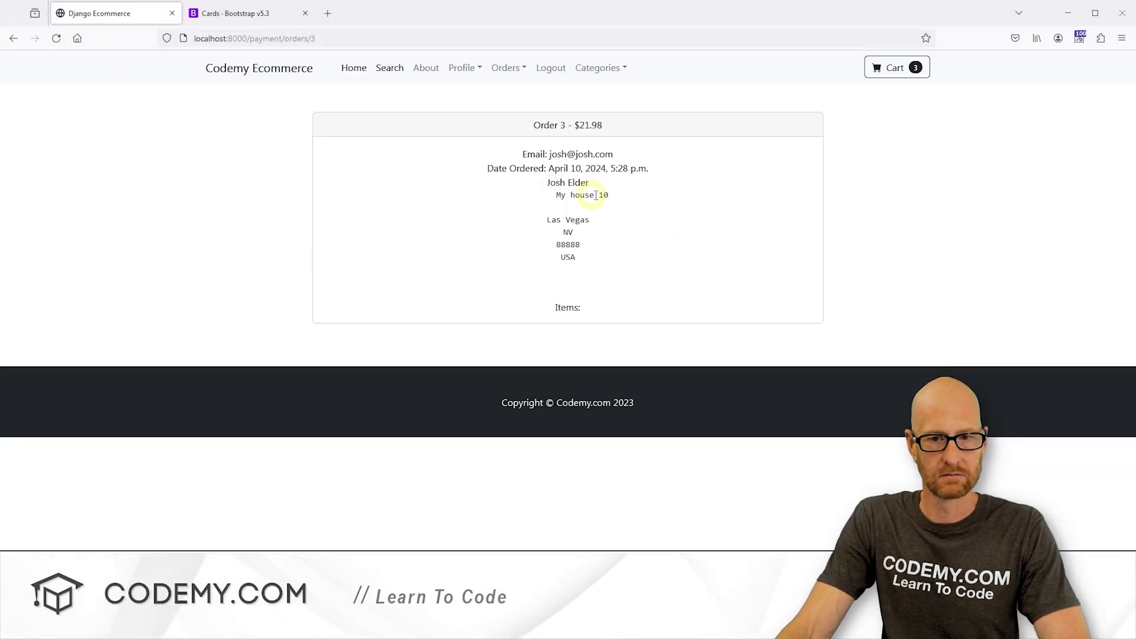
# Open UnShipped Orders from the Orders dropdown and view orders 4, 2 and 5.
pyautogui.doubleClick(567, 219)
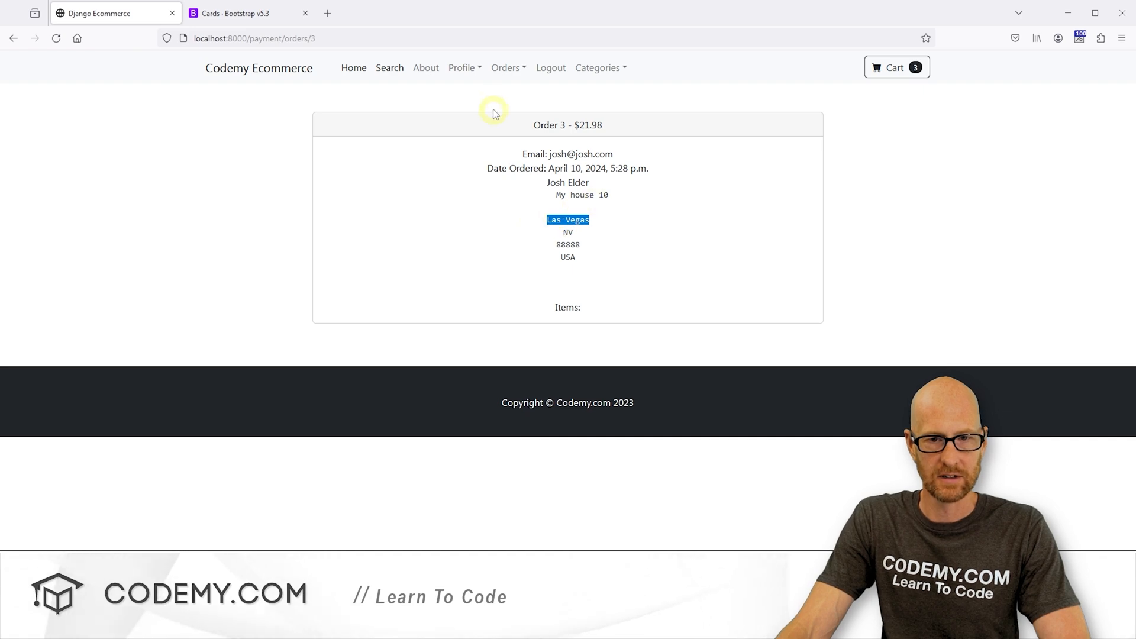
pyautogui.click(508, 67)
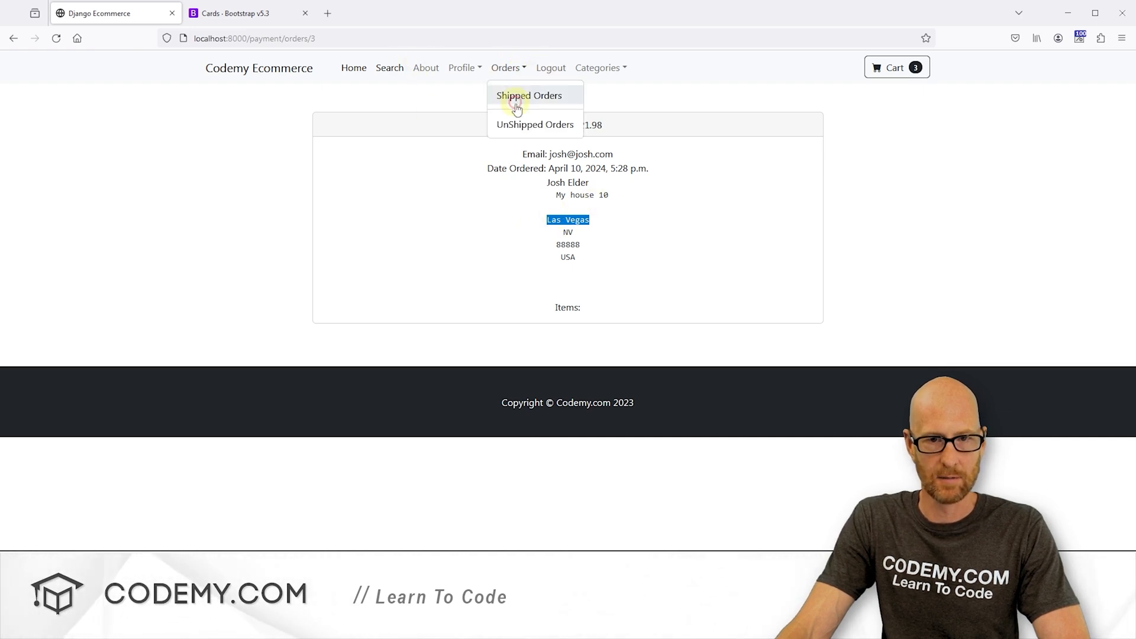
pyautogui.click(535, 124)
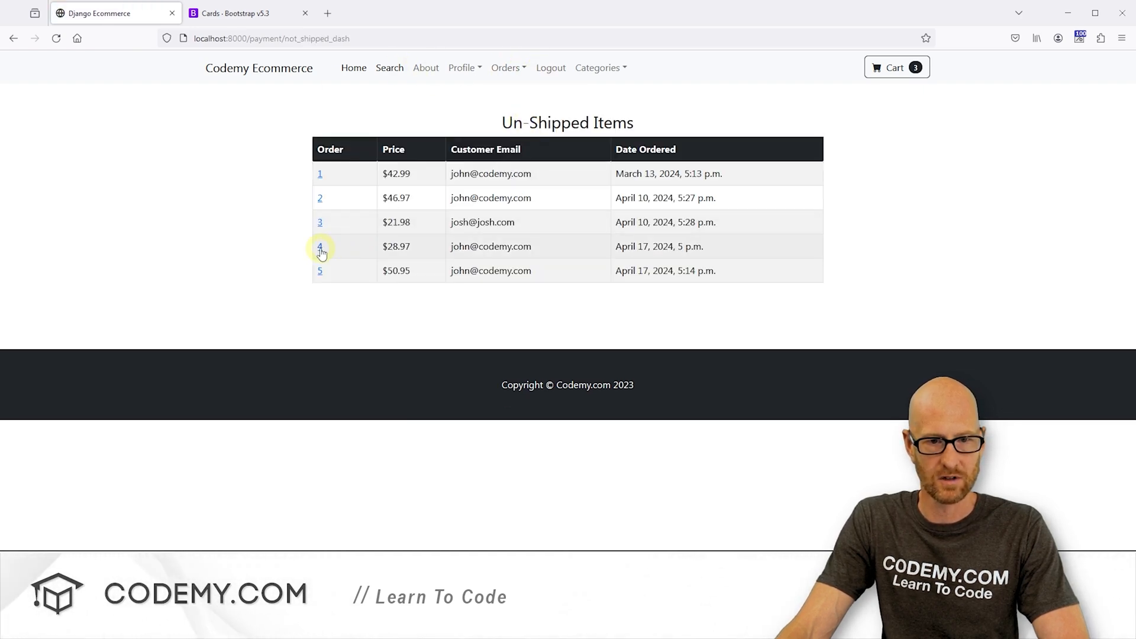
pyautogui.click(319, 246)
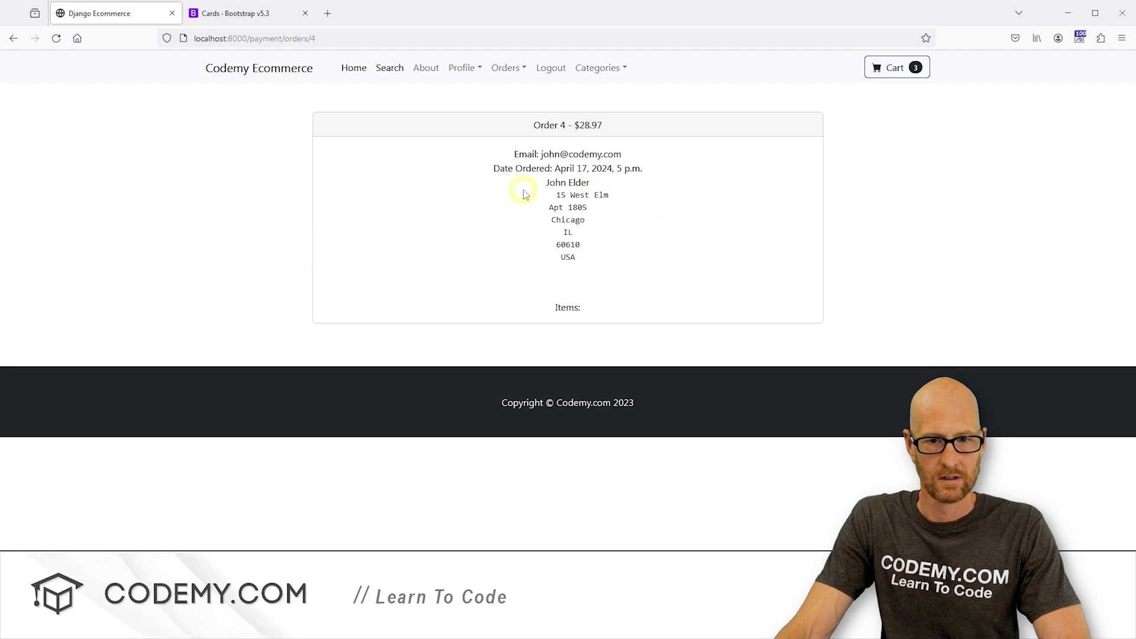
pyautogui.click(57, 39)
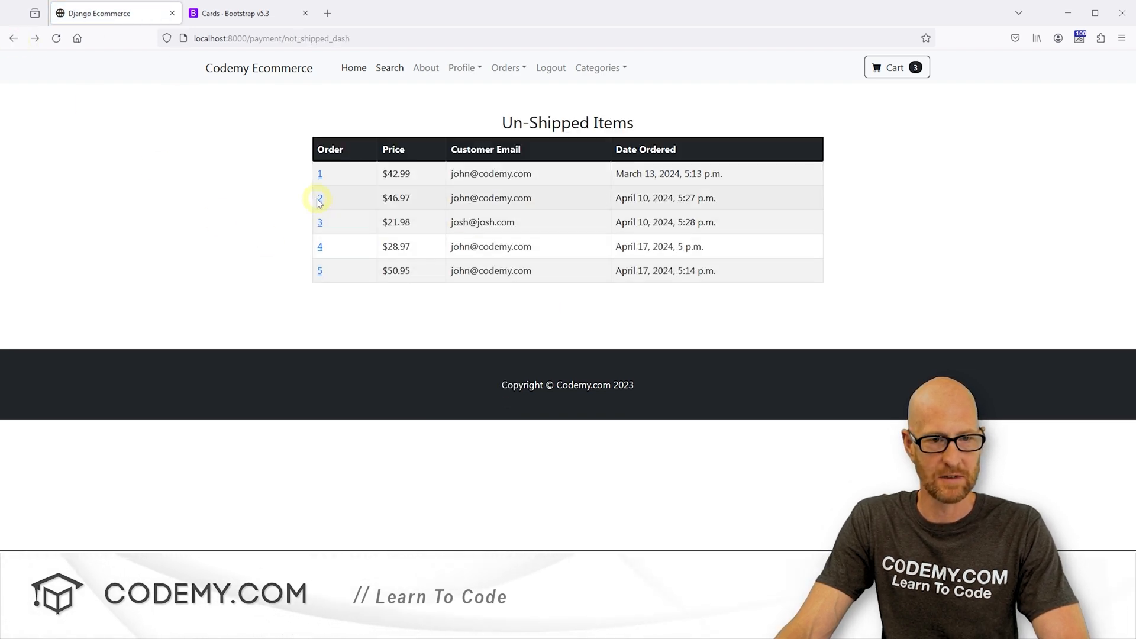
pyautogui.click(319, 174)
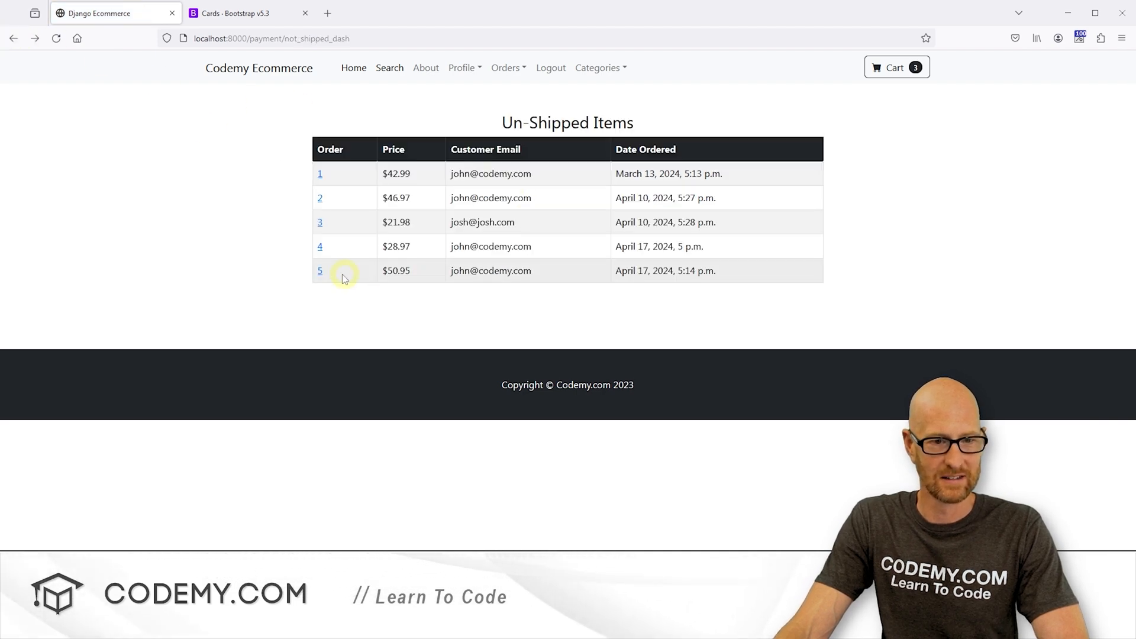
pyautogui.click(319, 270)
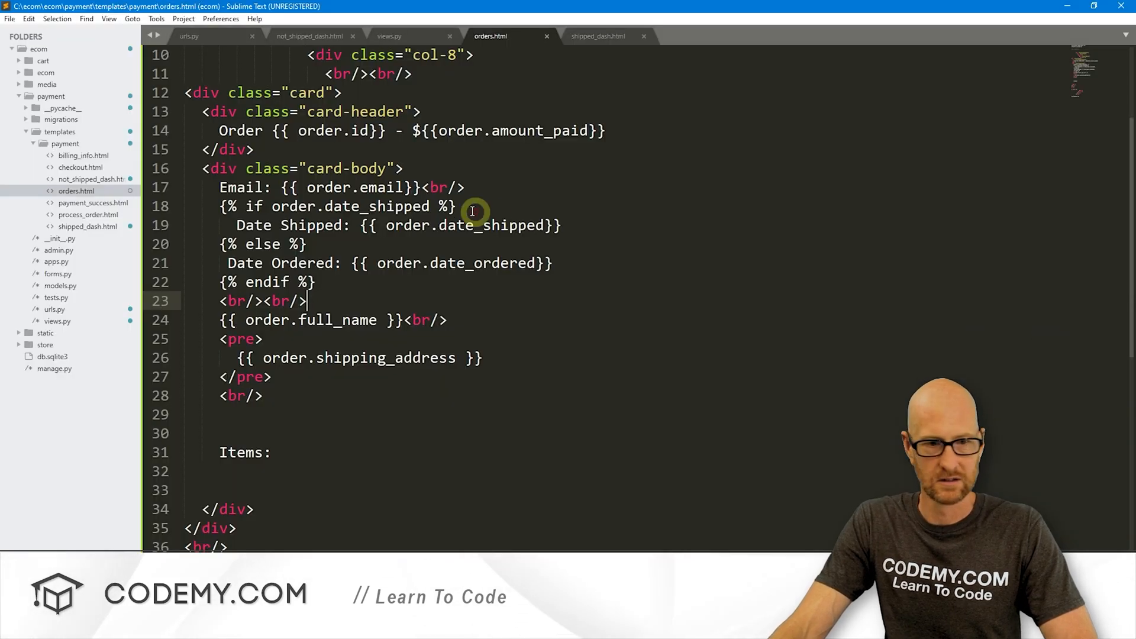
pyautogui.moveTo(489, 285)
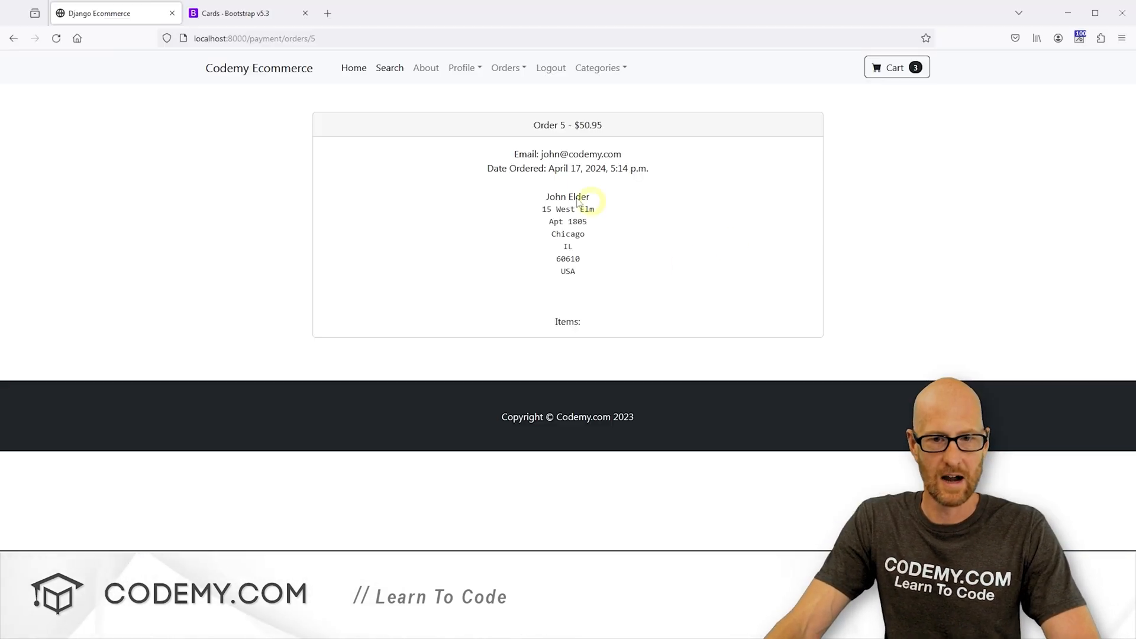
pyautogui.moveTo(705, 220)
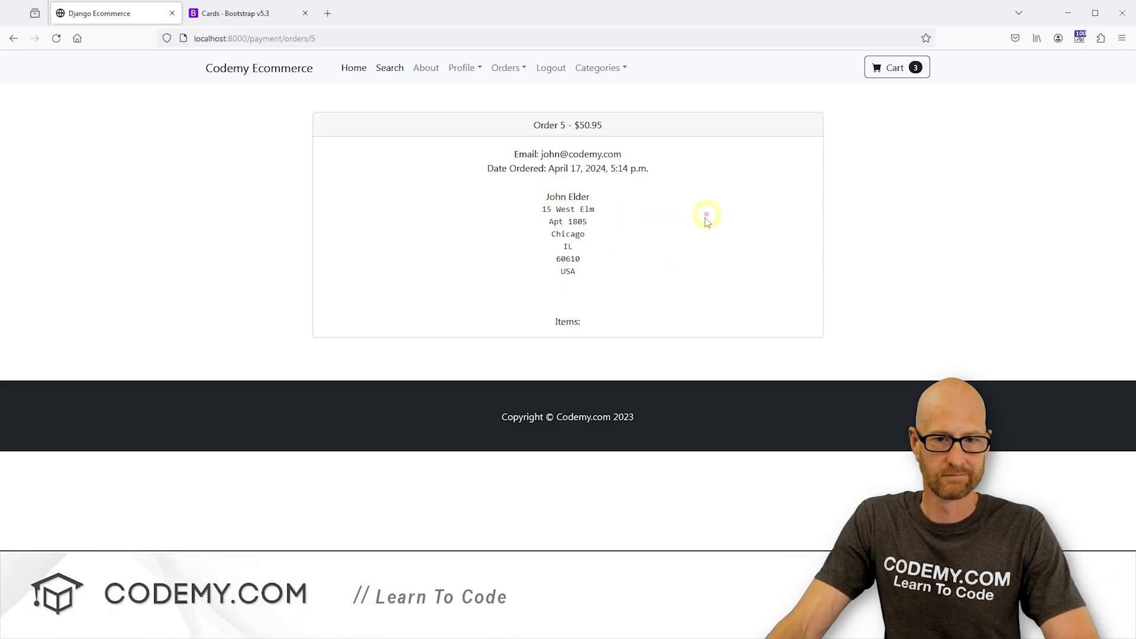
pyautogui.moveTo(668, 255)
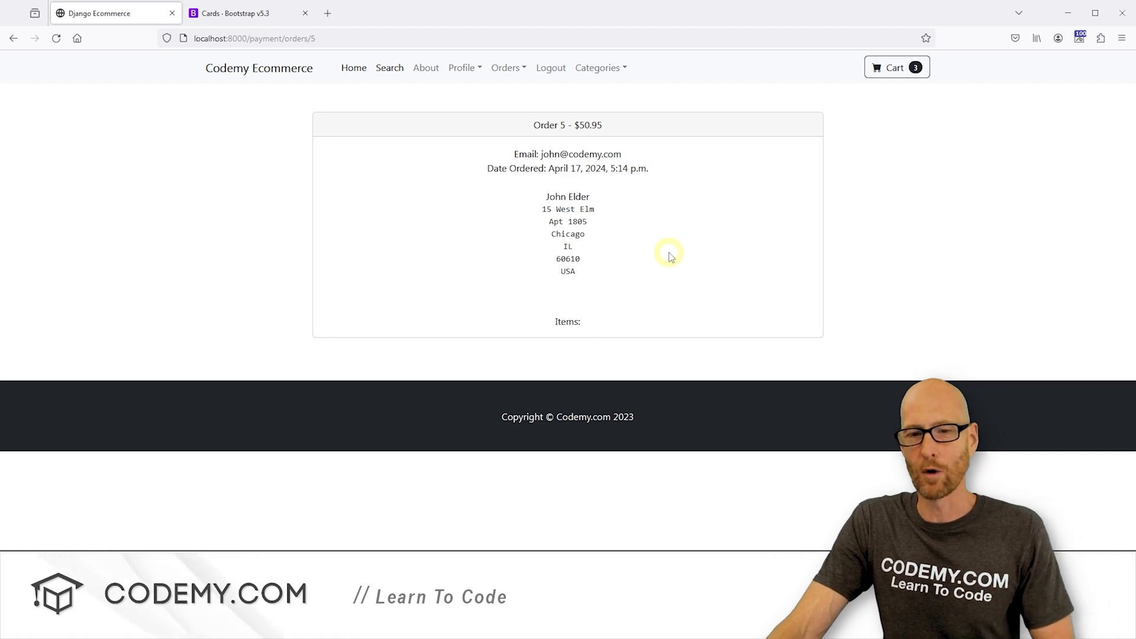
pyautogui.moveTo(882, 280)
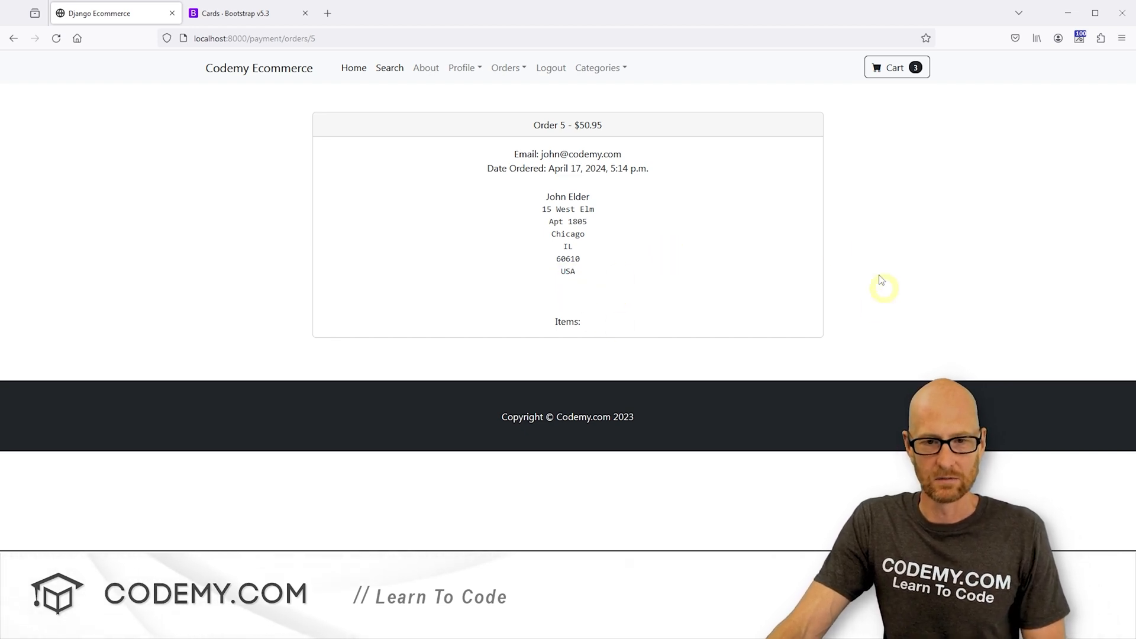
# Add <br/><br/> after the endif tag and refresh the order 5 page.
pyautogui.doubleClick(567, 321)
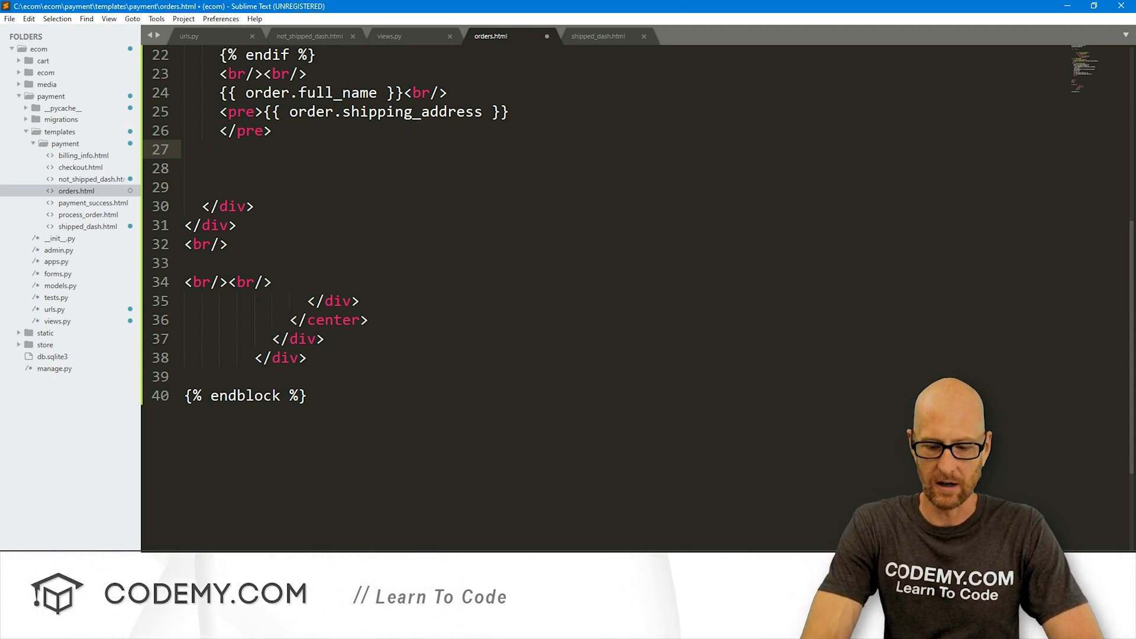
# Add a {% for item in items %} loop printing product - quantity - $price with <br/>.
pyautogui.write('{% for %}')
pyautogui.write('{% endfor %')
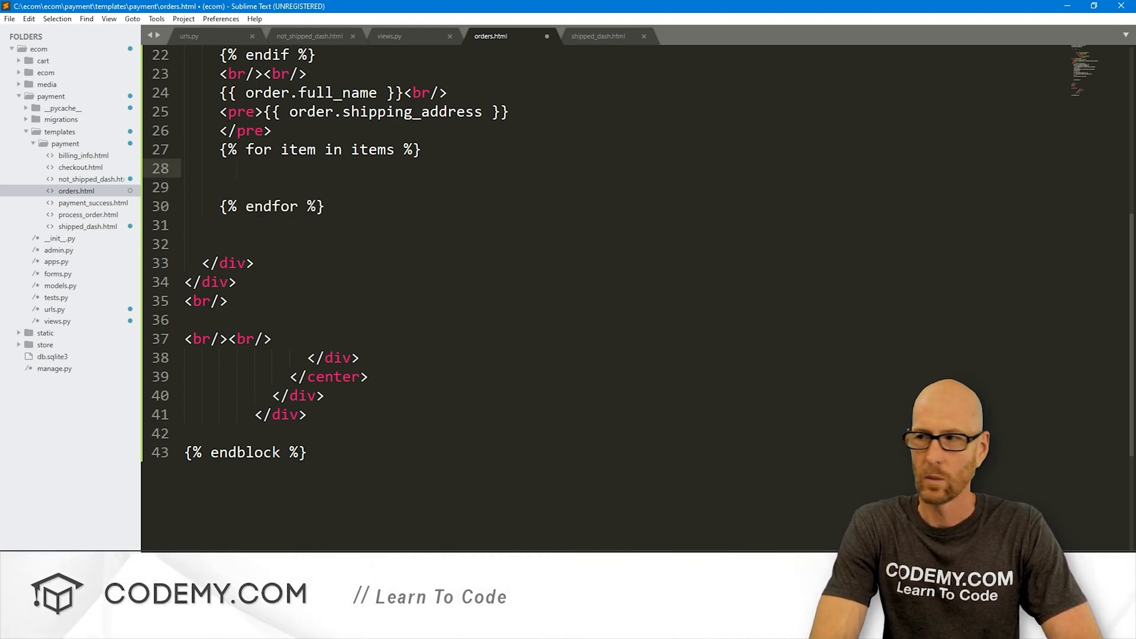
pyautogui.write('{{}}')
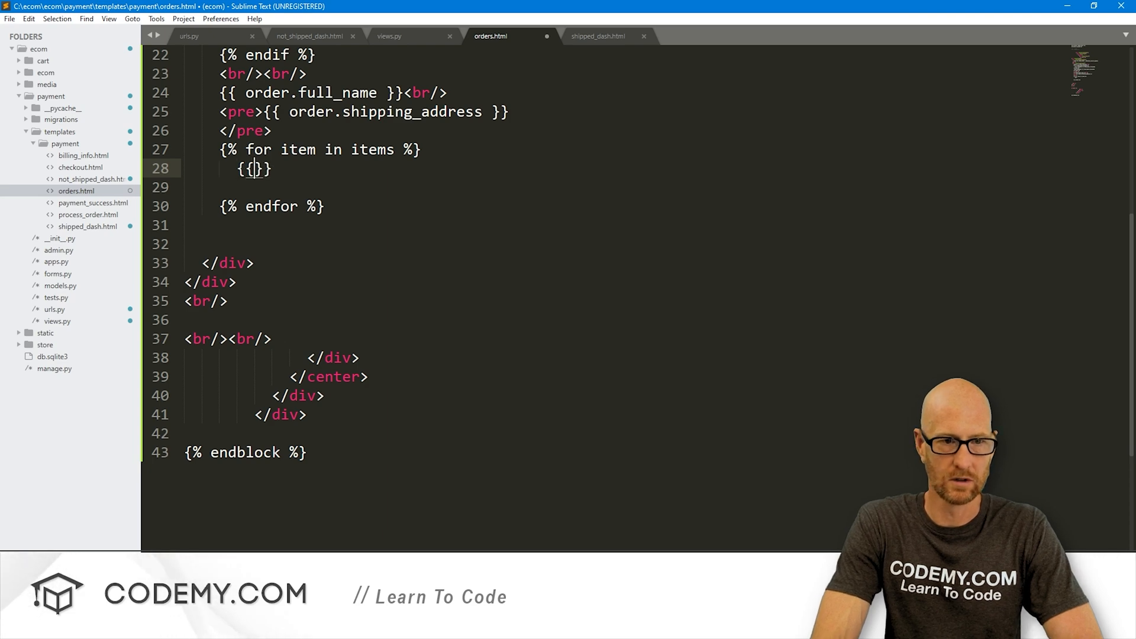
pyautogui.write('item.pd')
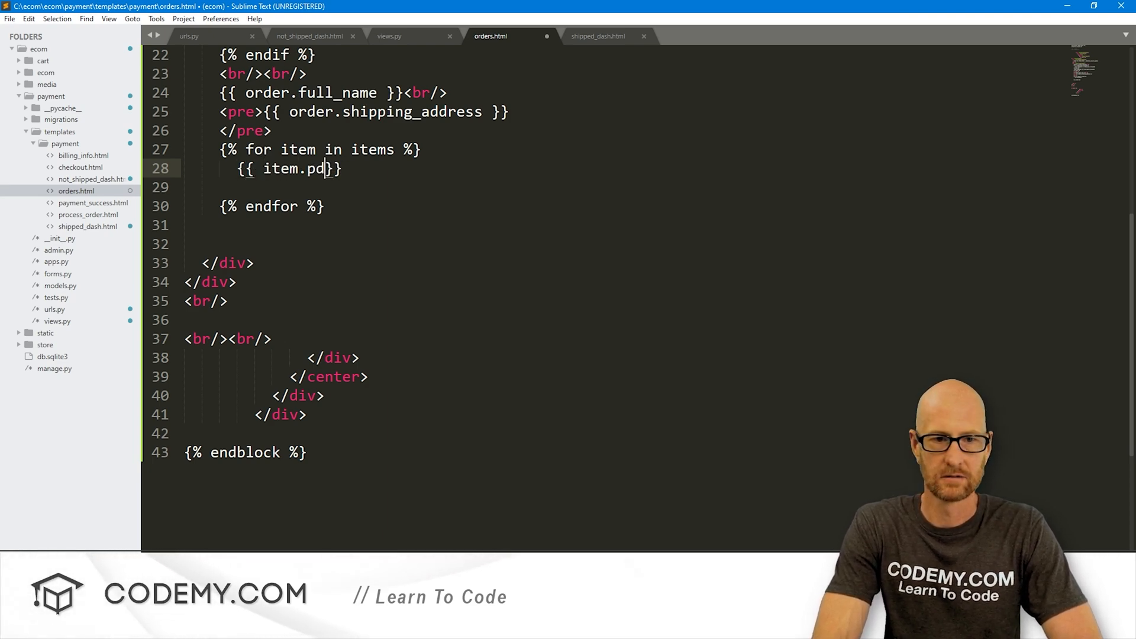
pyautogui.write('roduct }} - {{ }}')
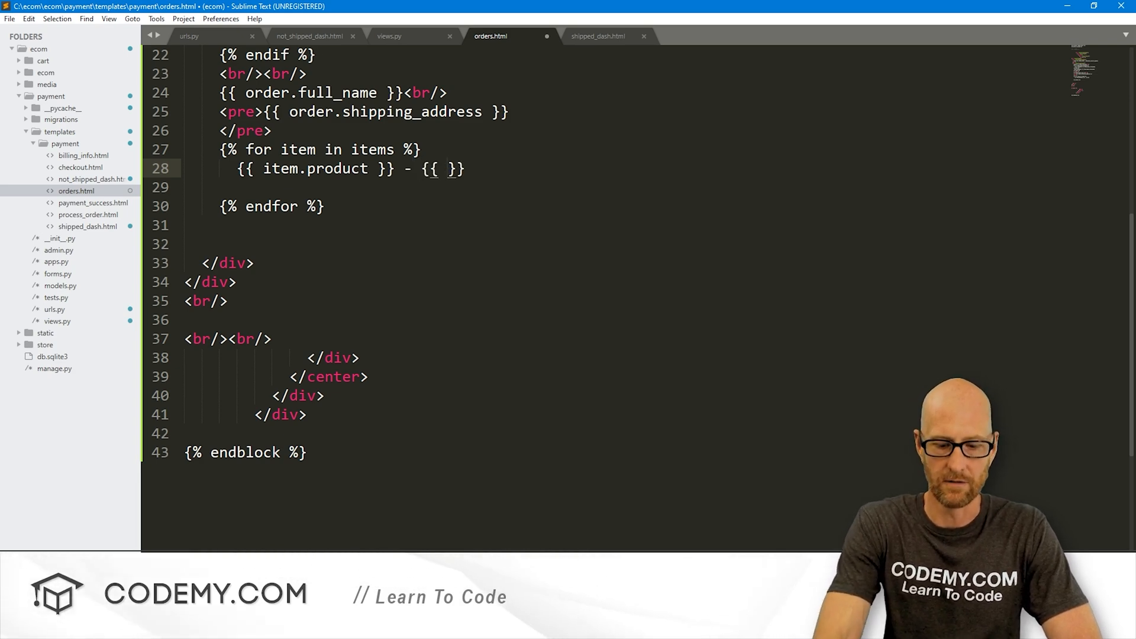
pyautogui.write('item.quant')
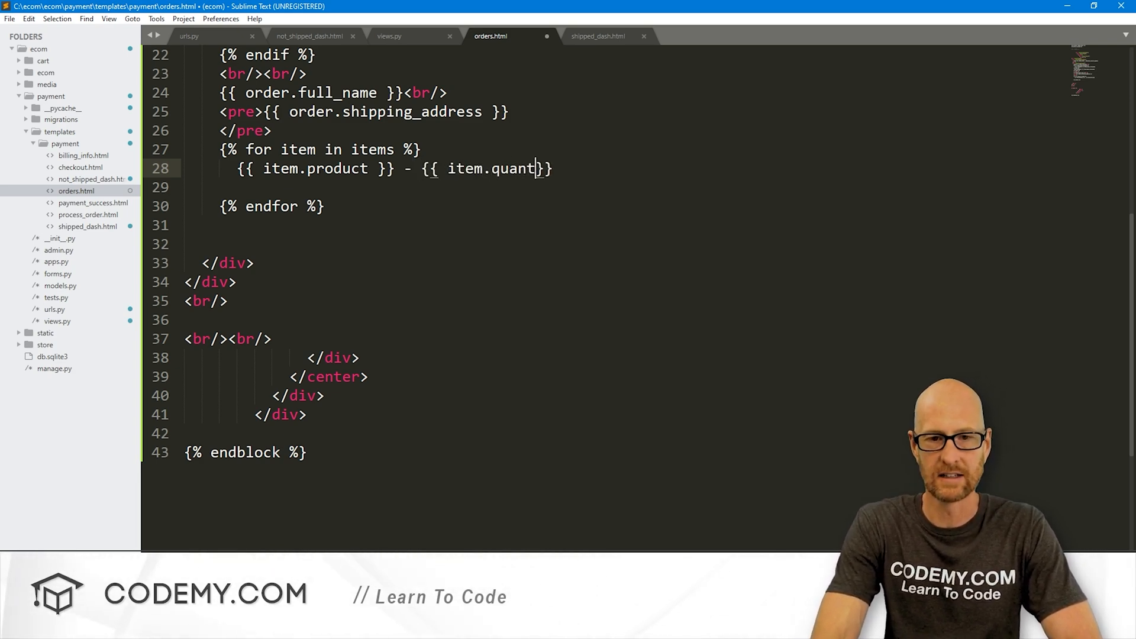
pyautogui.write('ity }} - ${{item.}}')
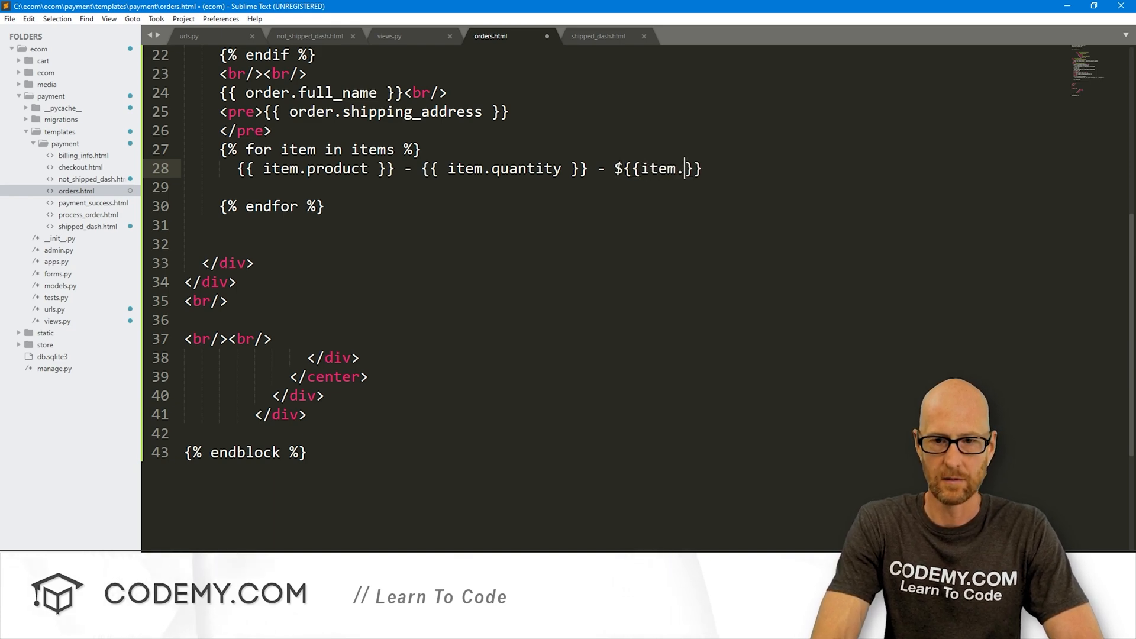
pyautogui.write('price')
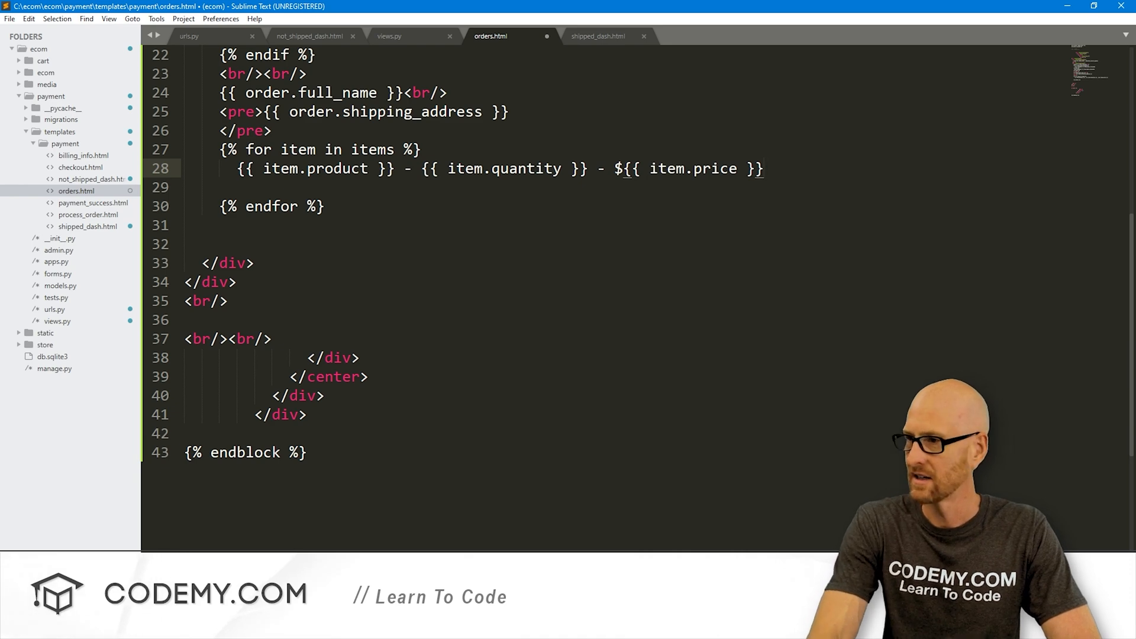
pyautogui.write('<br/>')
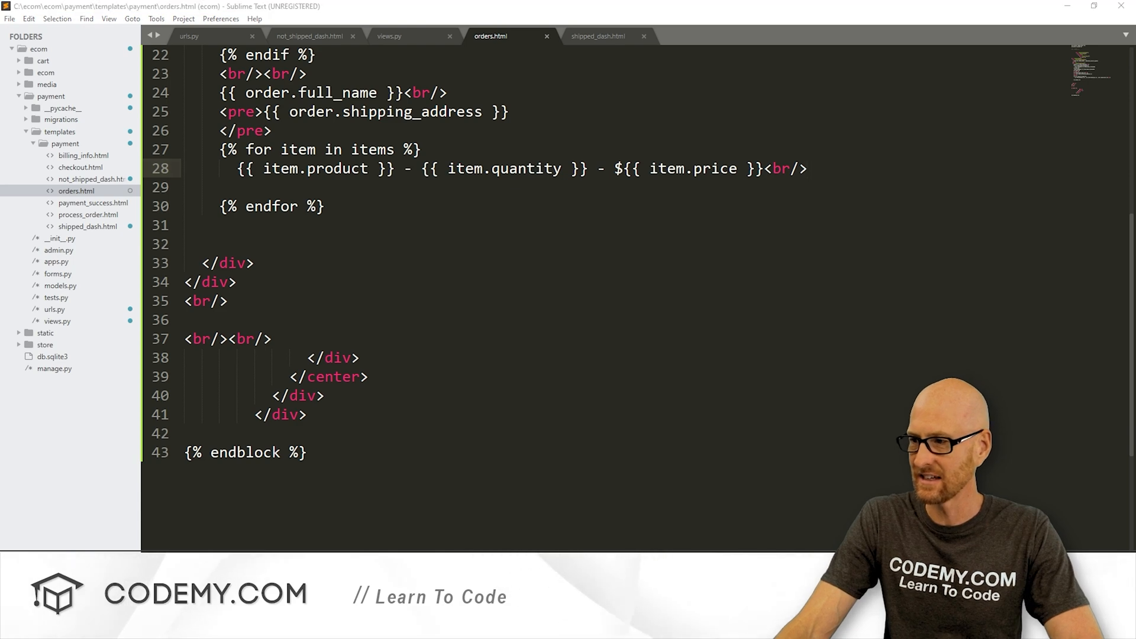
# Reload order 5 and check the quantity on the new Ruby Programming item line.
pyautogui.click(58, 38)
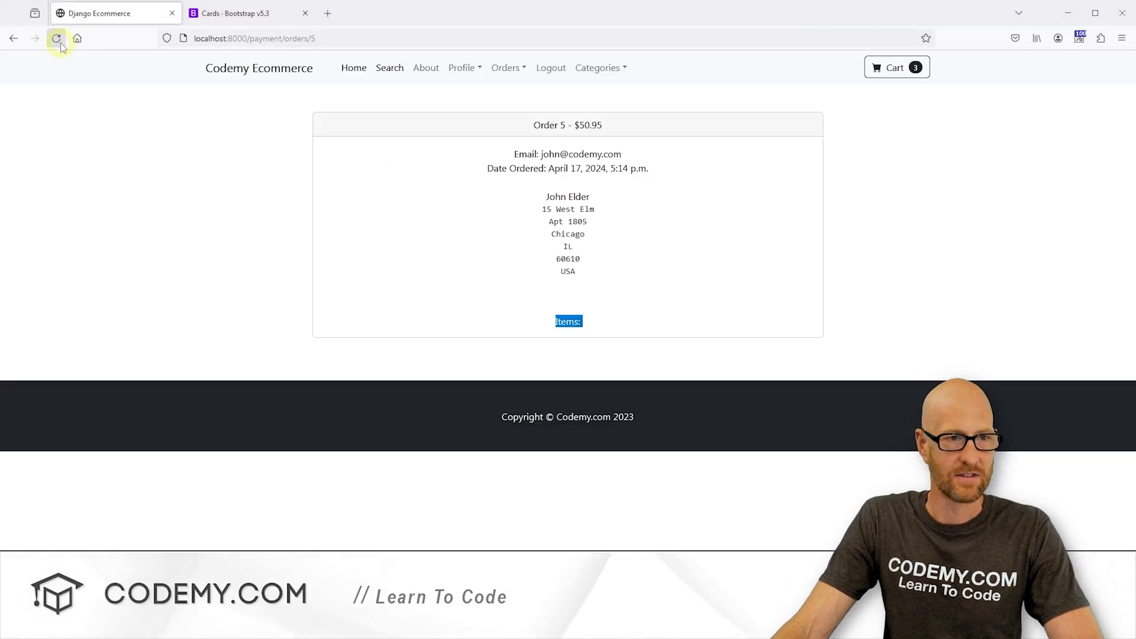
pyautogui.click(56, 39)
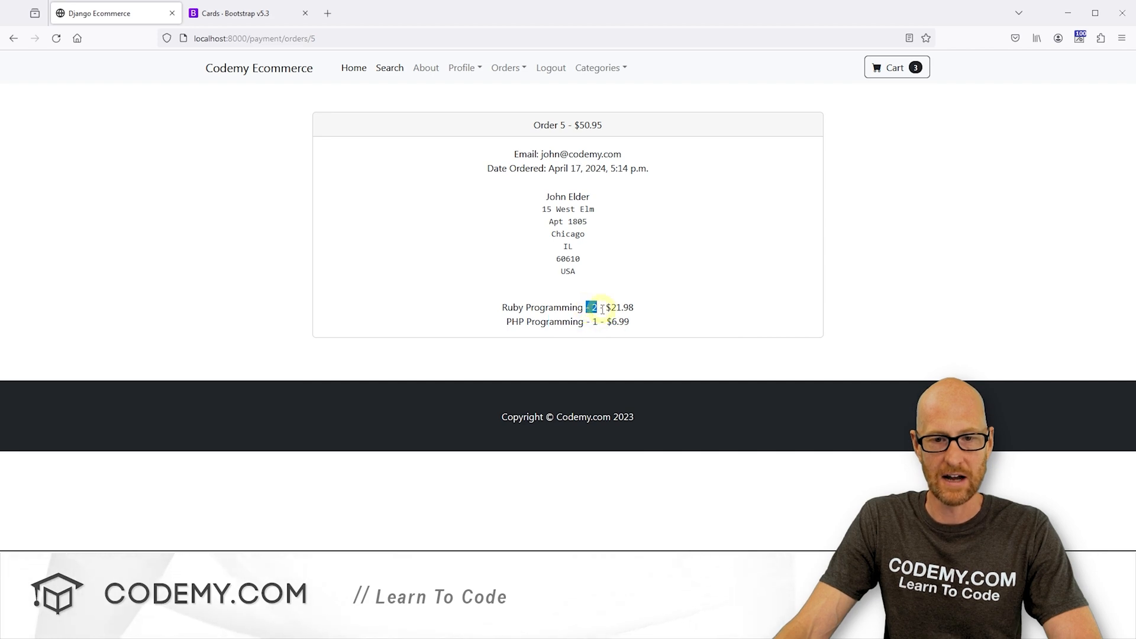
pyautogui.doubleClick(572, 322)
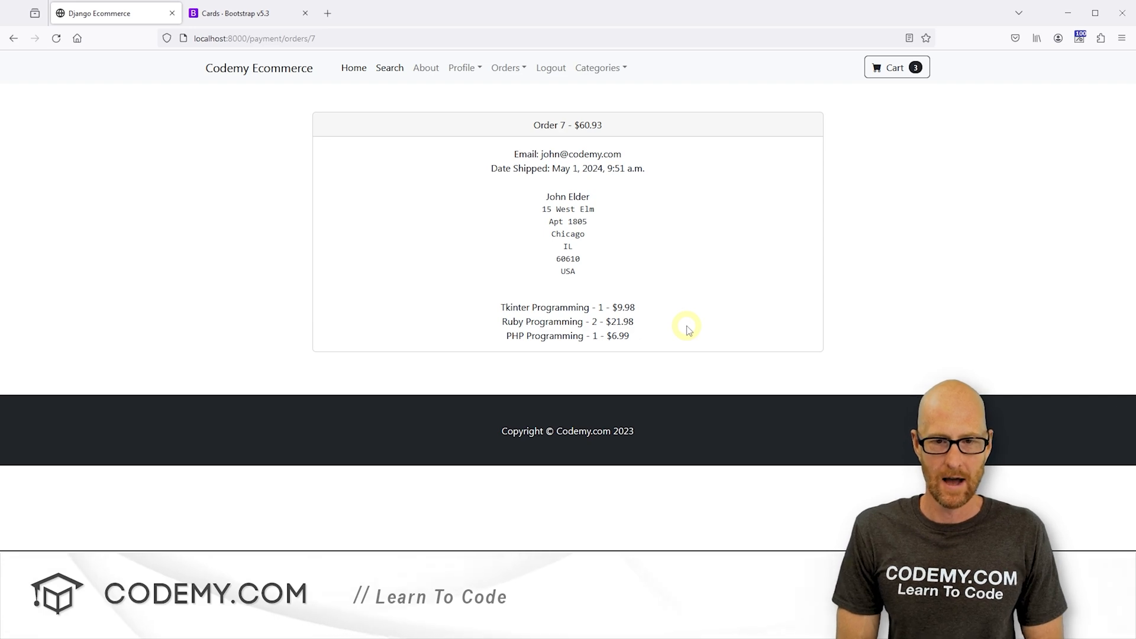
pyautogui.moveTo(507, 67)
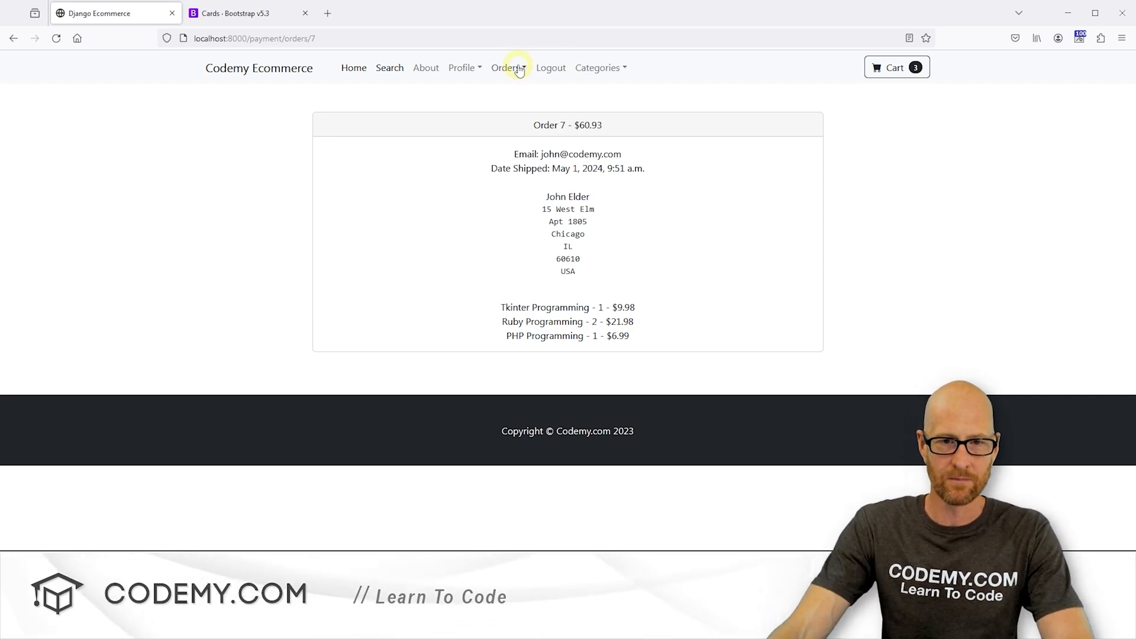
# Use the Orders dropdown to visit Shipped Orders, then return to UnShipped Orders.
pyautogui.click(13, 38)
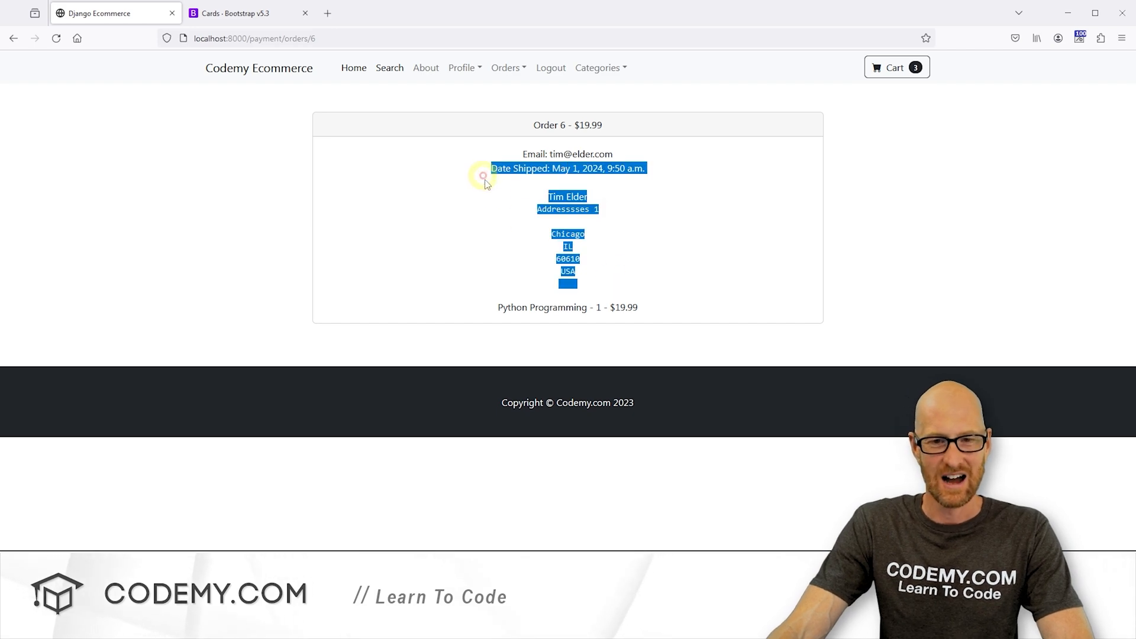
pyautogui.click(506, 67)
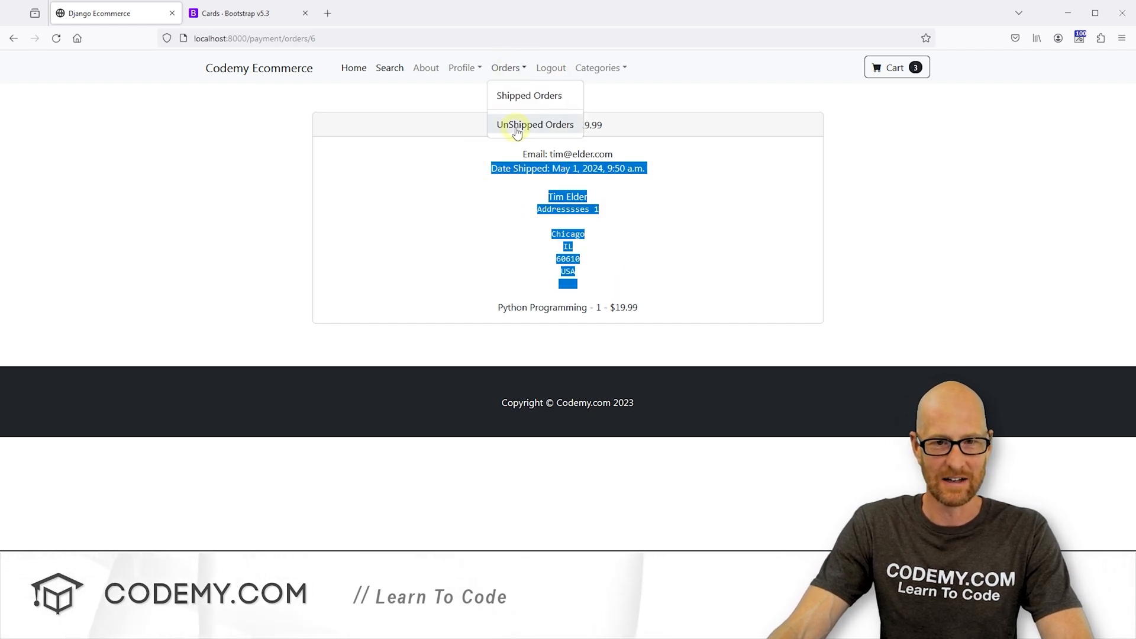
pyautogui.click(535, 125)
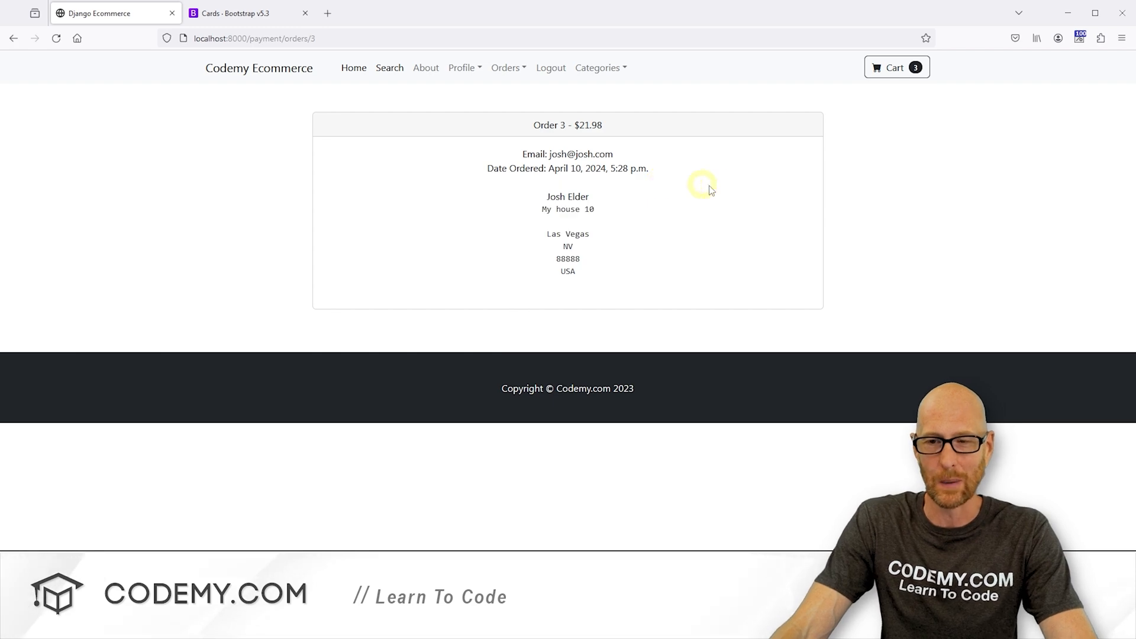
pyautogui.click(529, 95)
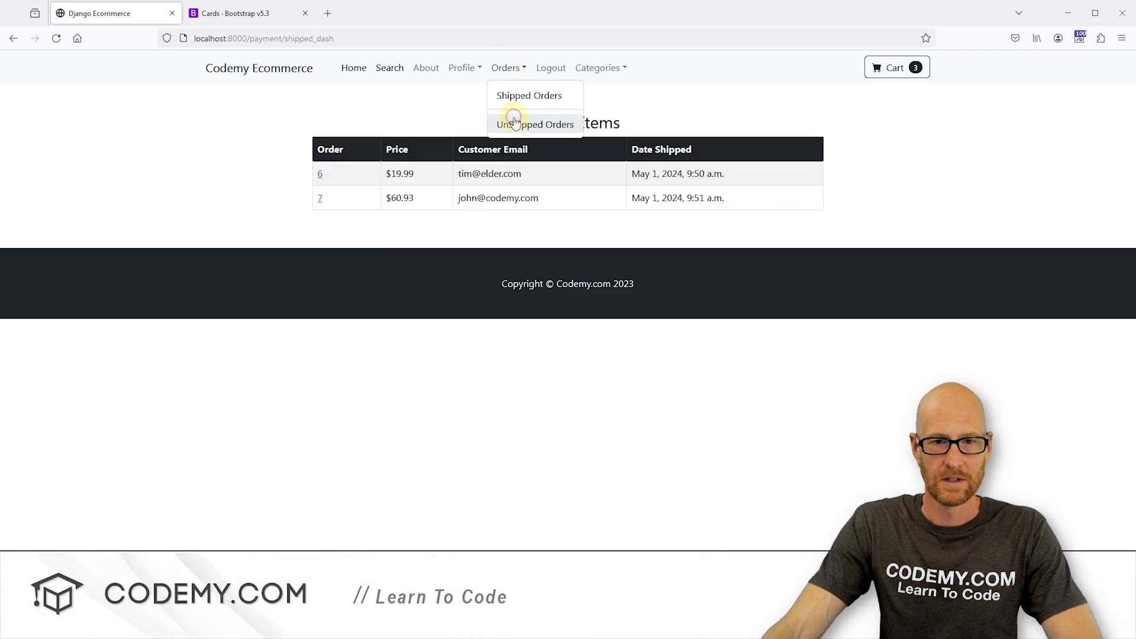
pyautogui.click(535, 123)
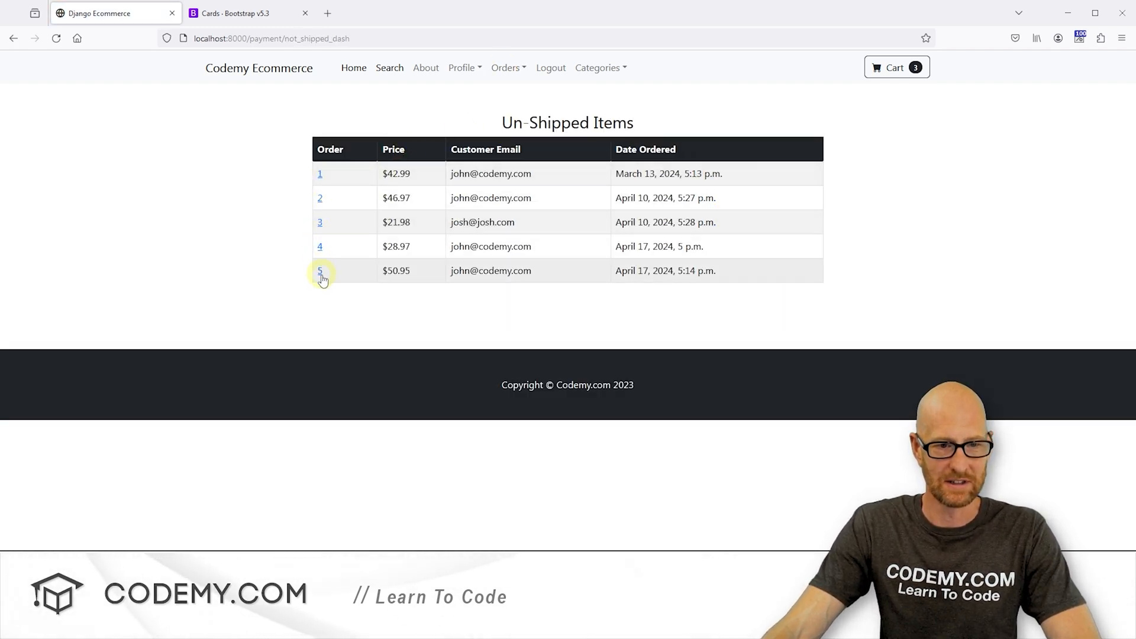
pyautogui.moveTo(554, 319)
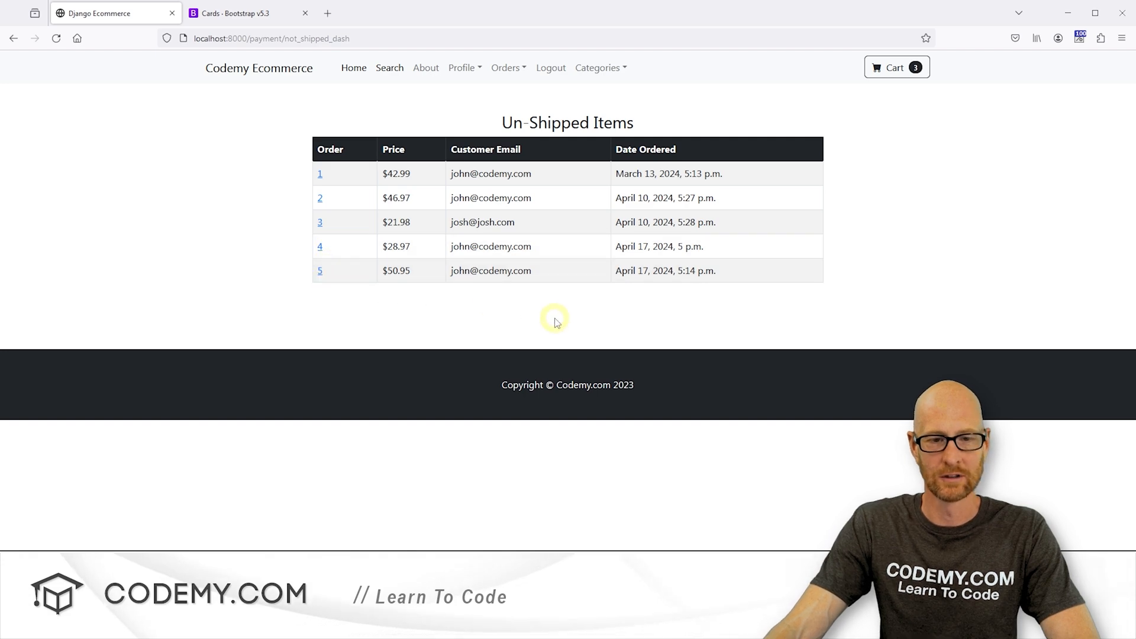